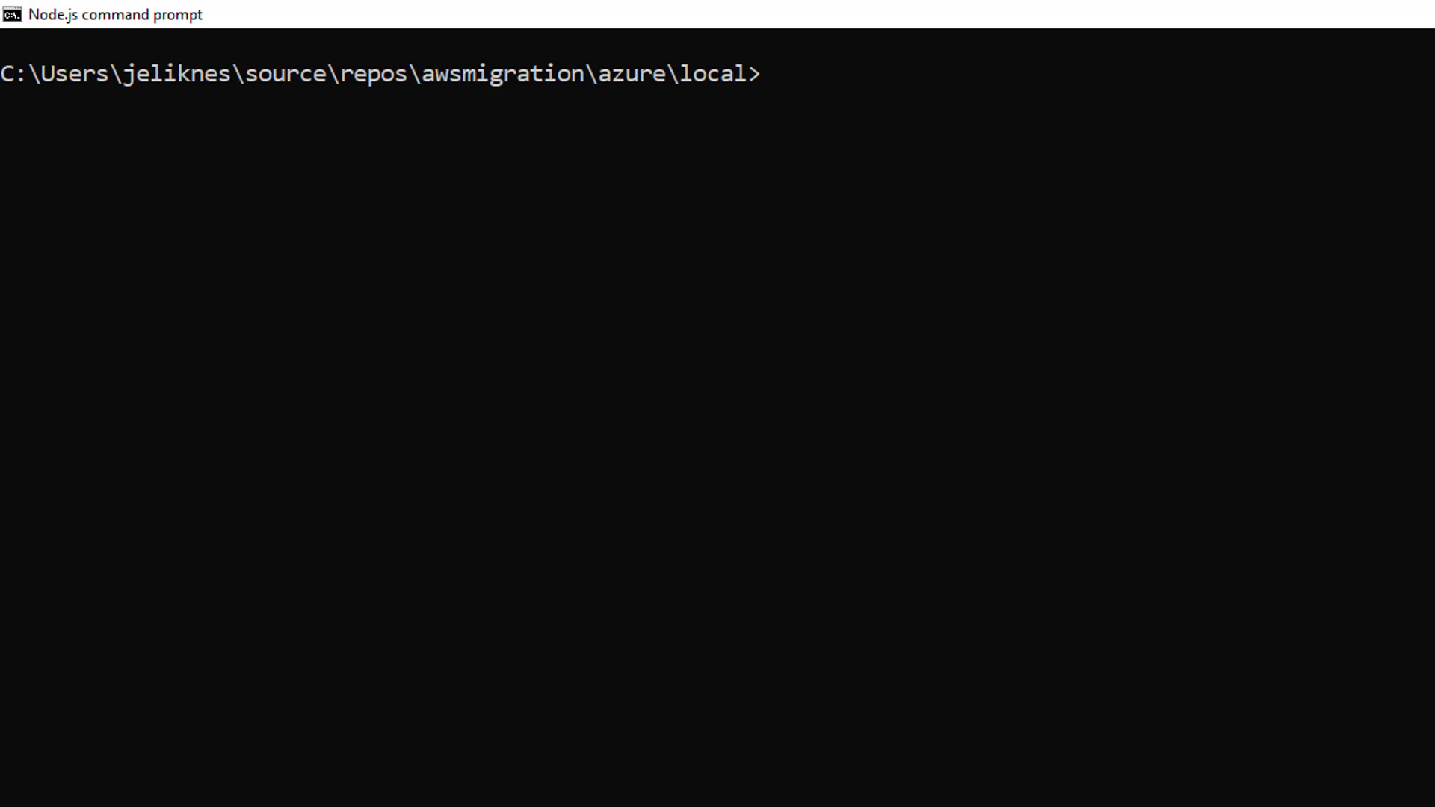
- Run func to see its help, then create the simpleFunc folder with mkdir
{"action": "type", "text": "func"}
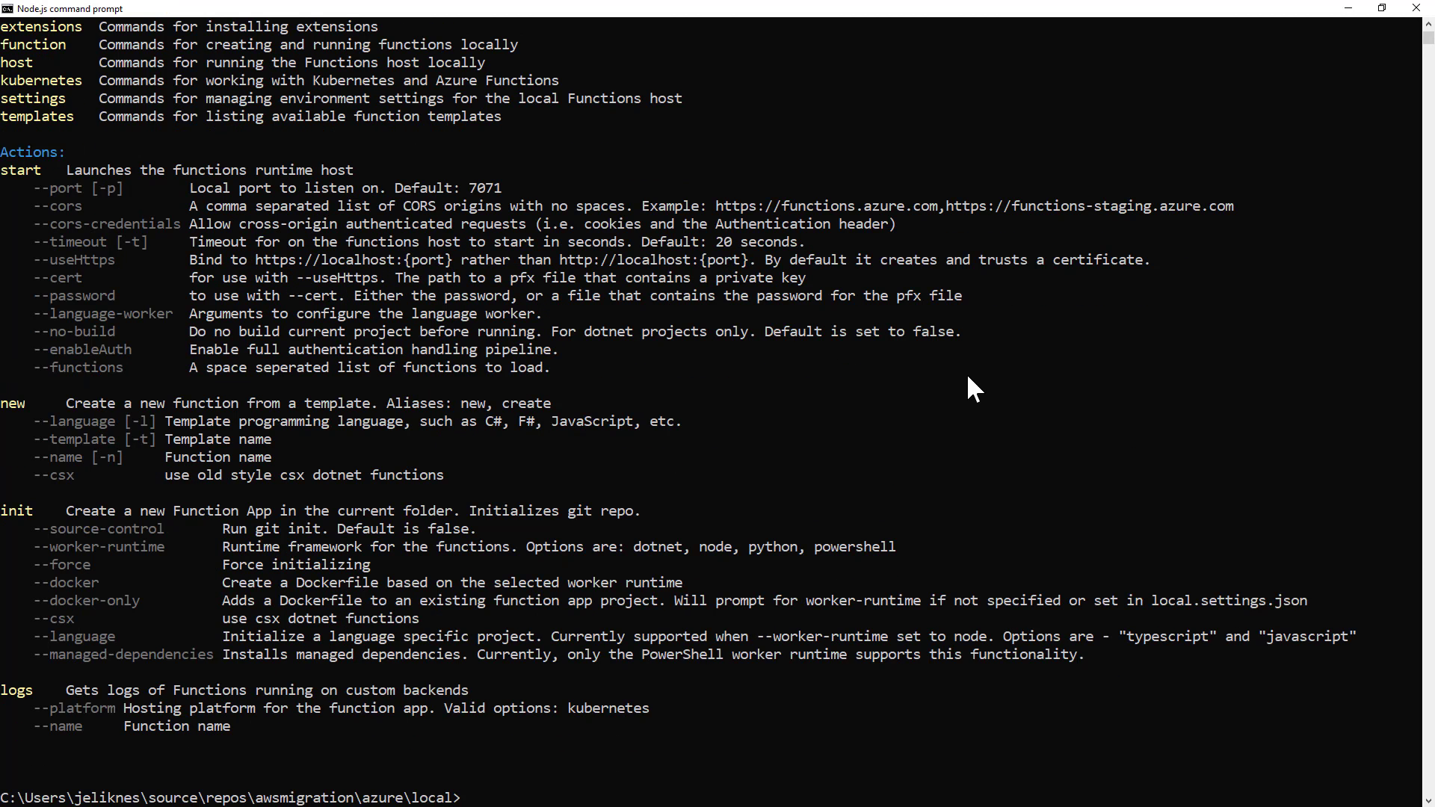
{"action": "type", "text": "fun"}
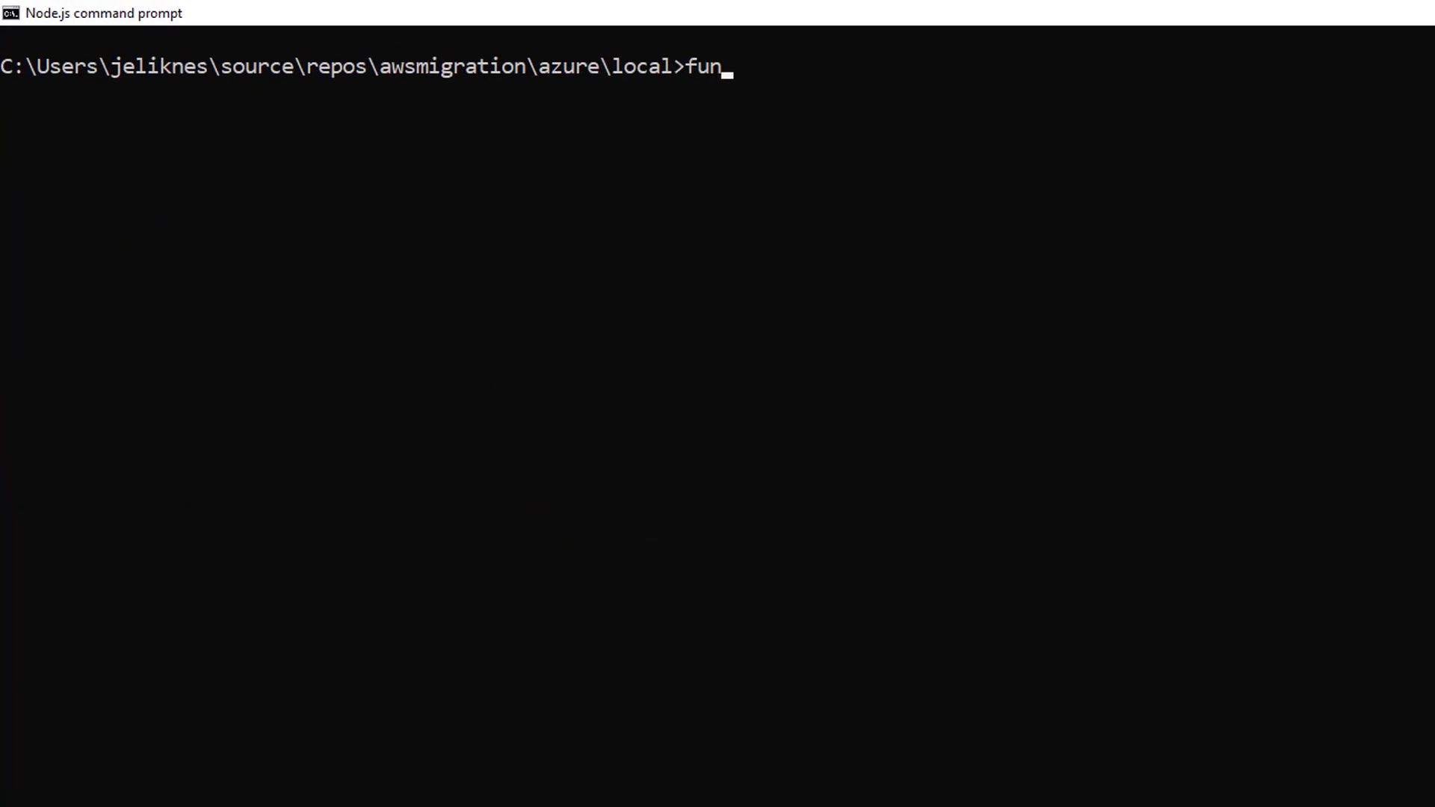
{"action": "key", "text": "Backspace"}
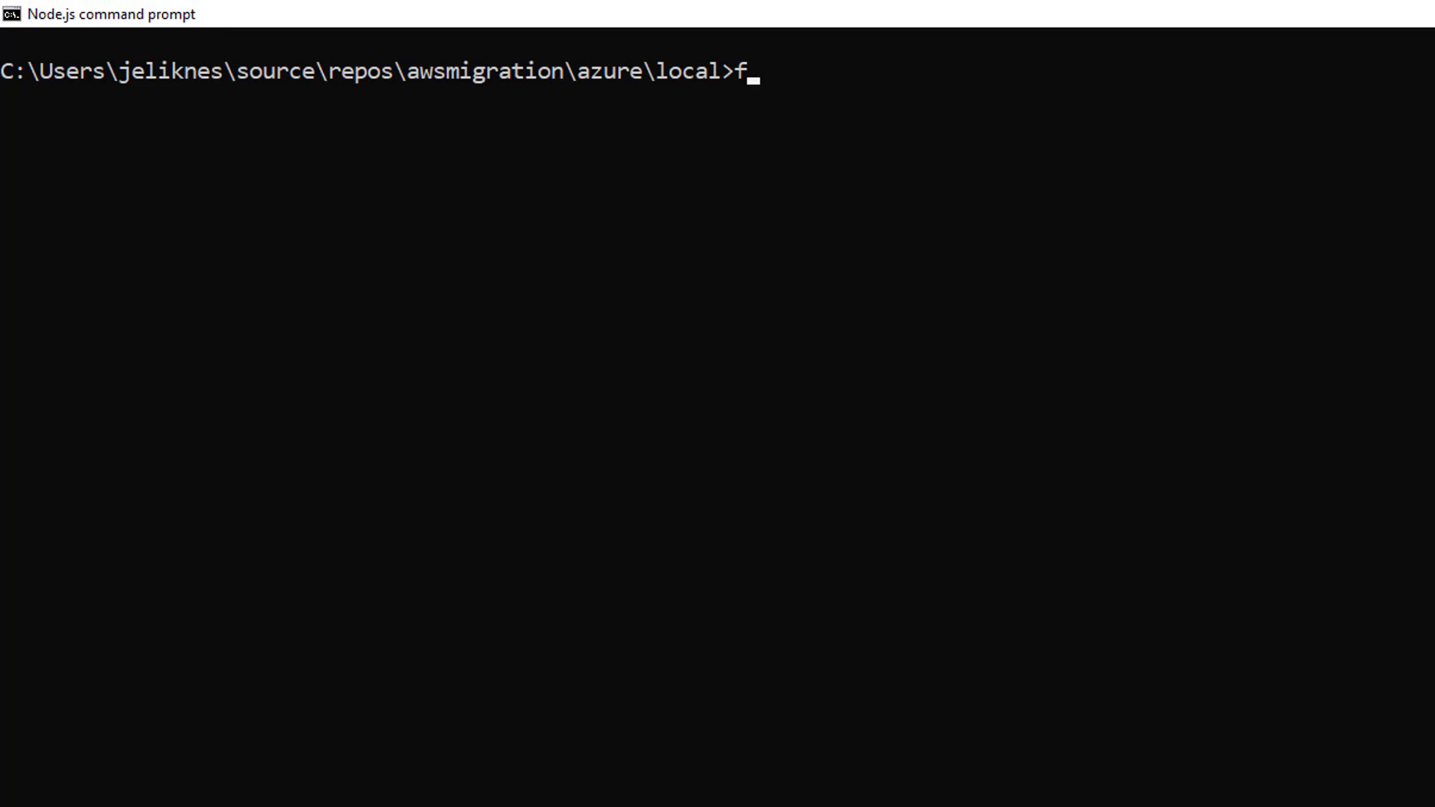
{"action": "type", "text": "mkdir simpleF"}
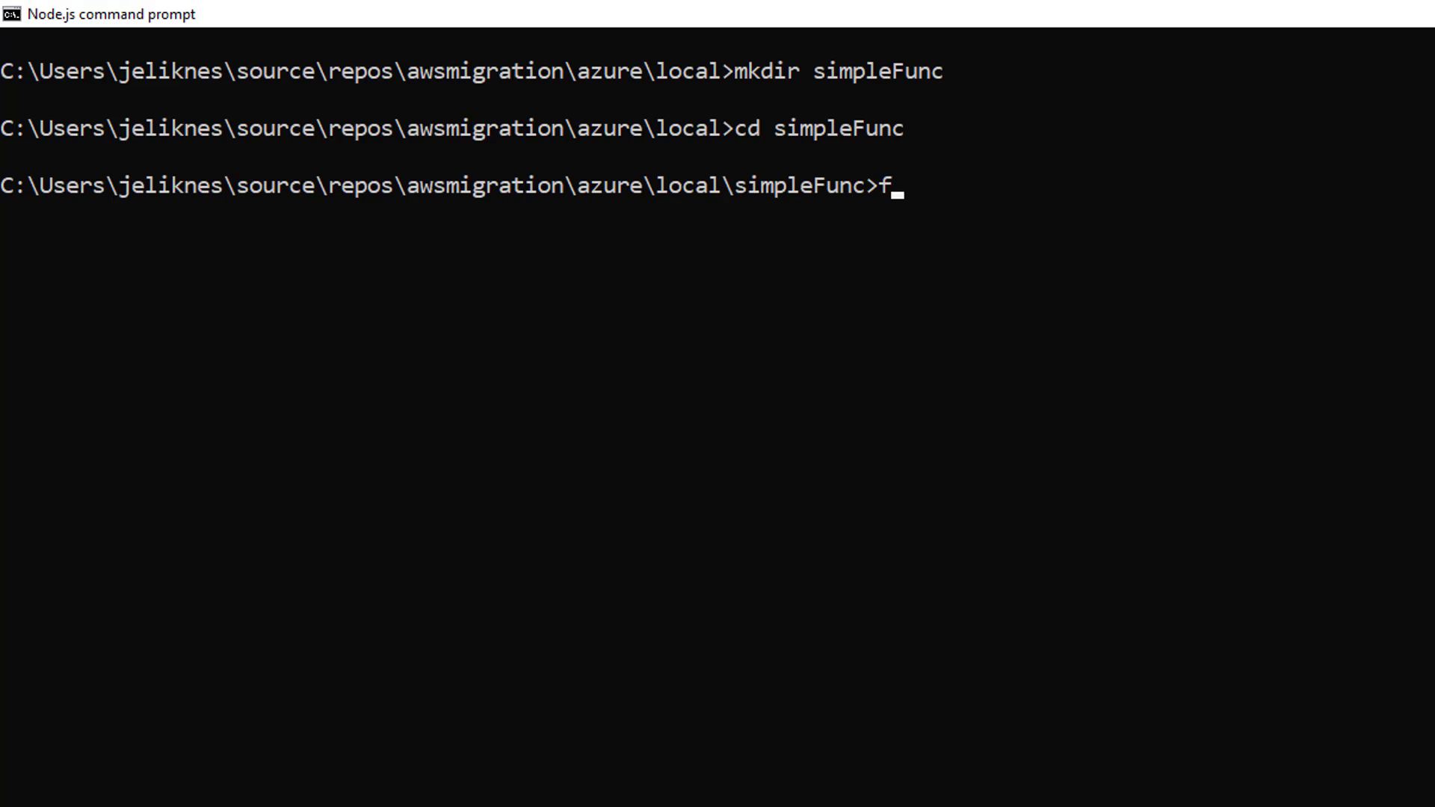
- Run func new --language javascript, choose the HTTP trigger template with the default name, and list the folder
{"action": "type", "text": "unc new --langua"}
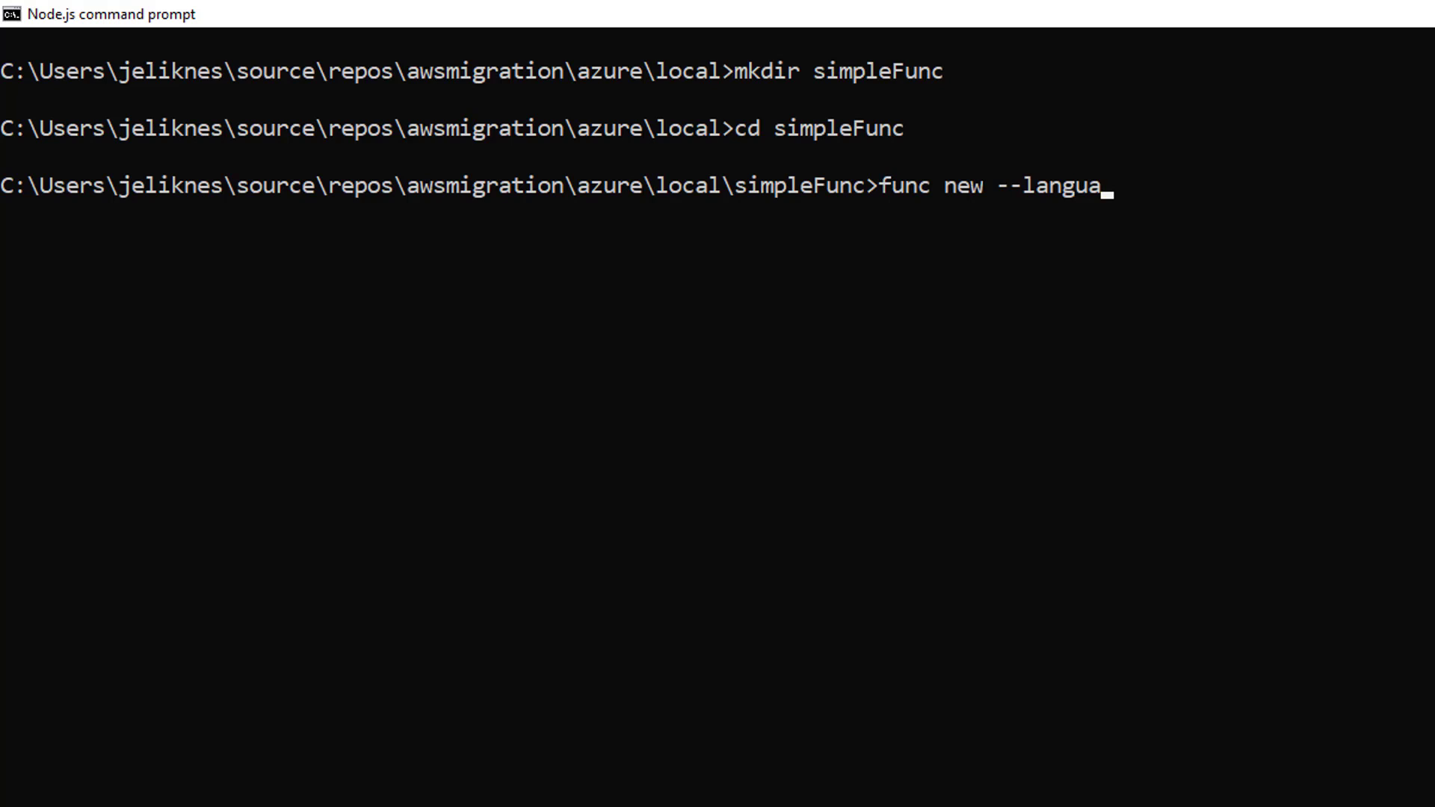
{"action": "type", "text": "ge javascript"}
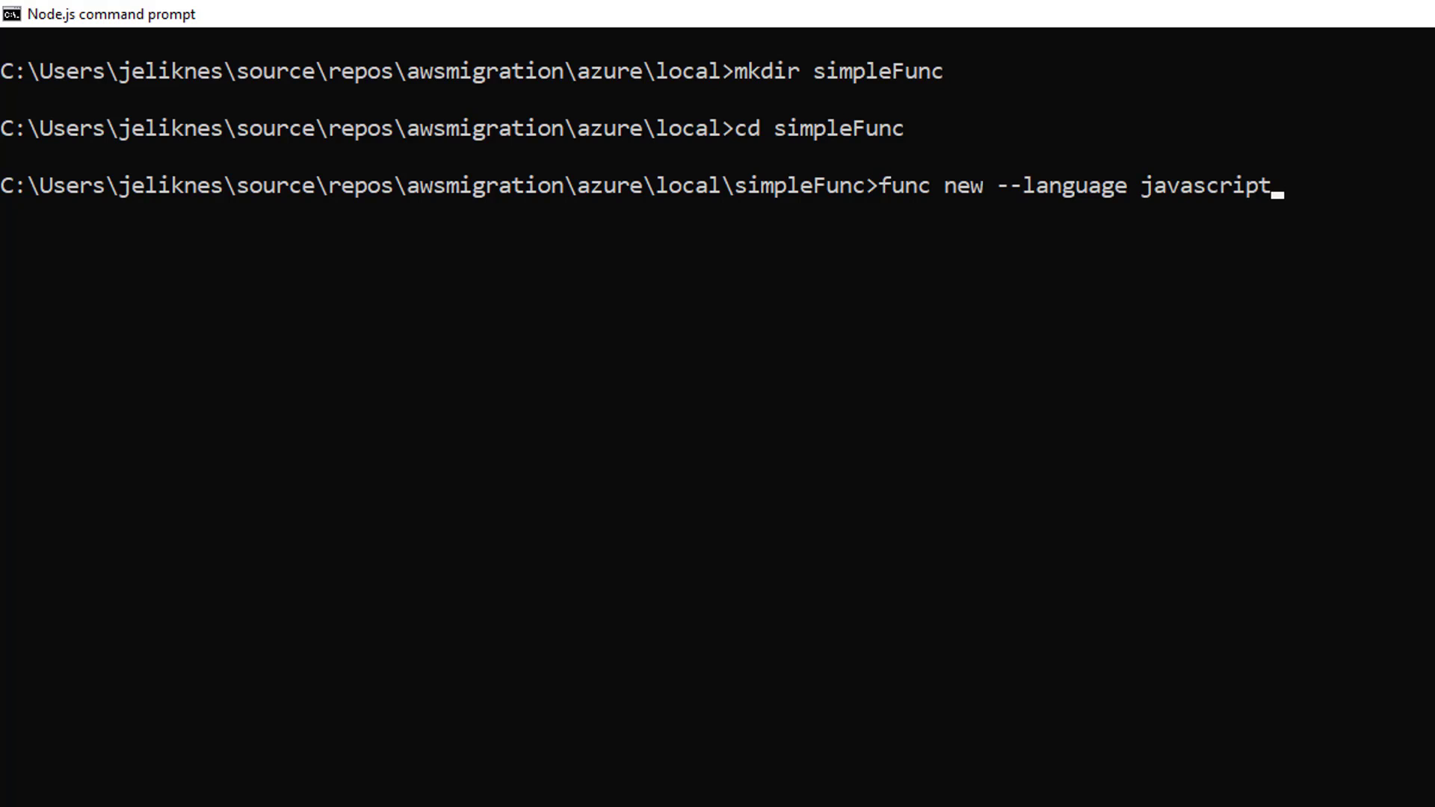
{"action": "key", "text": "enter"}
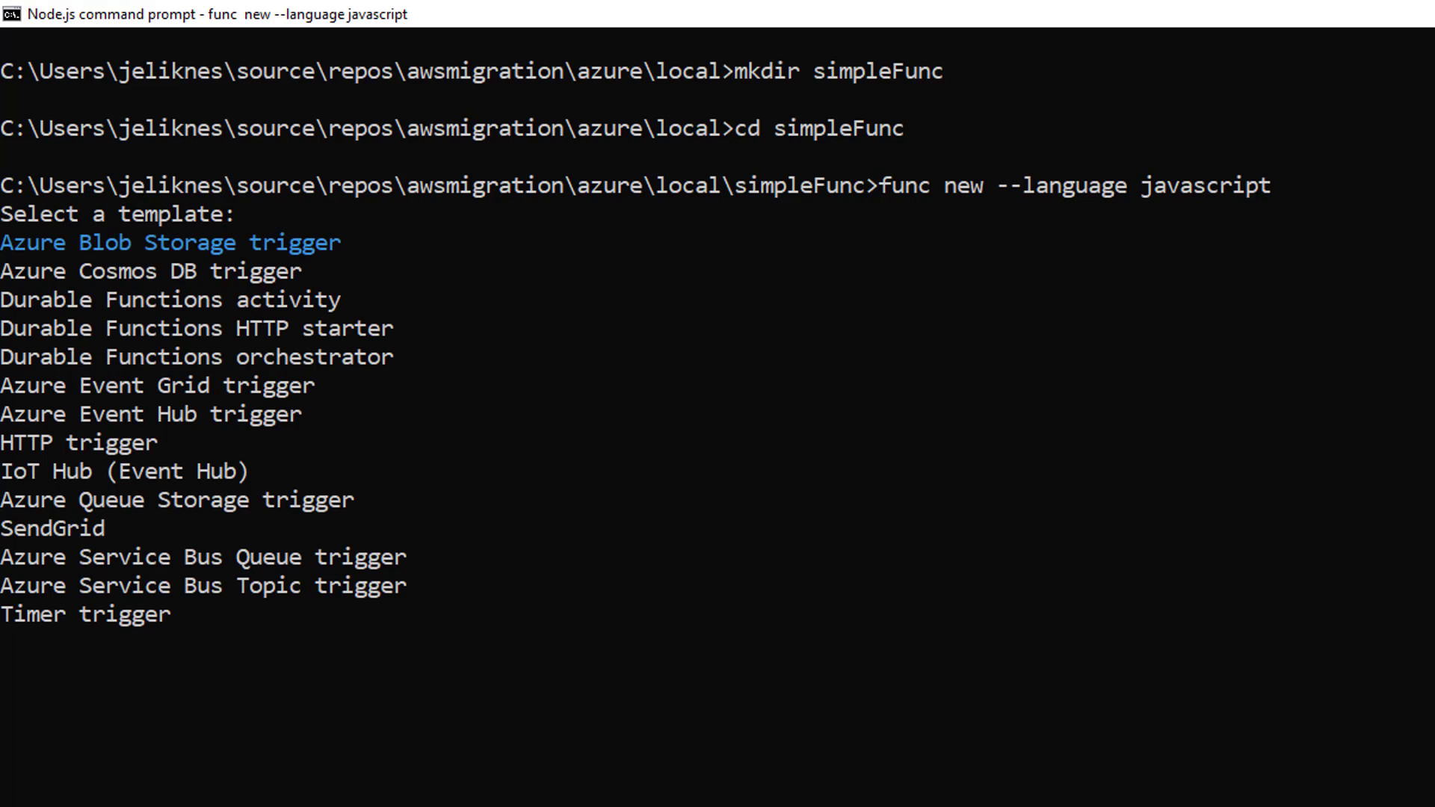
{"action": "key", "text": "down"}
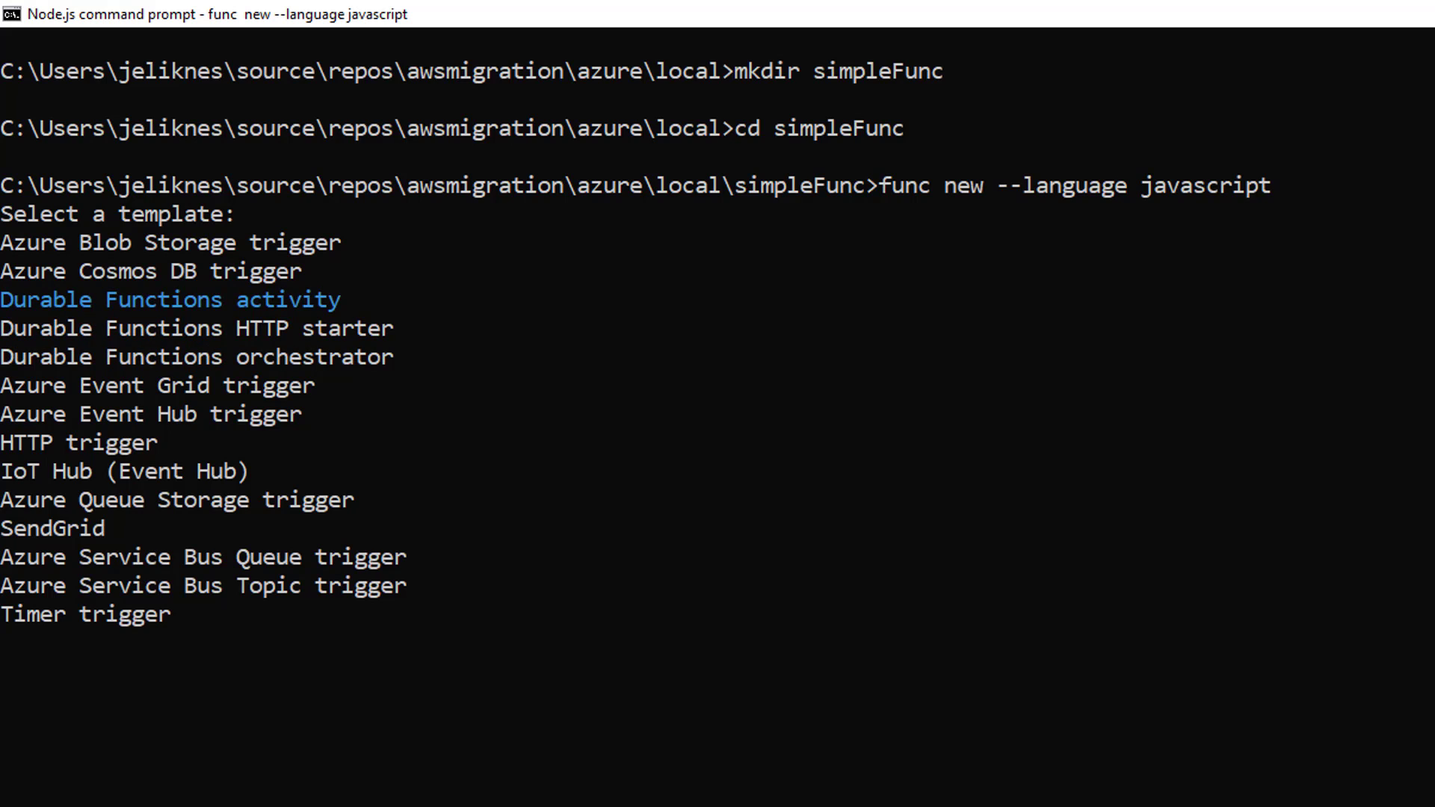
{"action": "key", "text": "down"}
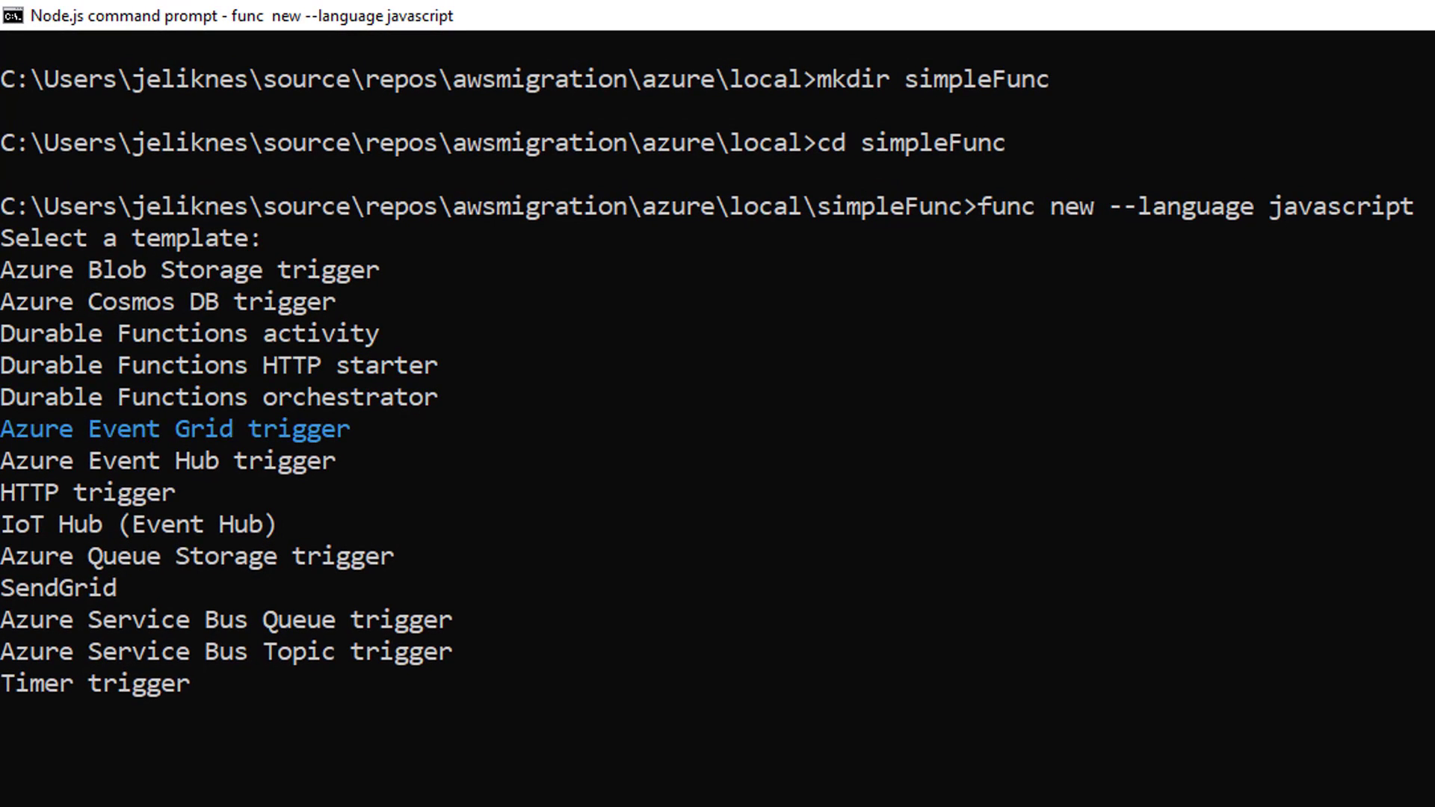
{"action": "key", "text": "down"}
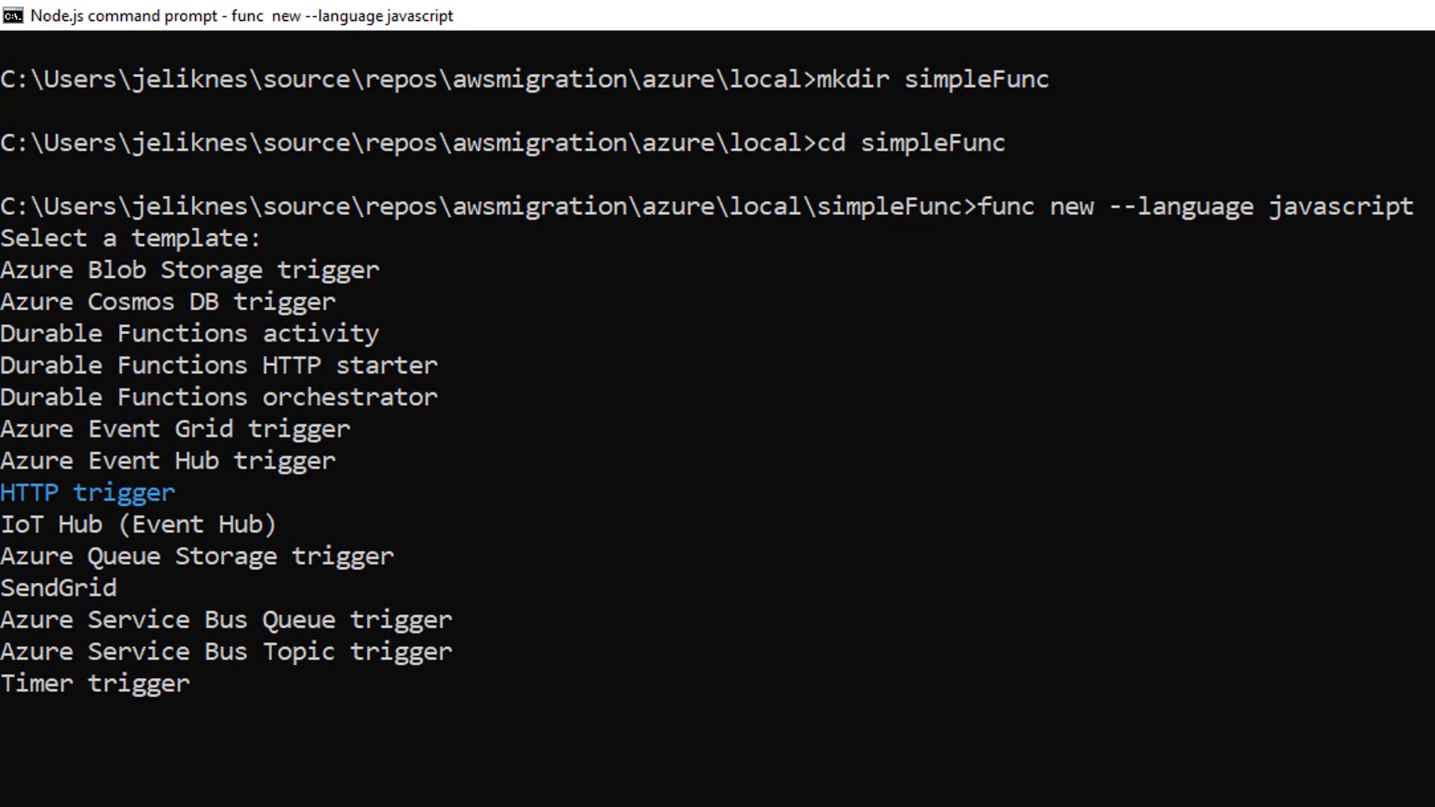
{"action": "key", "text": "Enter"}
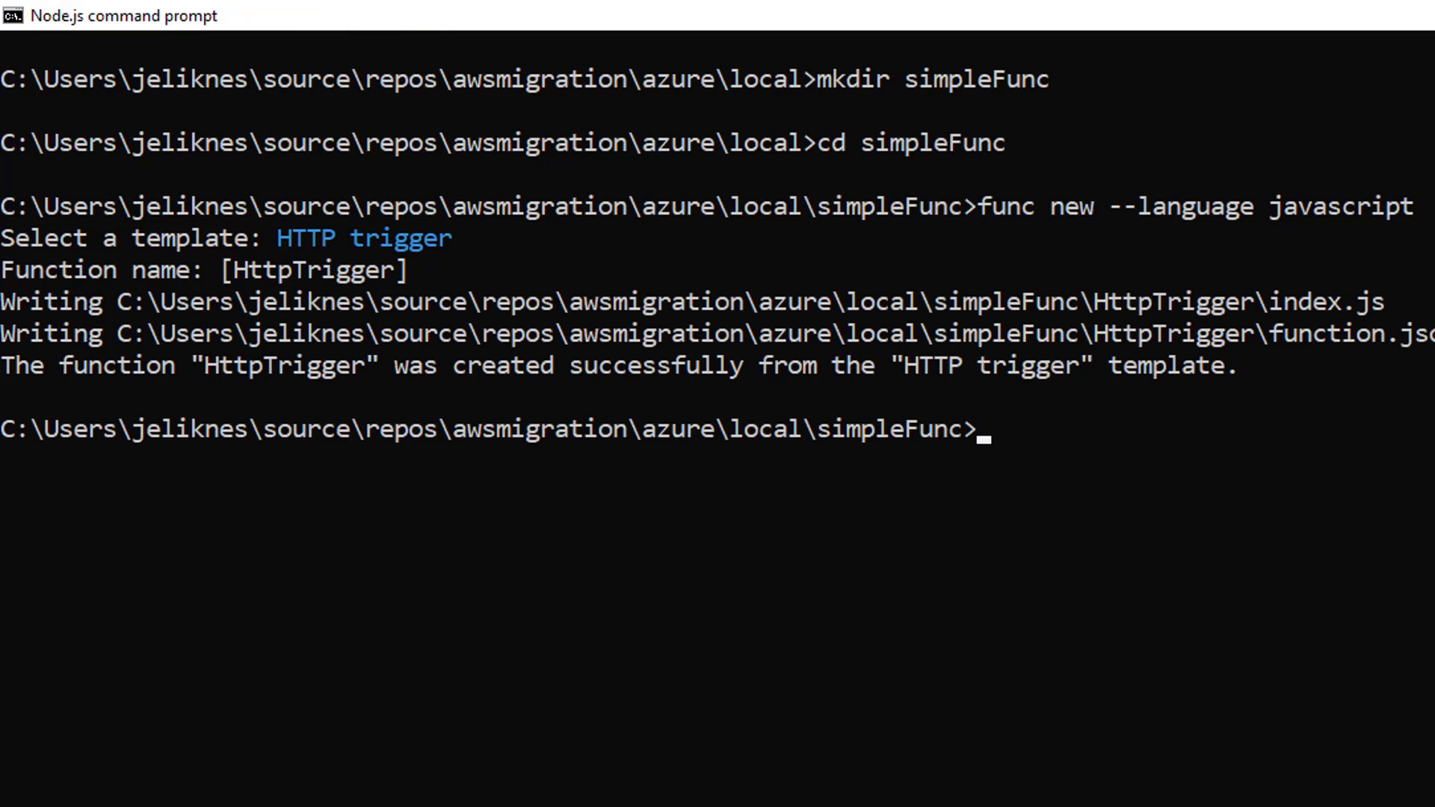
{"action": "type", "text": "dir"}
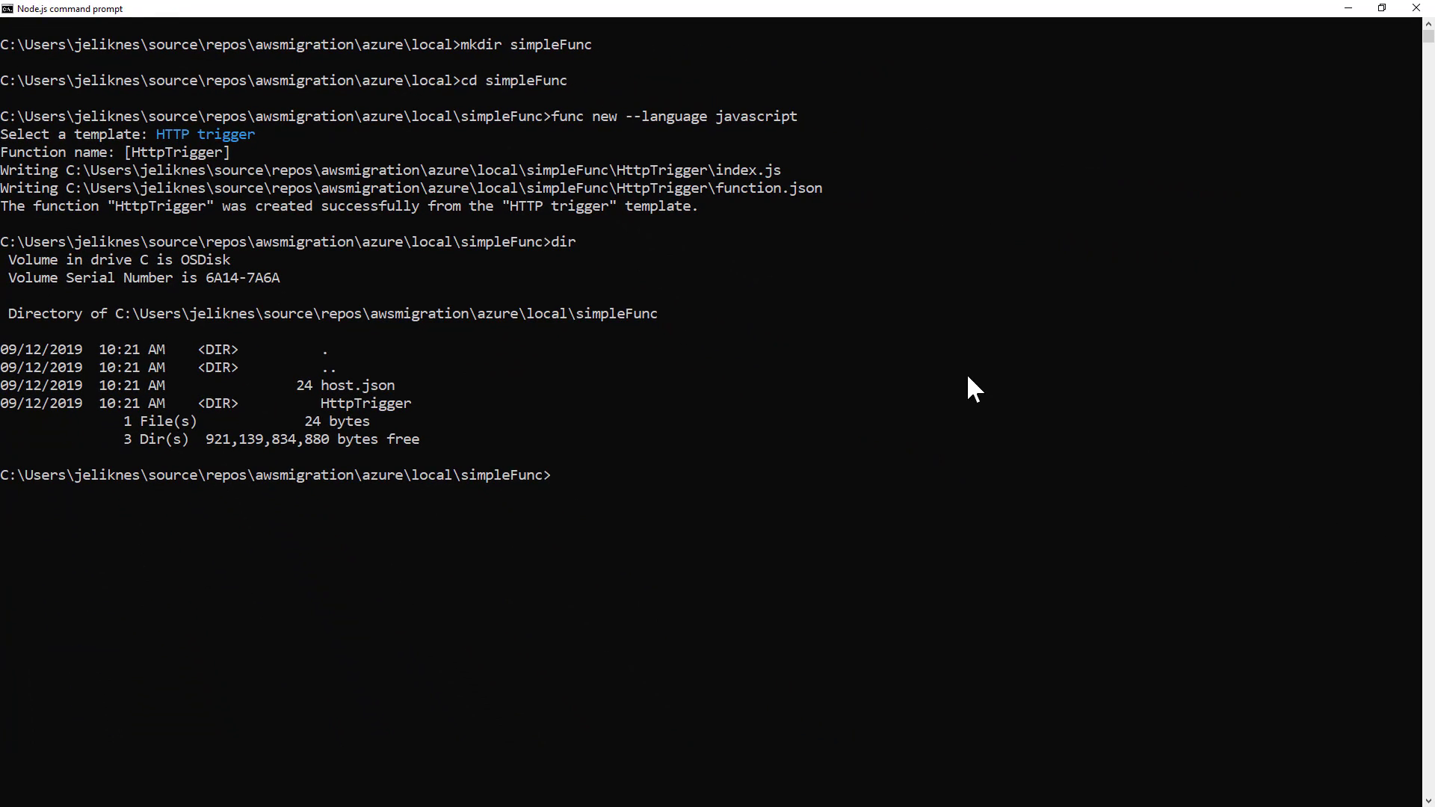
- Enter HttpTrigger, list its files, show index.js, then go back up to simpleFunc
{"action": "type", "text": "cd HttpTrigger"}
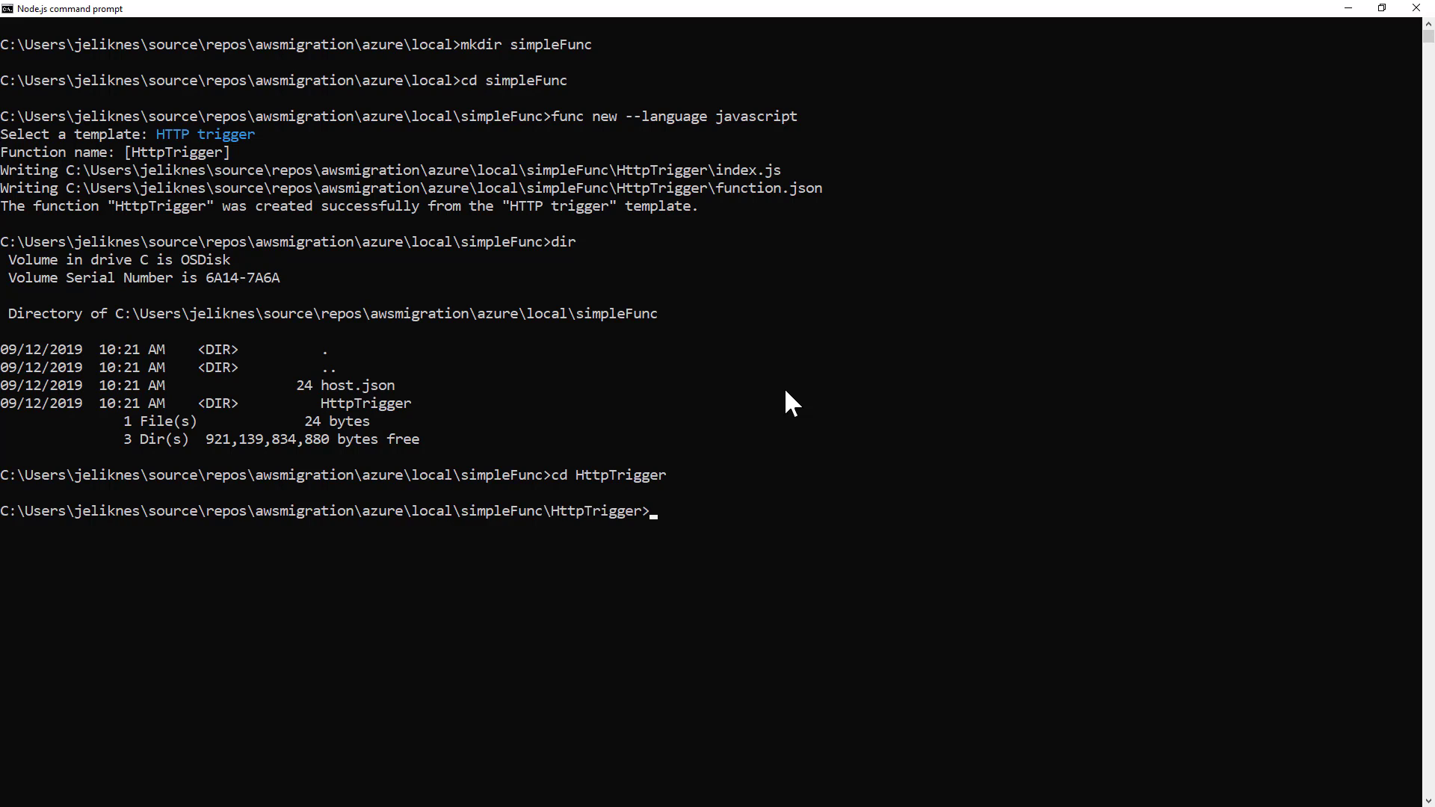
{"action": "type", "text": "dir"}
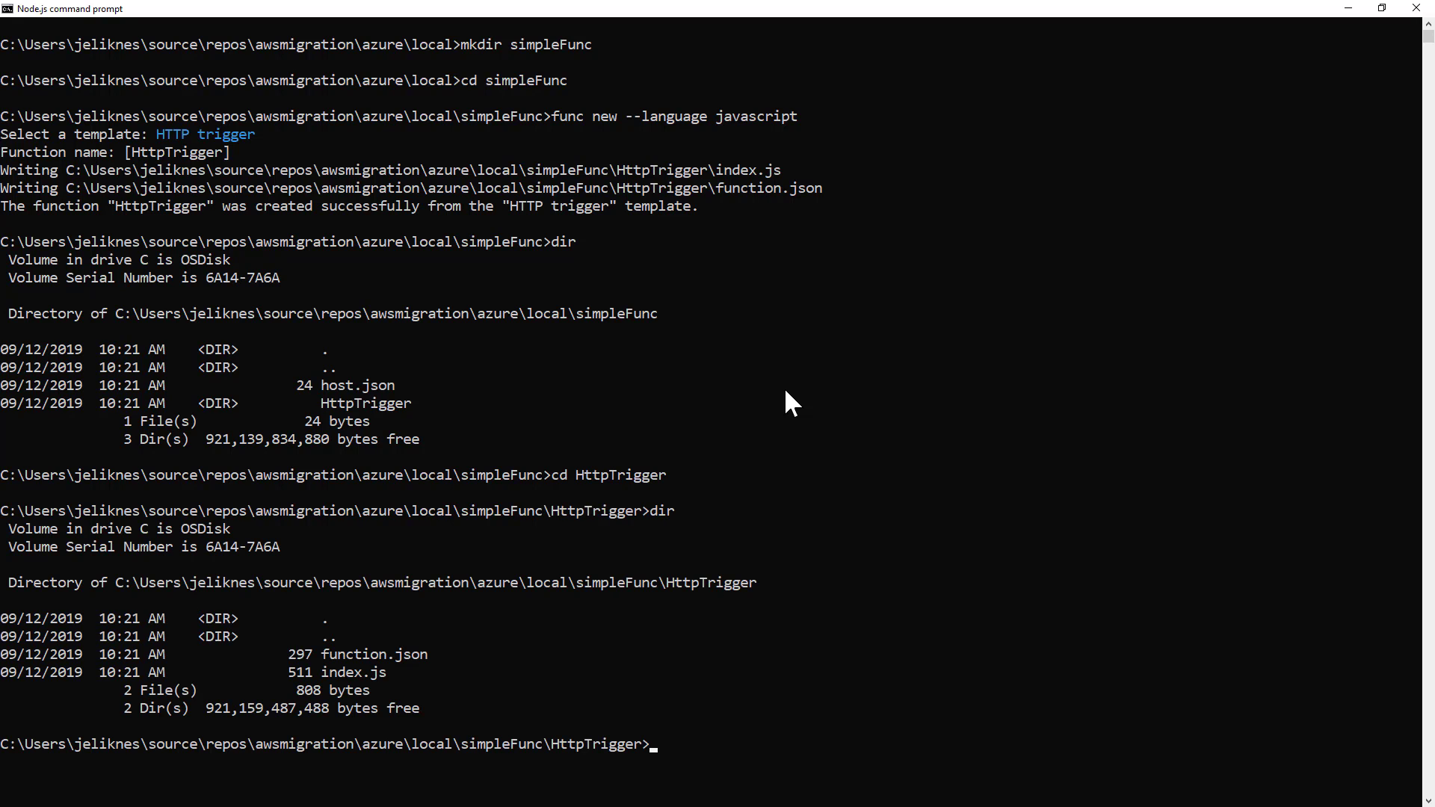
{"action": "type", "text": "type index.js"}
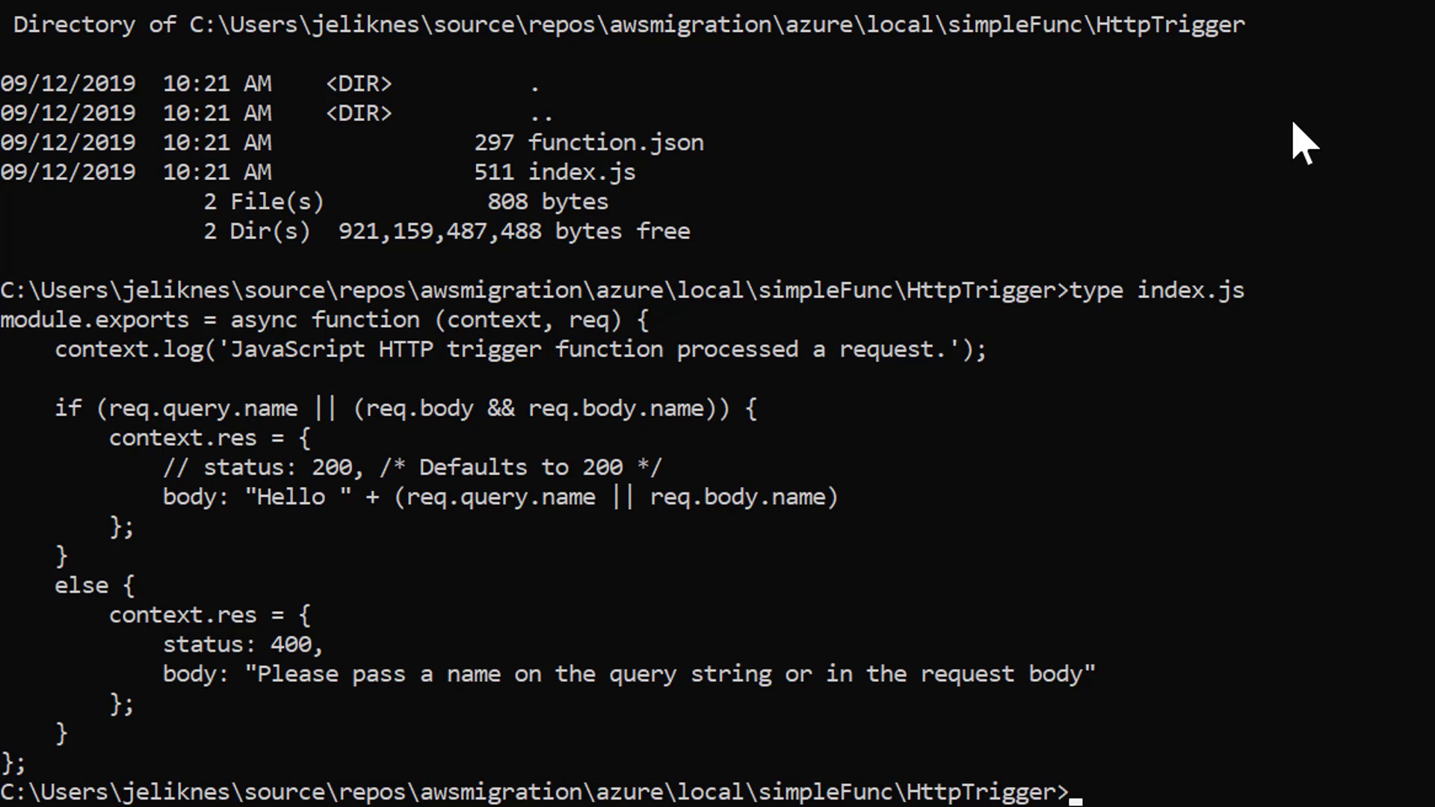
{"action": "type", "text": "cd .."}
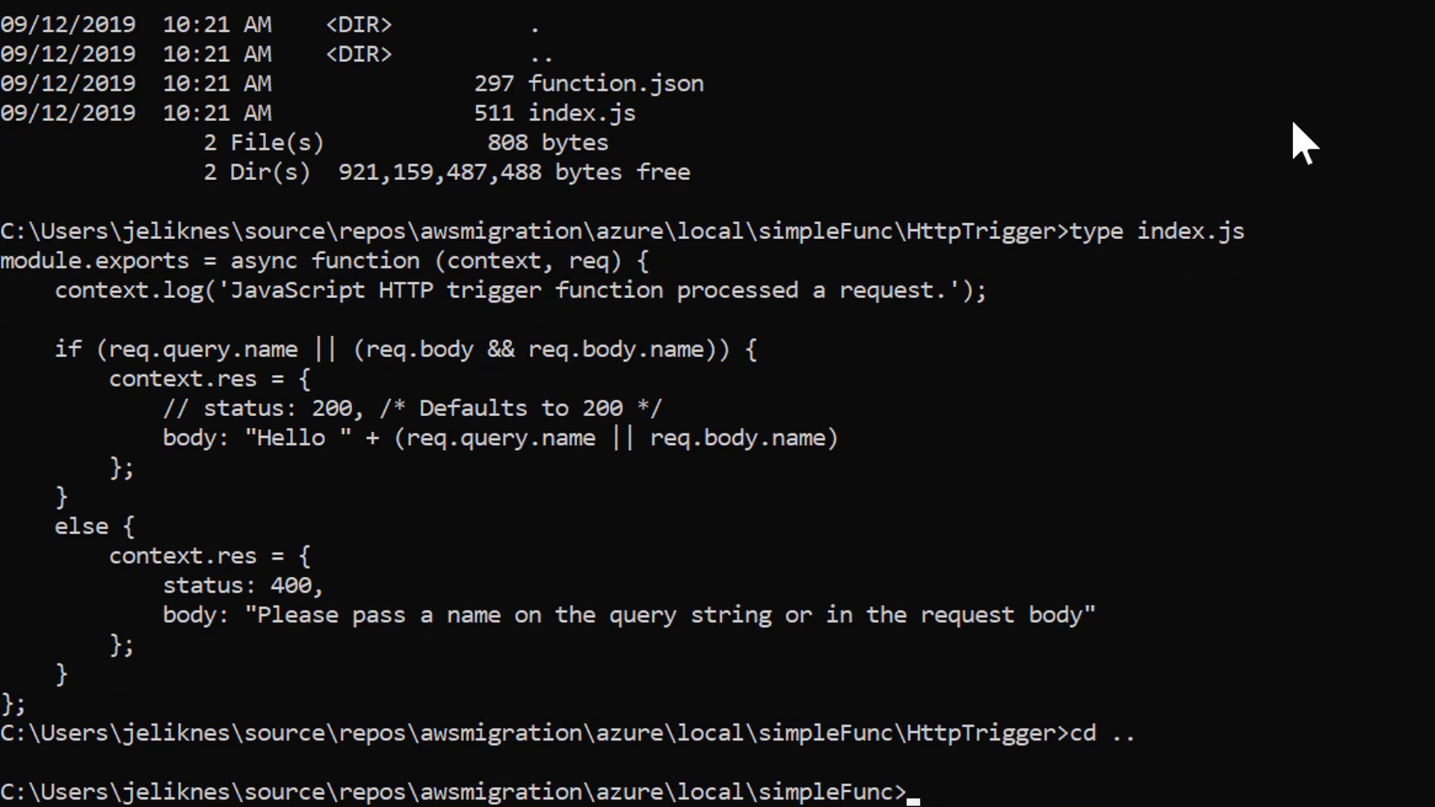
{"action": "type", "text": "func start"}
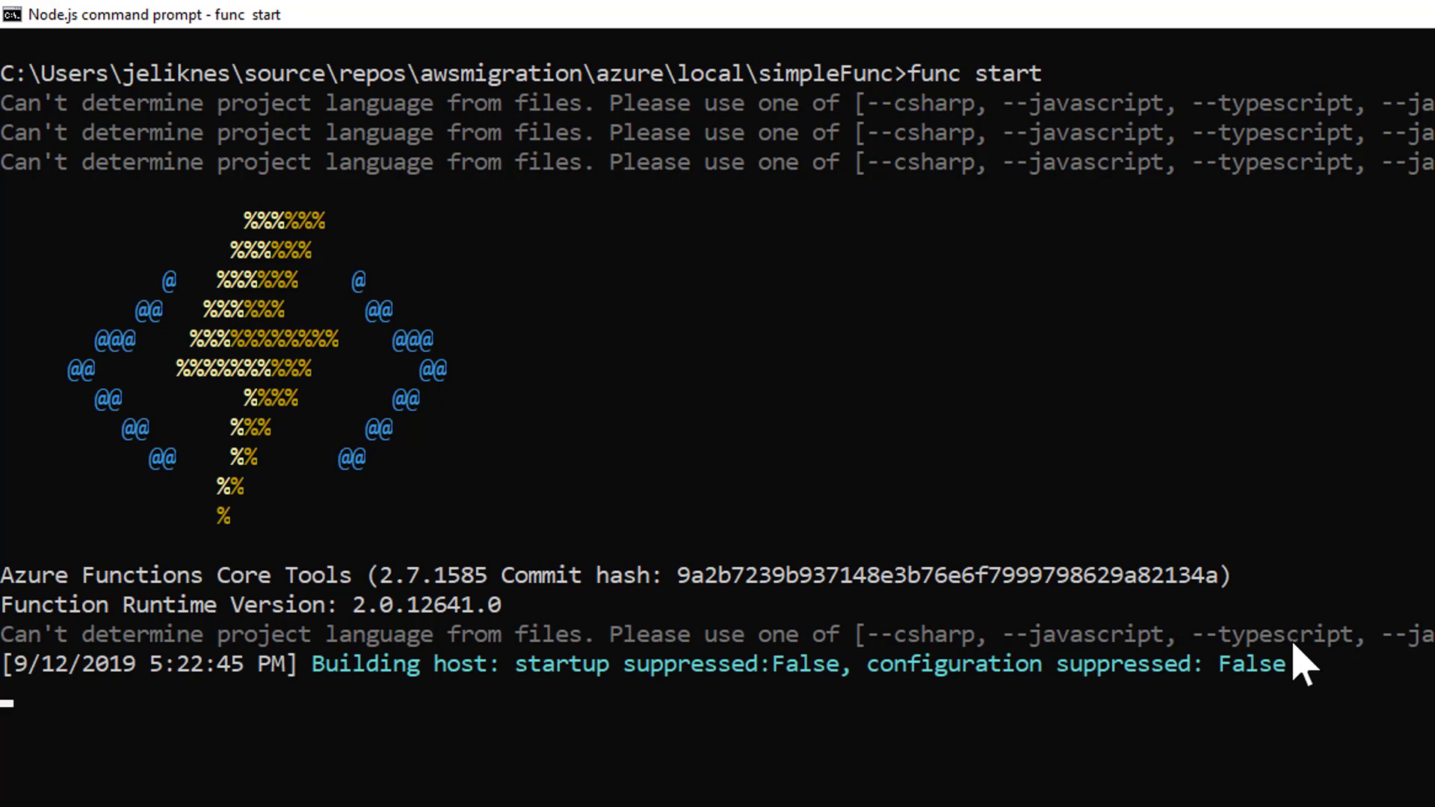
{"action": "scroll", "scroll_direction": "down", "scroll_amount": 3}
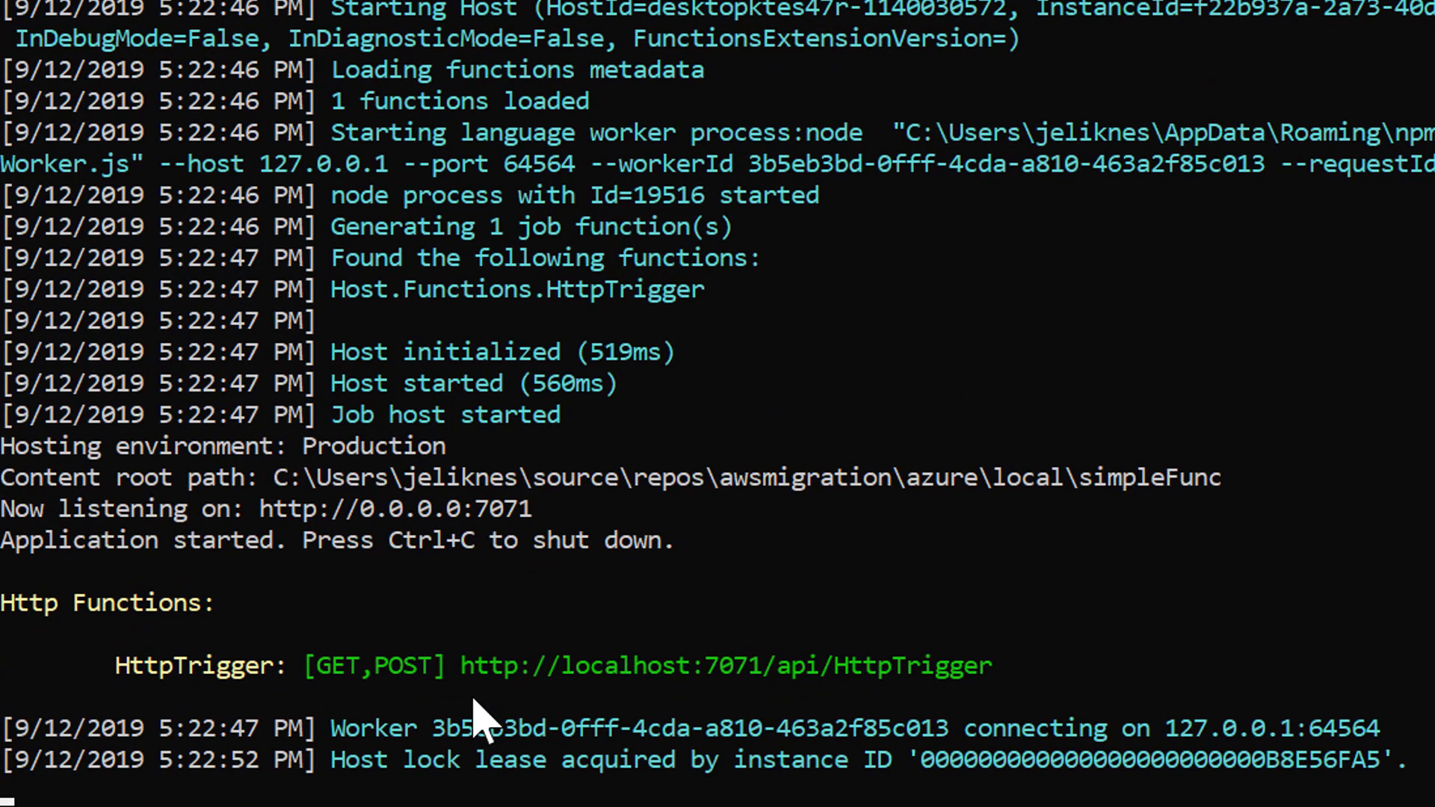
{"action": "left_click_drag", "start_coordinate": [461, 665], "coordinate": [961, 665]}
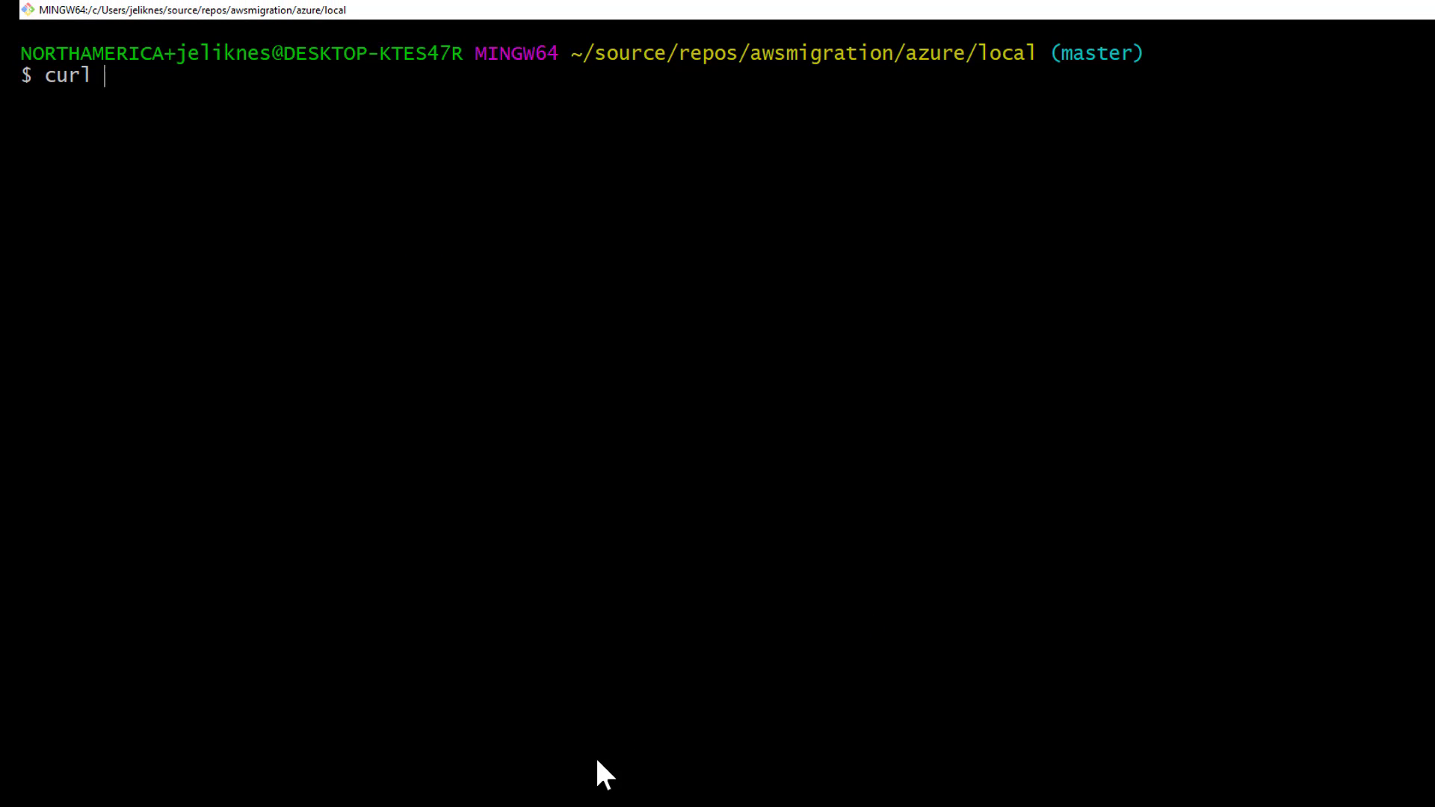
- Curl the local HttpTrigger endpoint without a name, then again with ?name=local
{"action": "type", "text": "http://localhost:7071/api/HttpTrigger"}
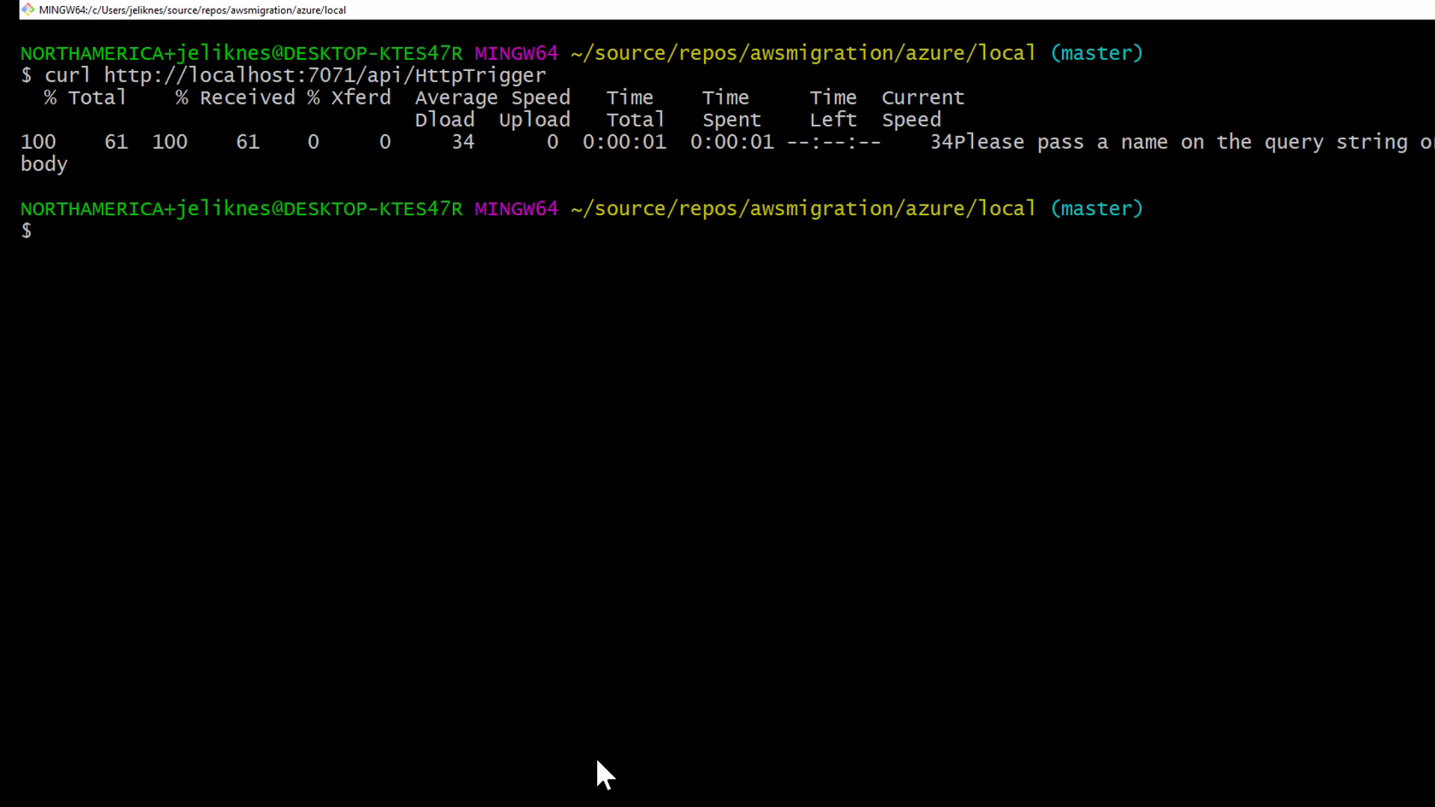
{"action": "type", "text": "curl http://localhost:7071/api/HttpTriggerz/"}
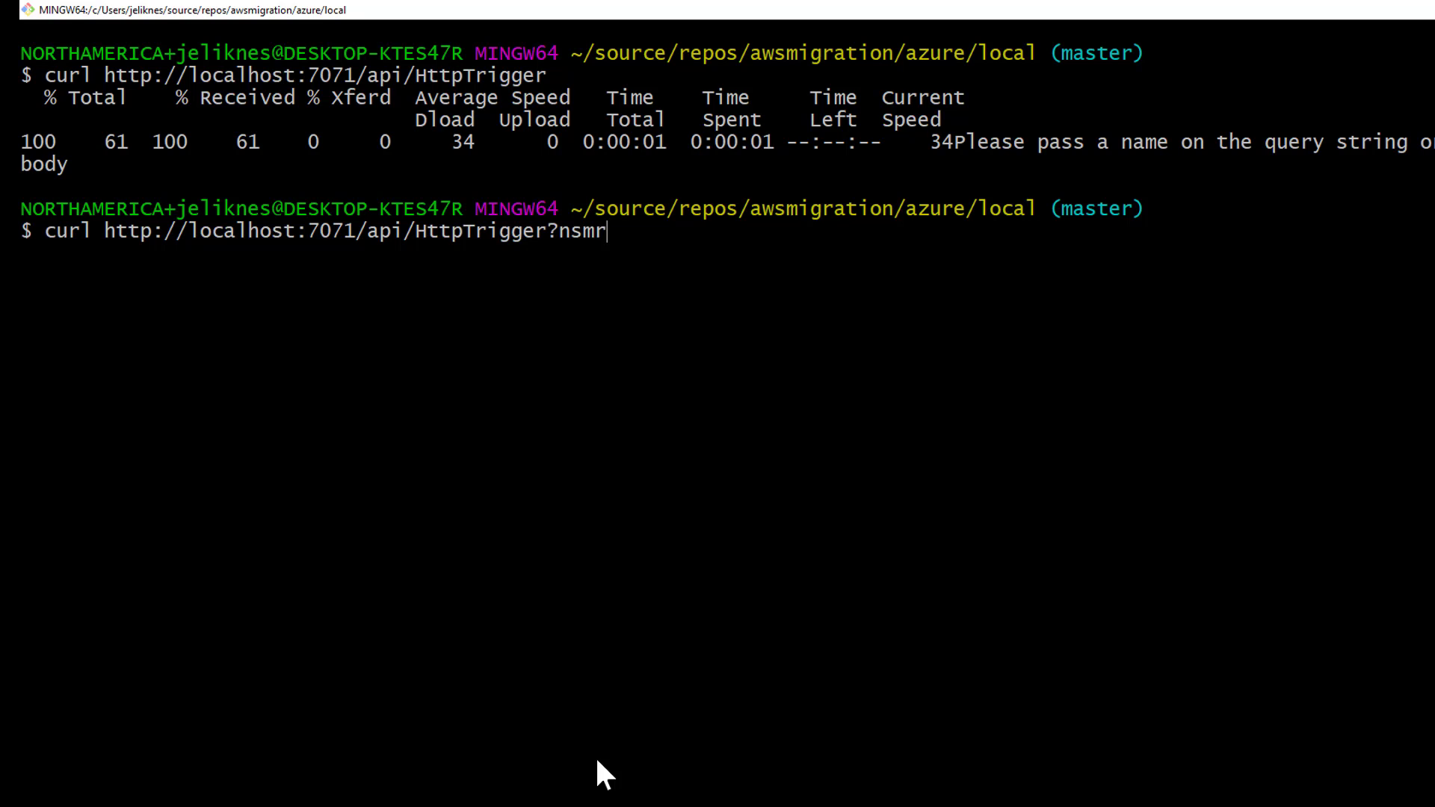
{"action": "type", "text": "name=local"}
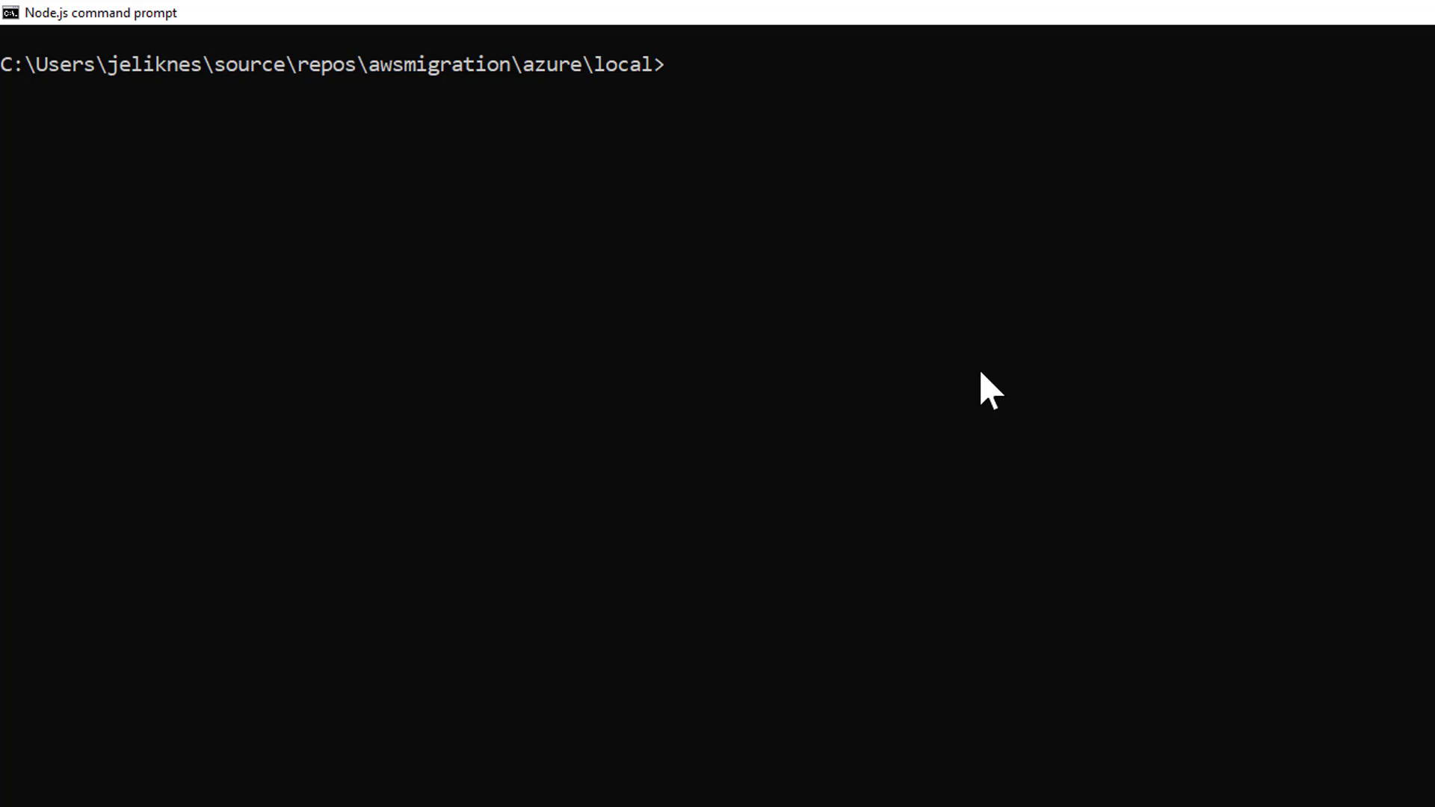
- Create the localFunc folder and open it with code-insiders
{"action": "type", "text": "mkdir localFu"}
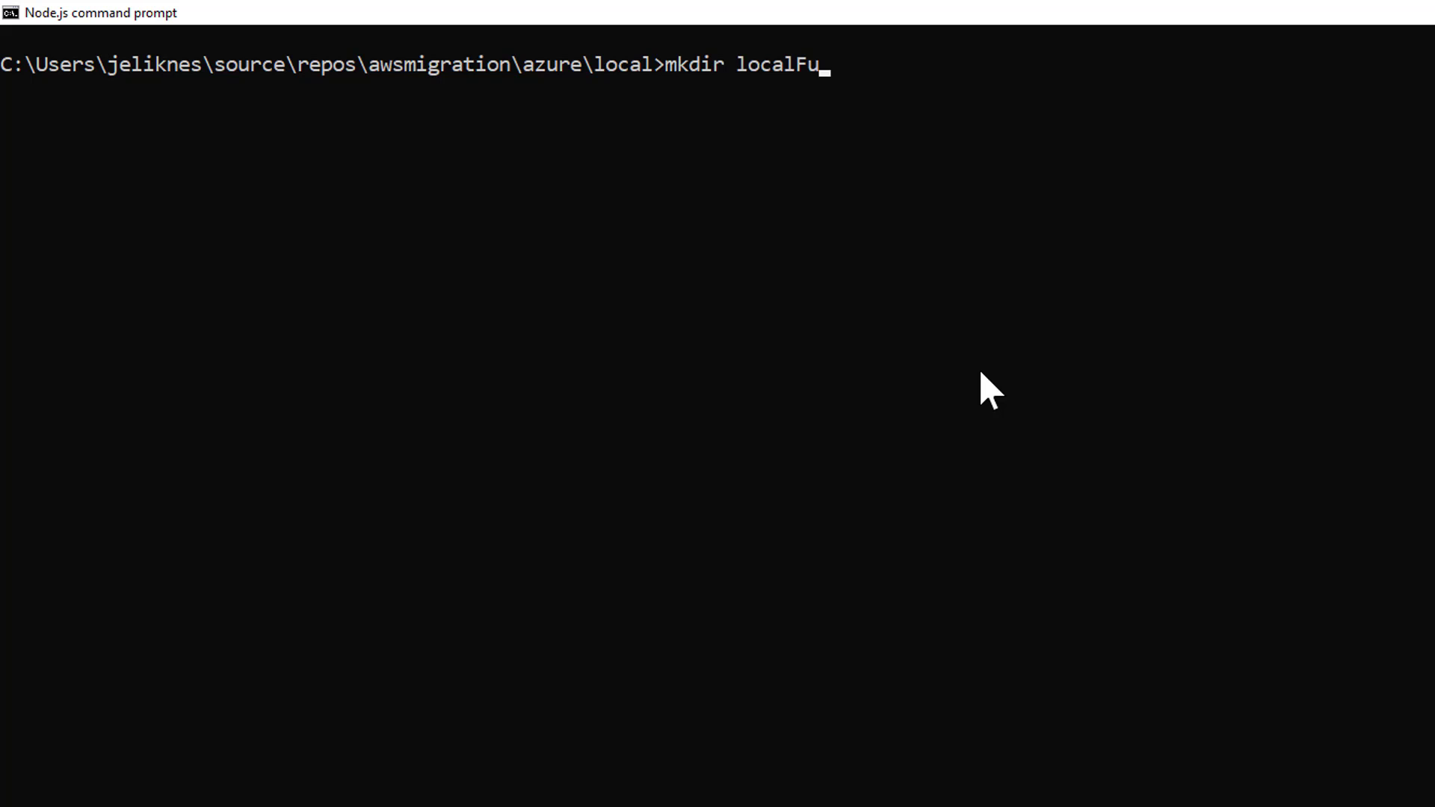
{"action": "key", "text": "enter"}
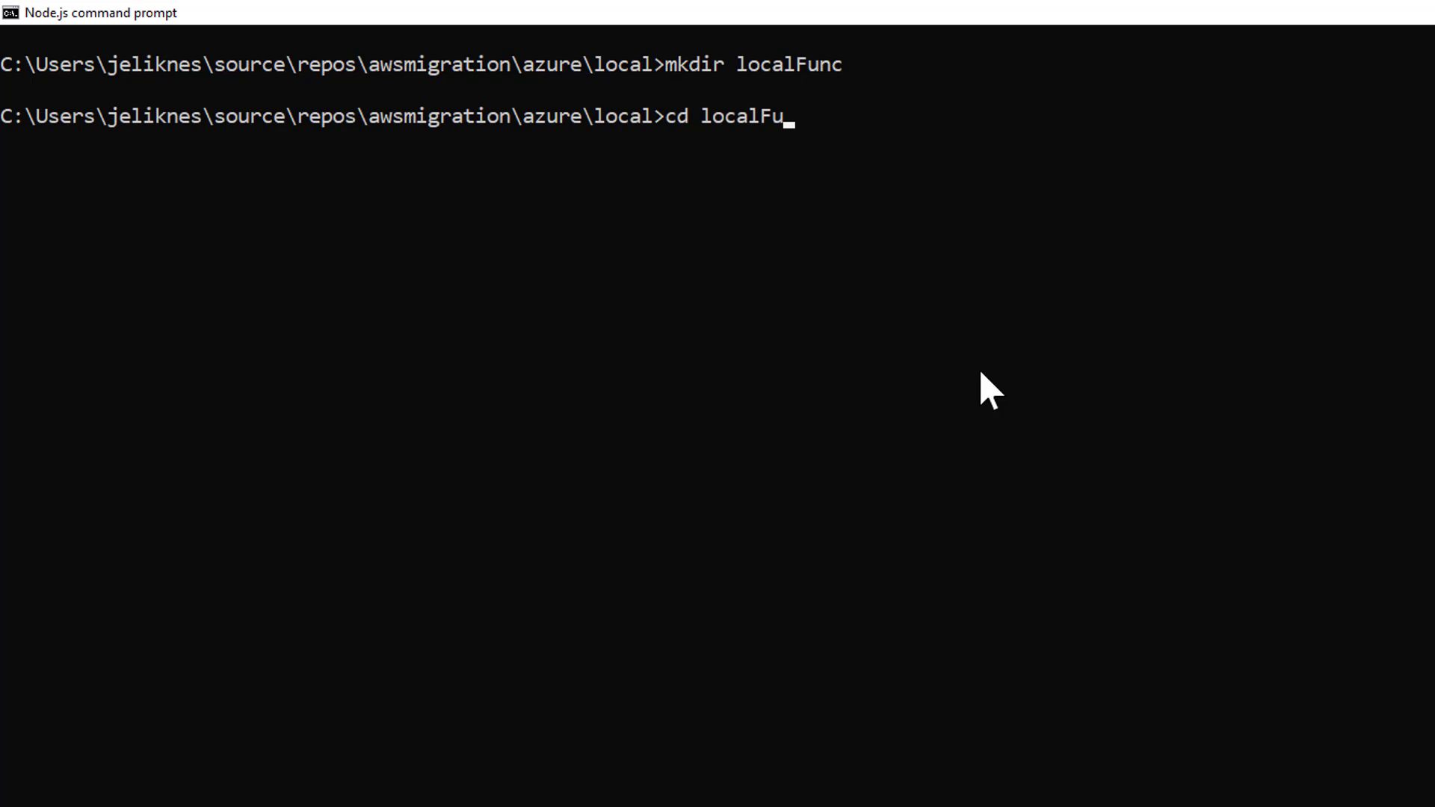
{"action": "type", "text": "code-insid"}
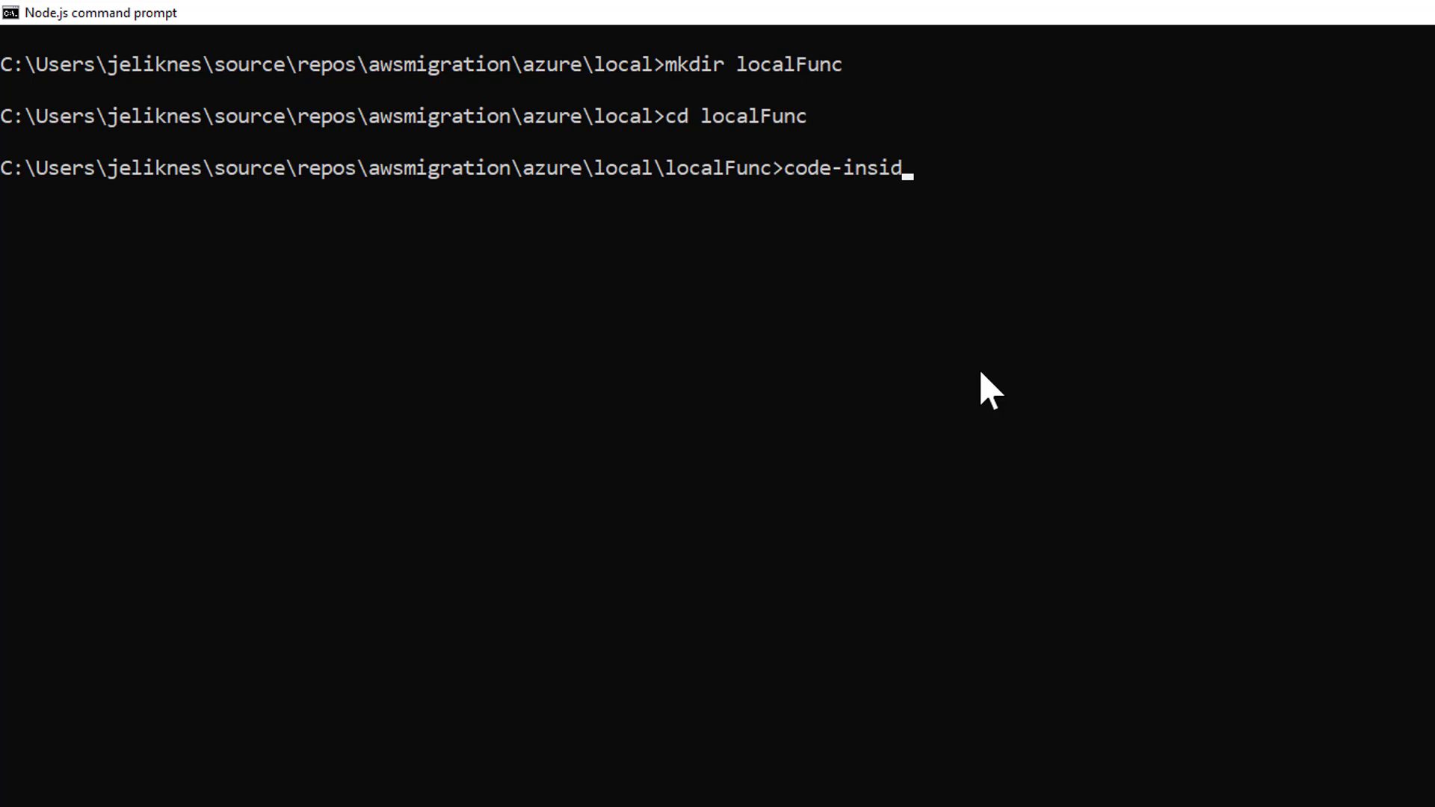
{"action": "type", "text": "ers ."}
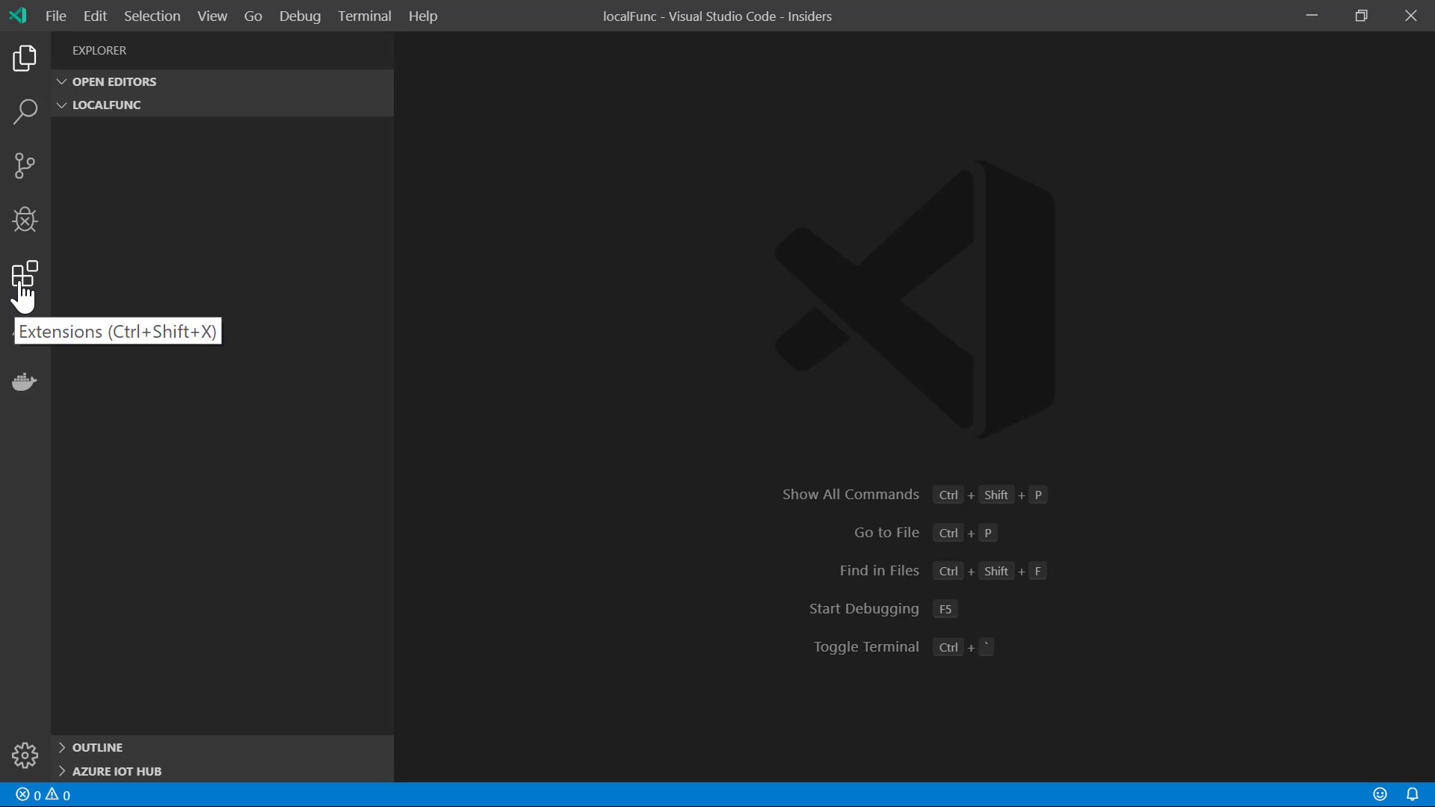
- Show the Azure Functions extension's details in the Extensions view, then return to the project files
{"action": "left_click", "coordinate": [25, 279]}
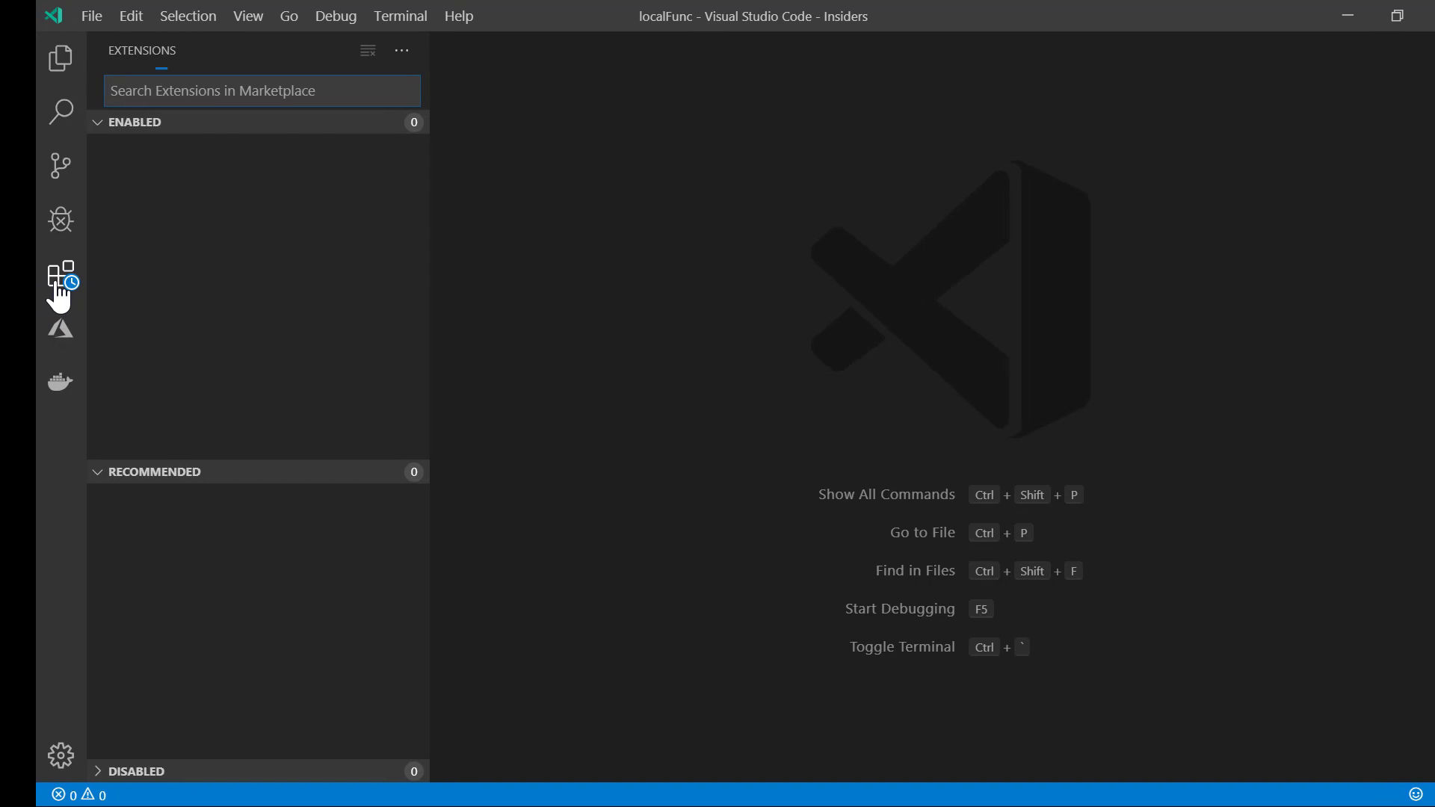
{"action": "left_click", "coordinate": [256, 419]}
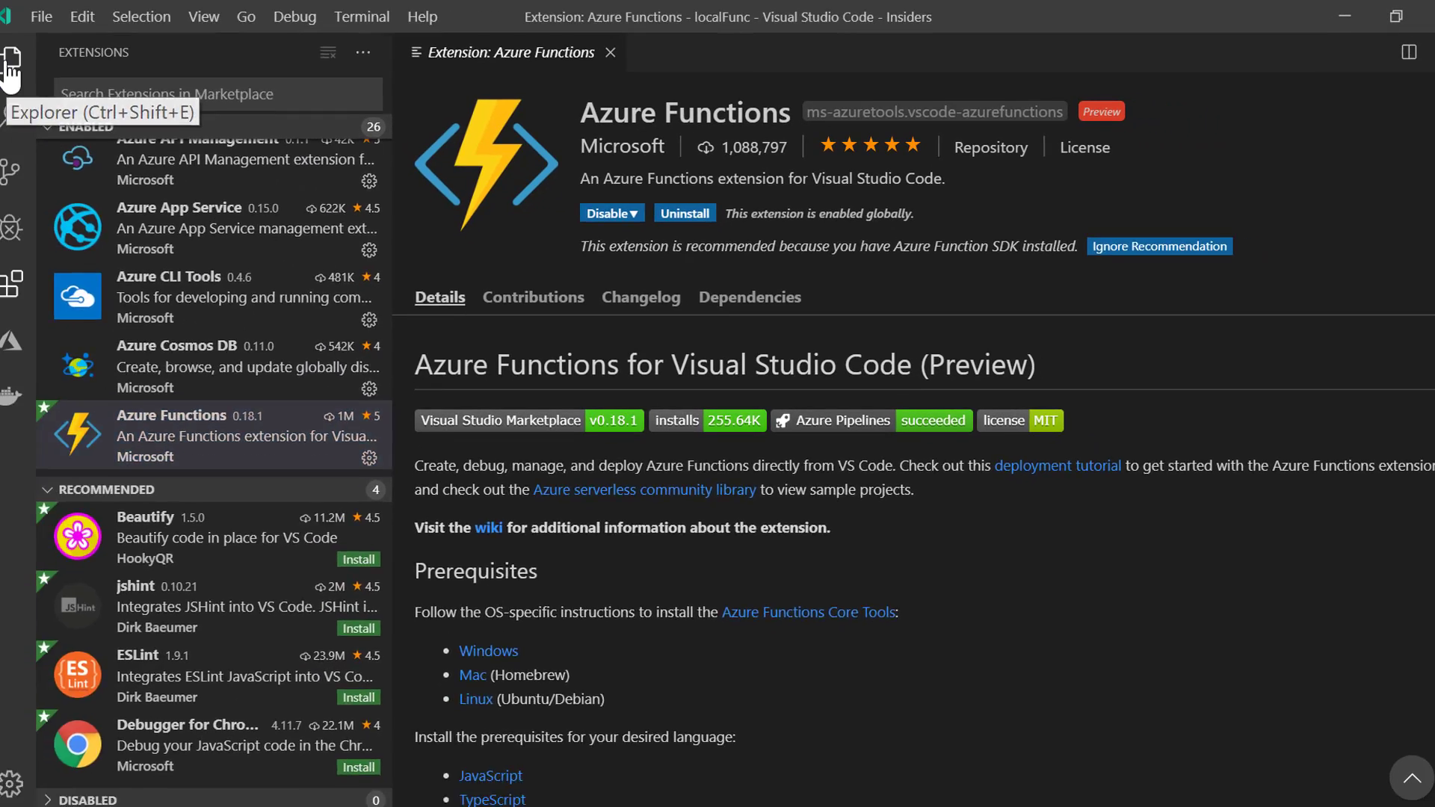
{"action": "left_click", "coordinate": [203, 16]}
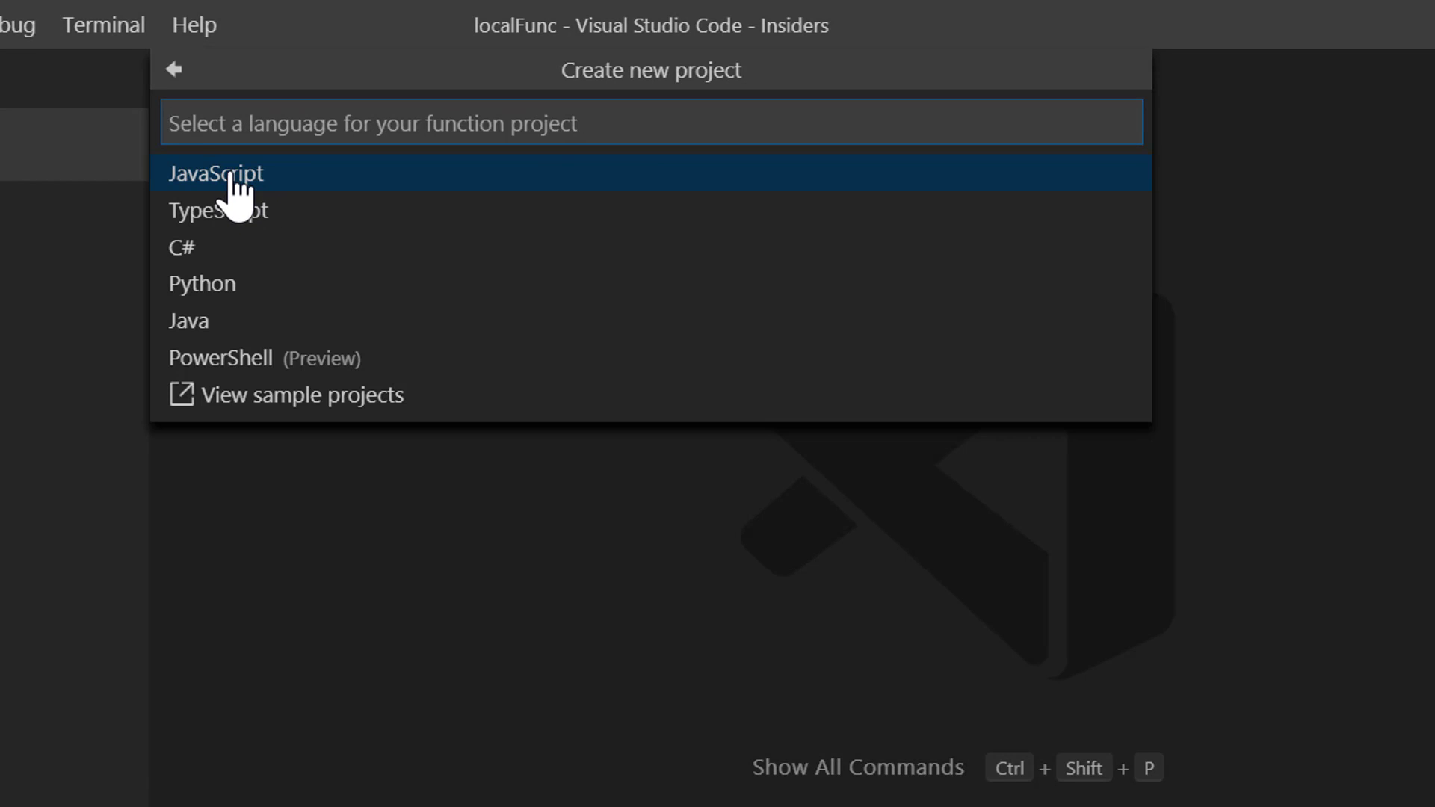
- Choose JavaScript, the HTTP trigger template, and Anonymous authorization for the new project
{"action": "left_click", "coordinate": [216, 173]}
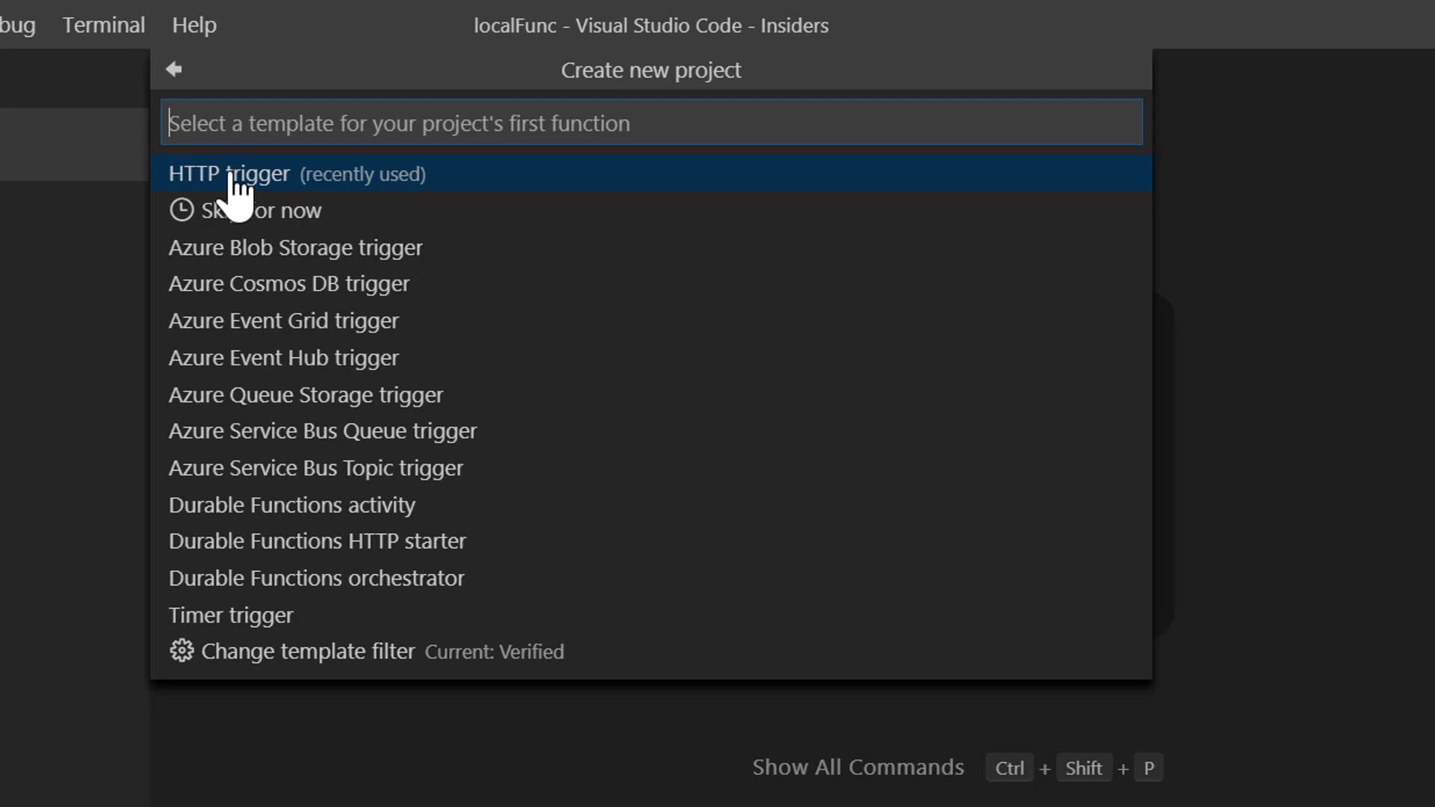
{"action": "left_click", "coordinate": [229, 174]}
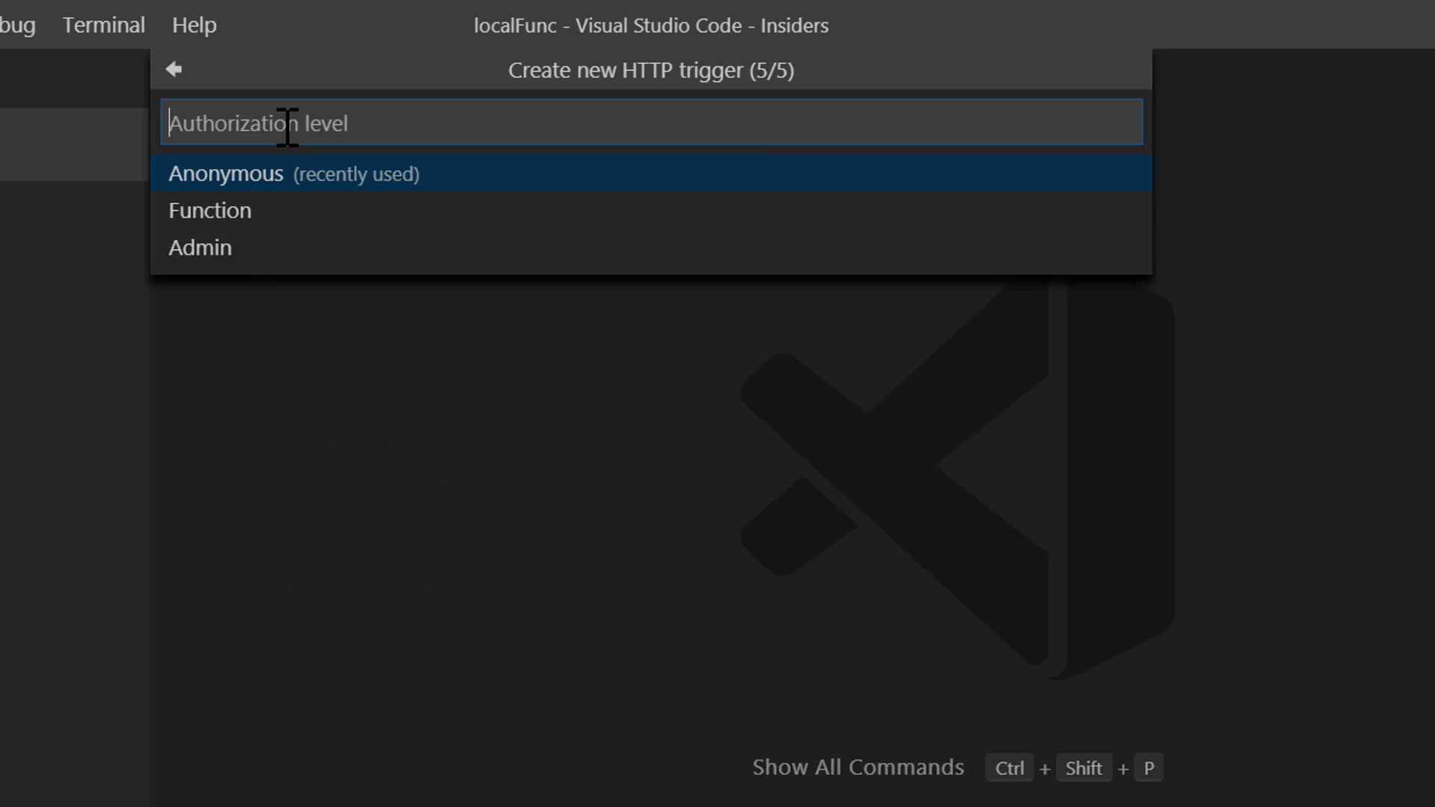
{"action": "left_click", "coordinate": [227, 174]}
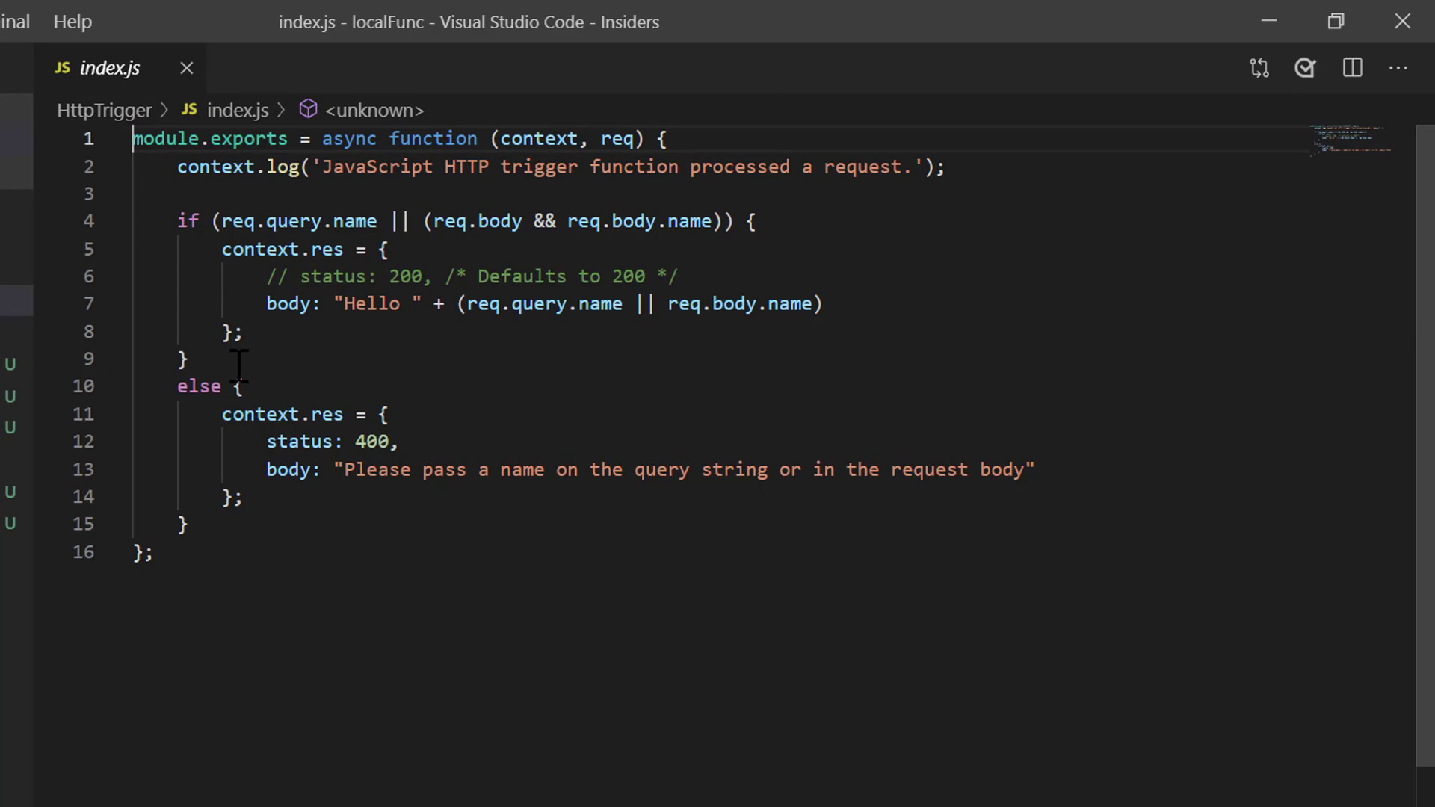
- Open HttpTrigger/index.js in the editor to review the template code
{"action": "left_click", "coordinate": [48, 249]}
{"action": "type", "text": "cu"}
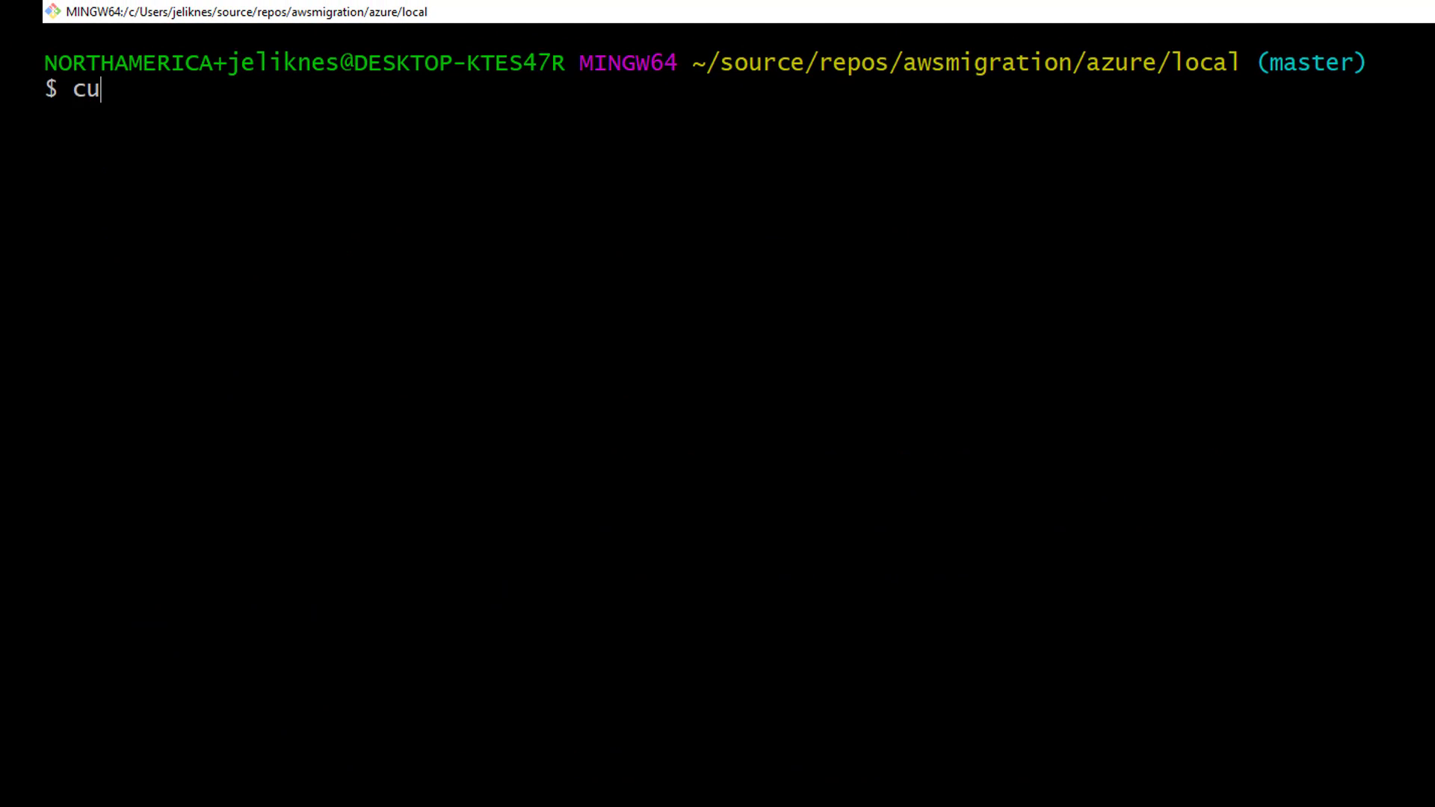
{"action": "type", "text": "rl http://localhost:7071/api/HttpTrigger"}
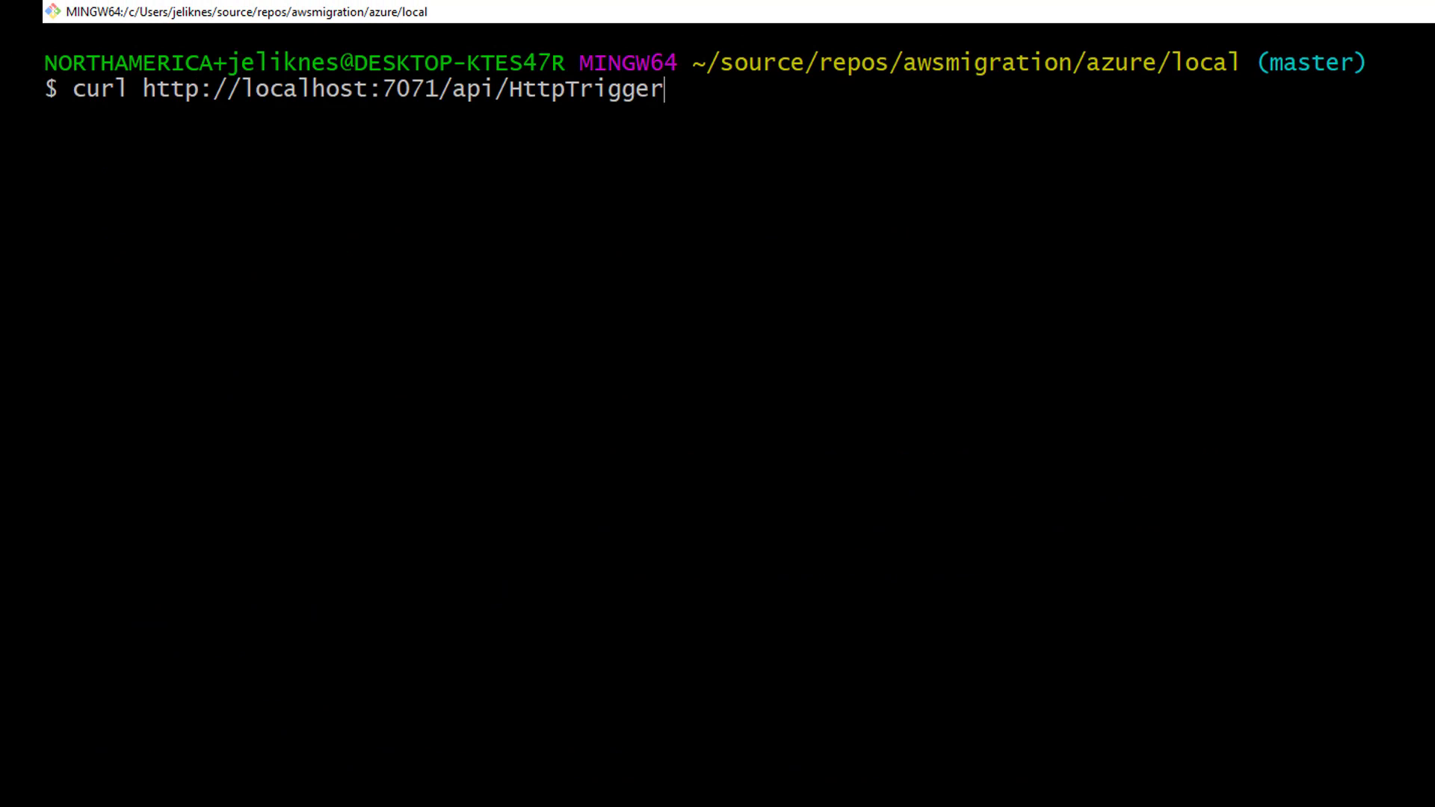
{"action": "type", "text": "?name="}
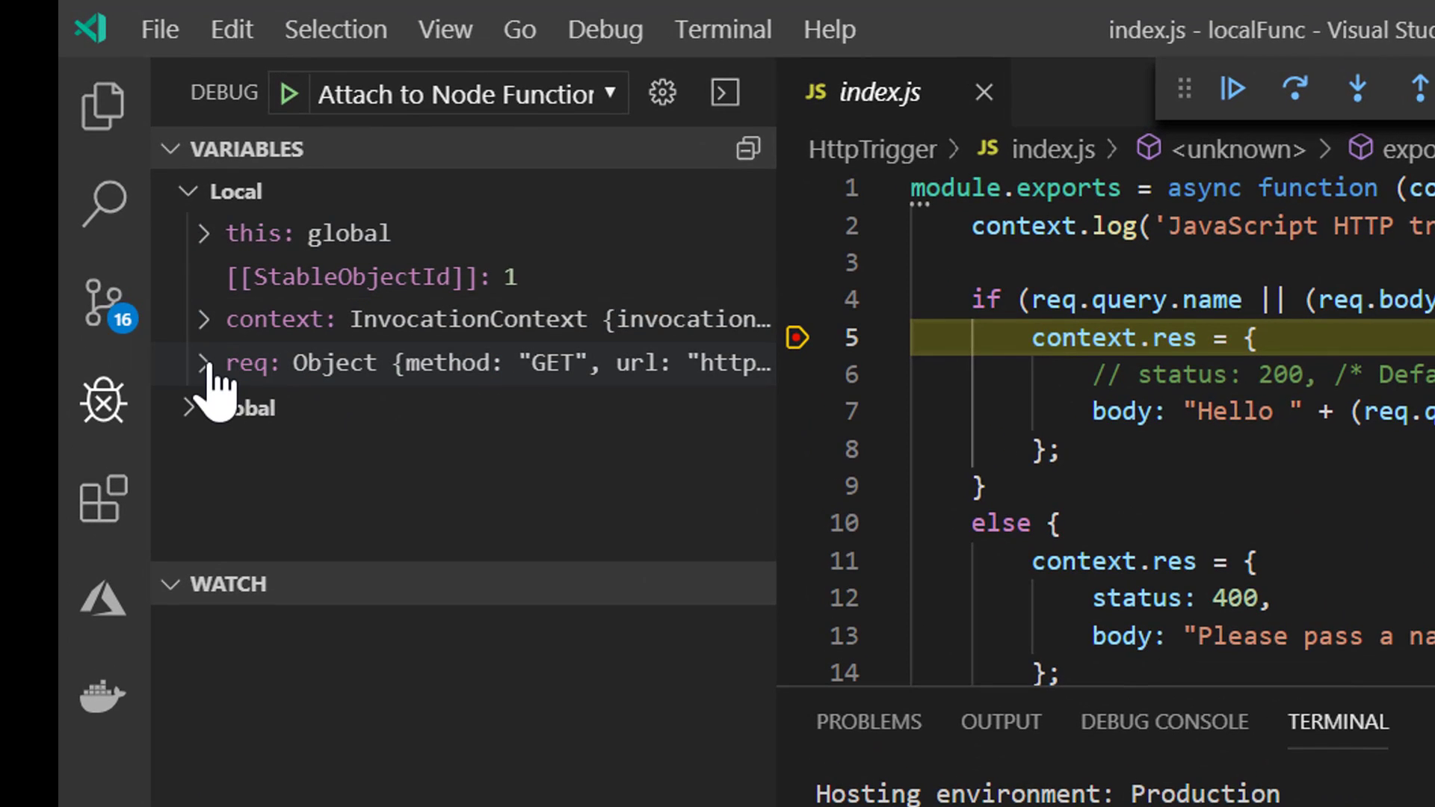
- Set the request's name query value to 'local debug' in the Variables pane and resume execution
{"action": "left_click", "coordinate": [203, 362]}
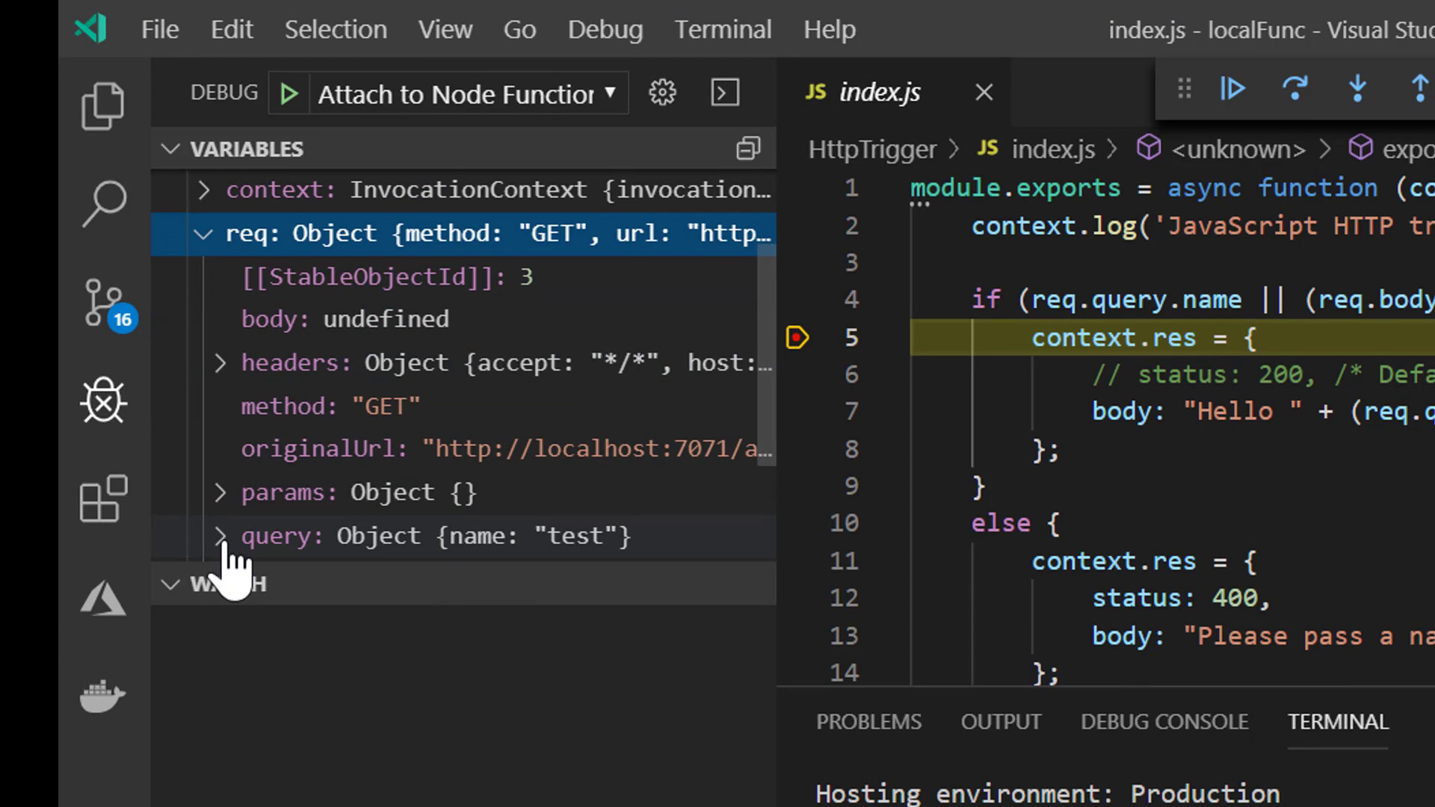
{"action": "left_click", "coordinate": [218, 535]}
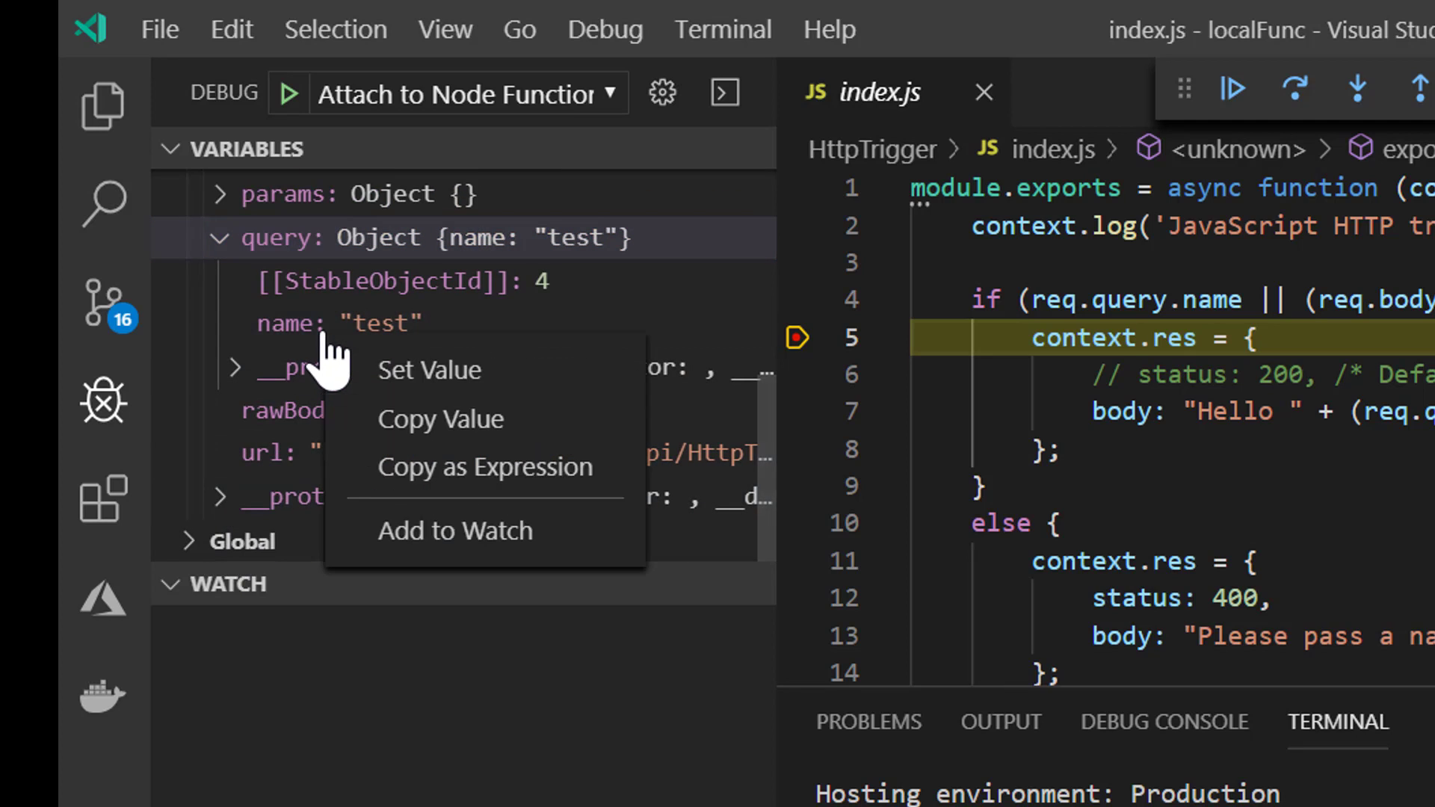
{"action": "left_click", "coordinate": [428, 370]}
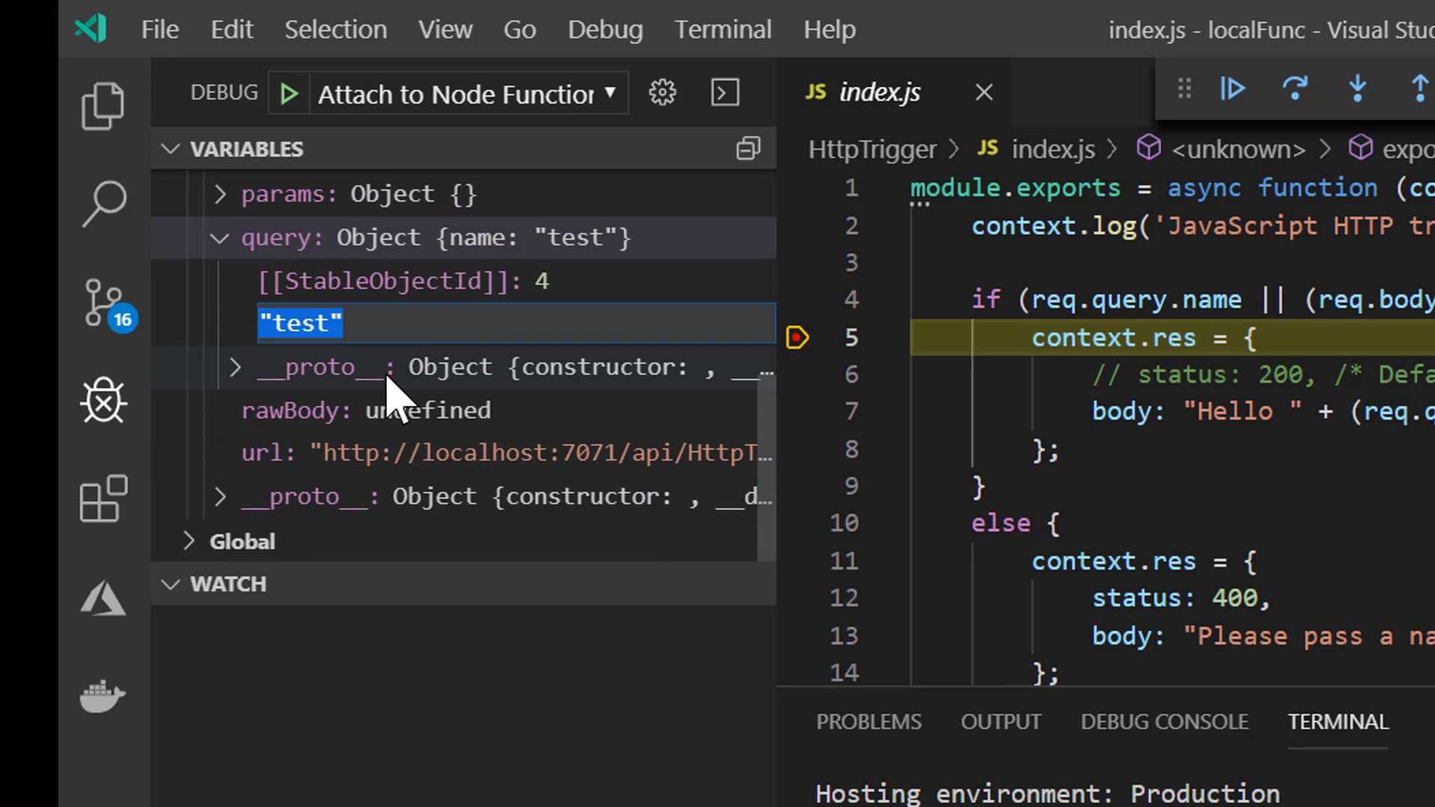
{"action": "key", "text": "Delete"}
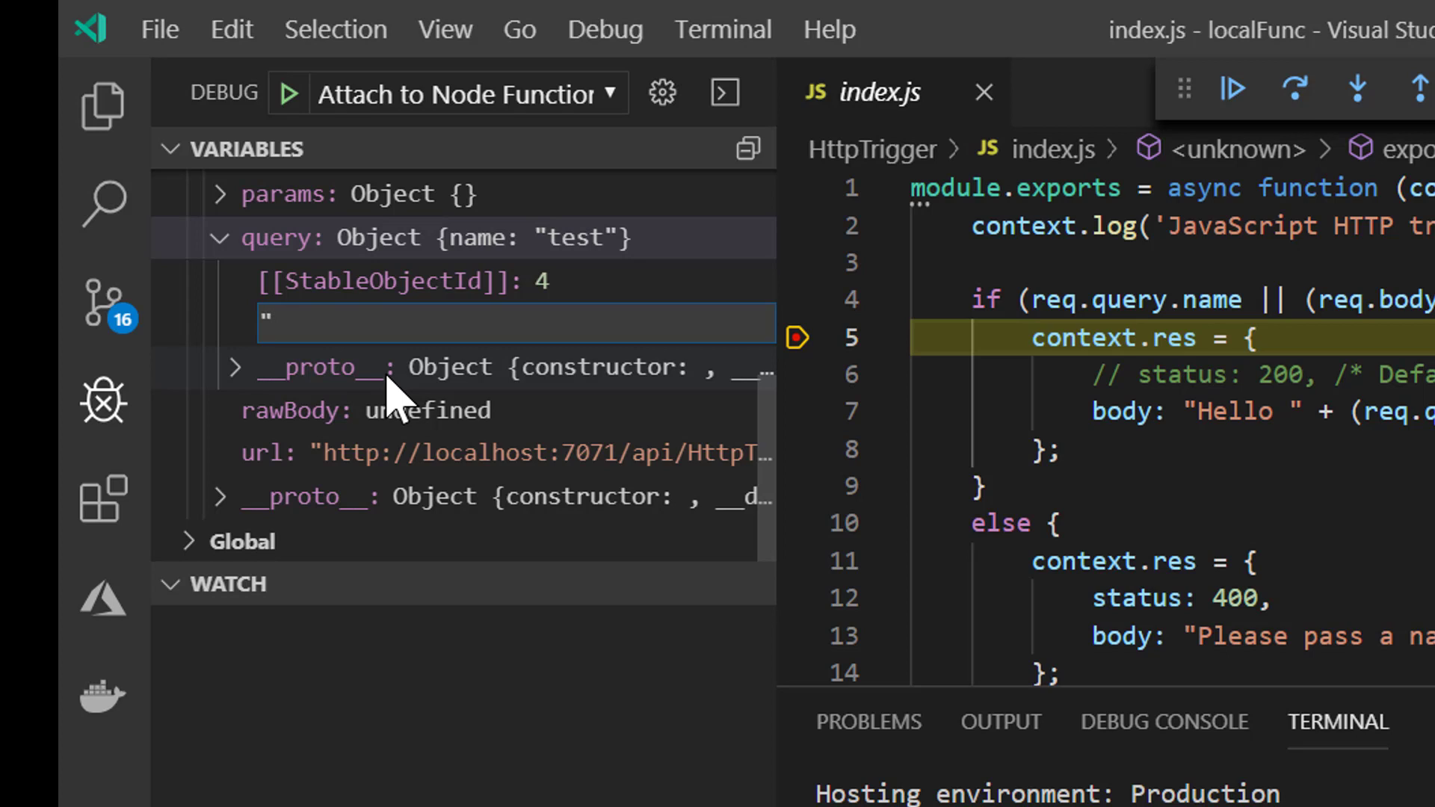
{"action": "type", "text": "local debug\""}
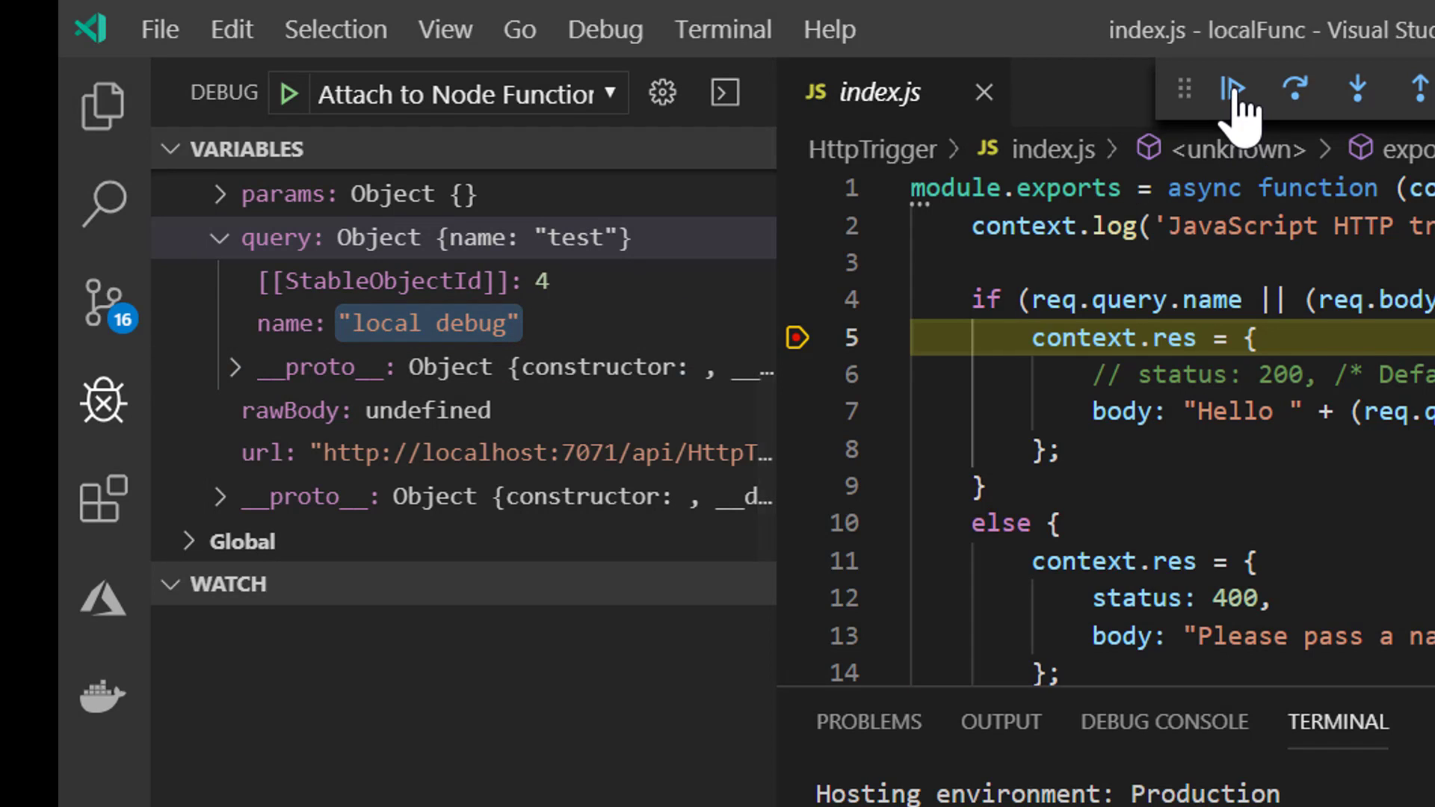
{"action": "left_click", "coordinate": [1232, 89]}
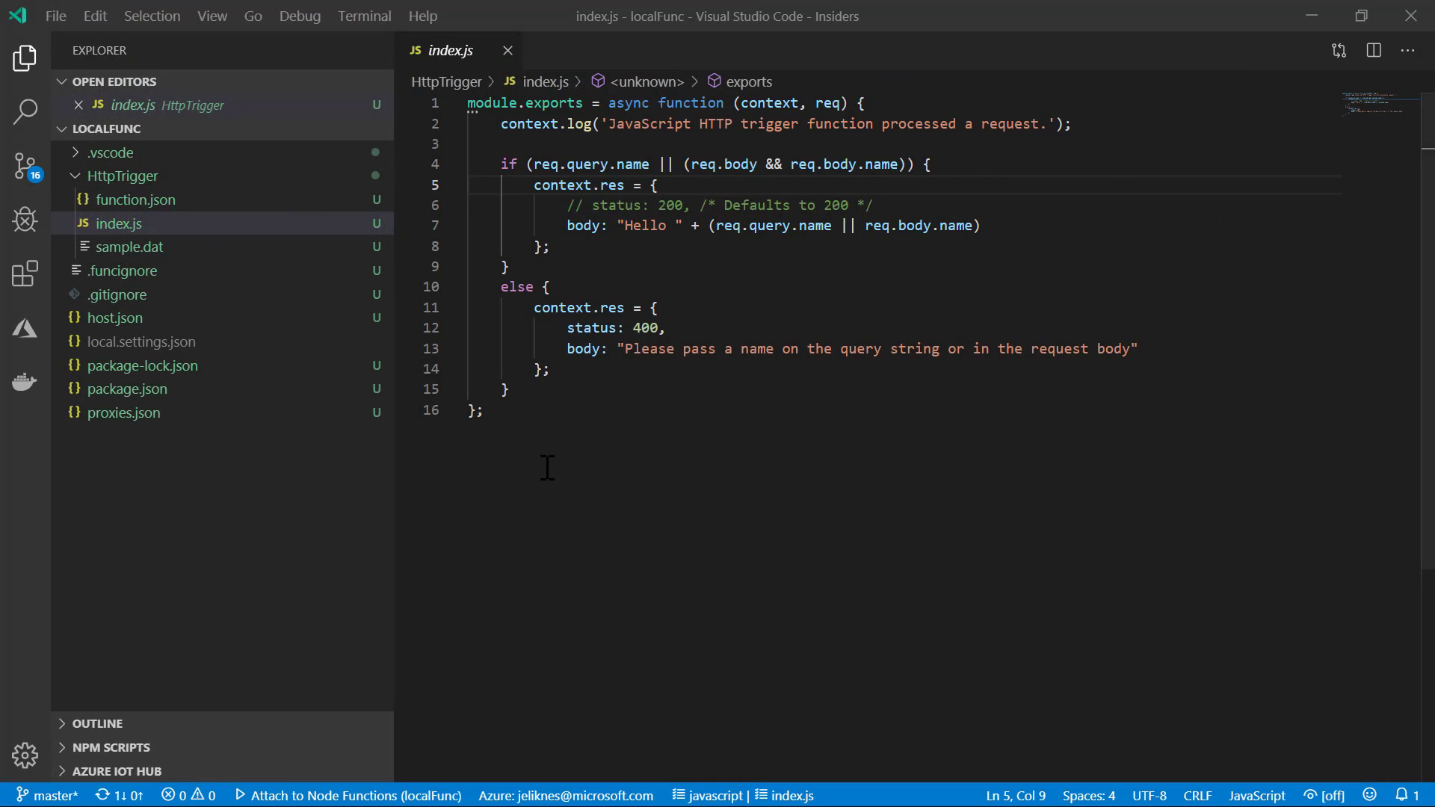
- Select all template code in index.js to replace it with the isItAPrime function
{"action": "left_click", "coordinate": [535, 328]}
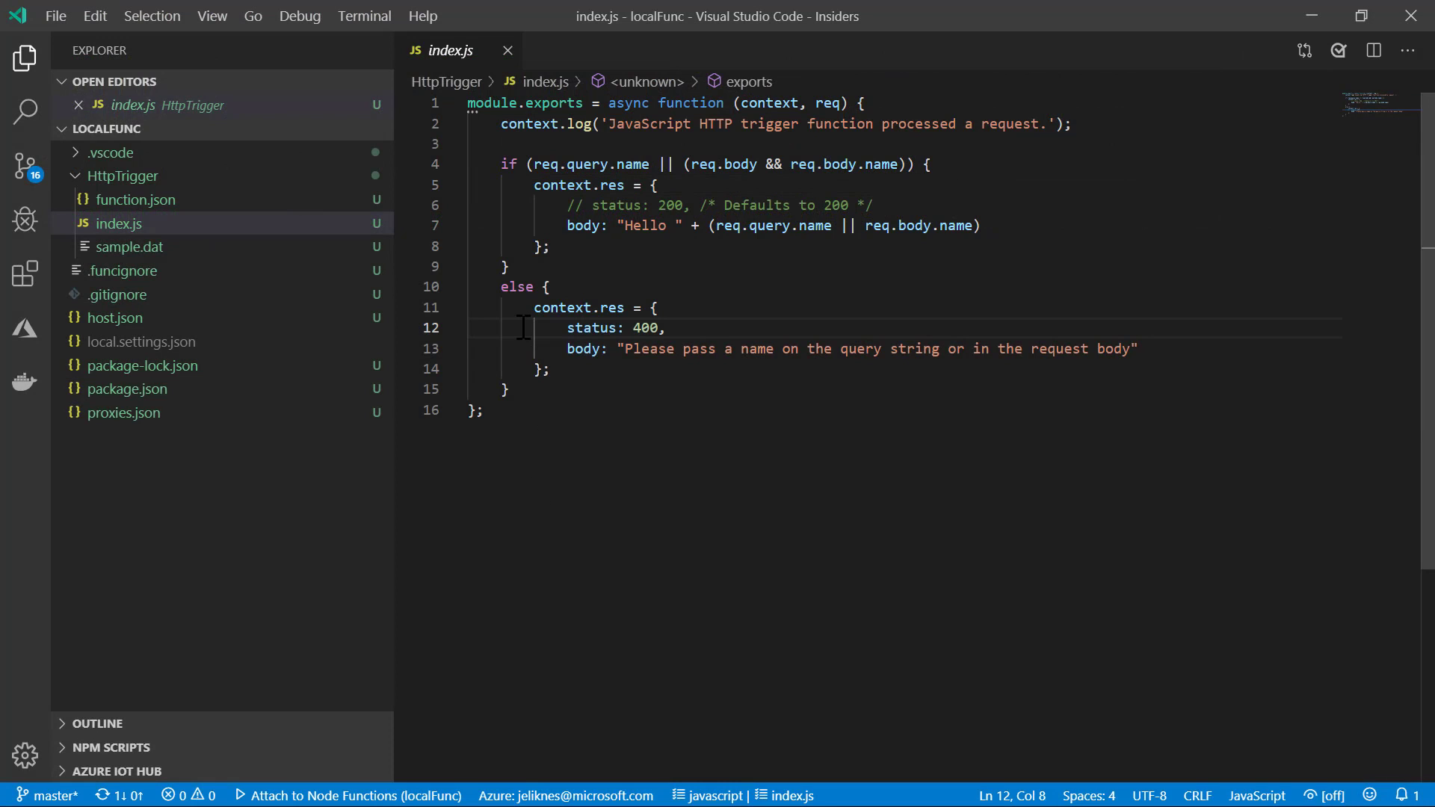
{"action": "key", "text": "ctrl+a"}
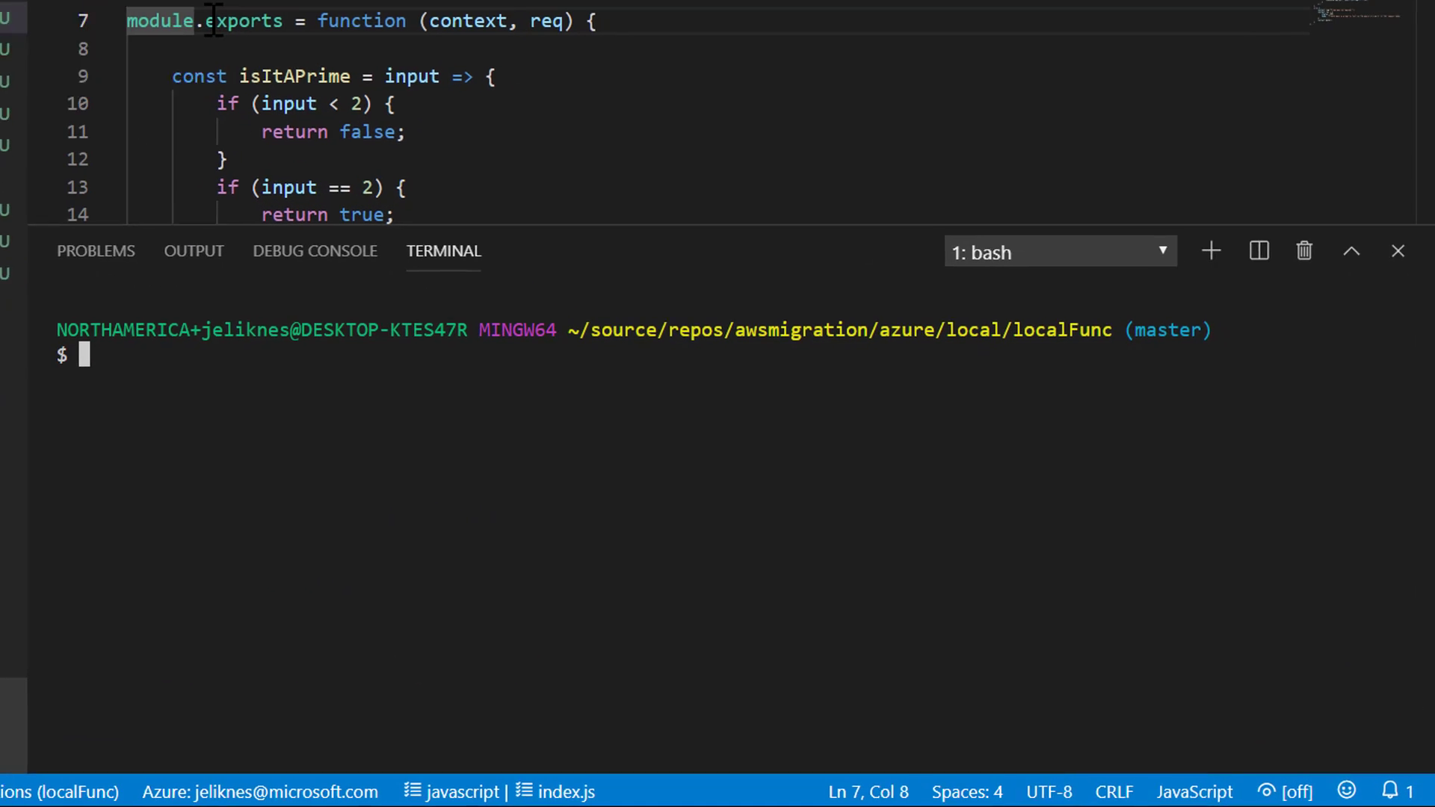
- Run npm i --save azure-storage in the integrated terminal
{"action": "type", "text": "npm i"}
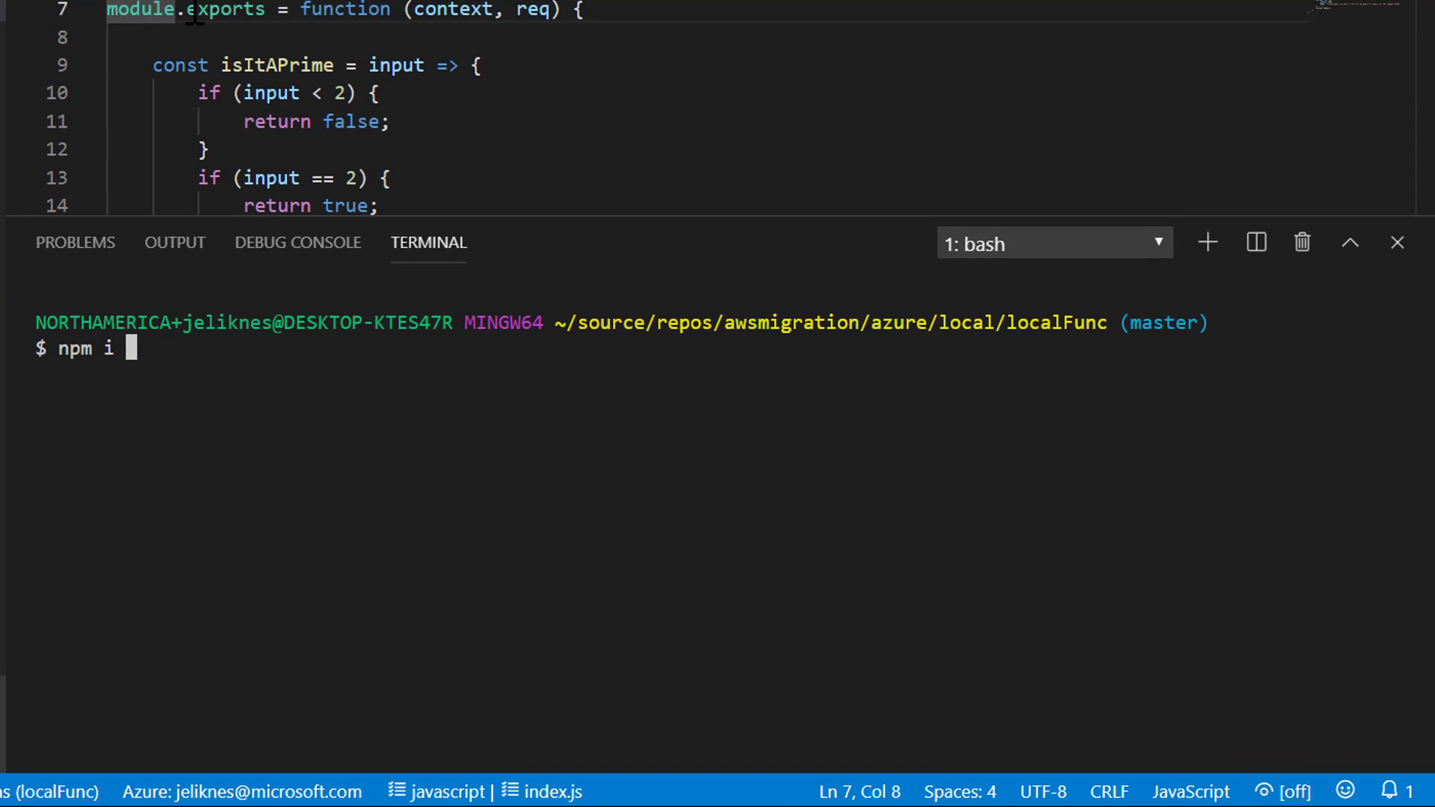
{"action": "type", "text": "--save azure"}
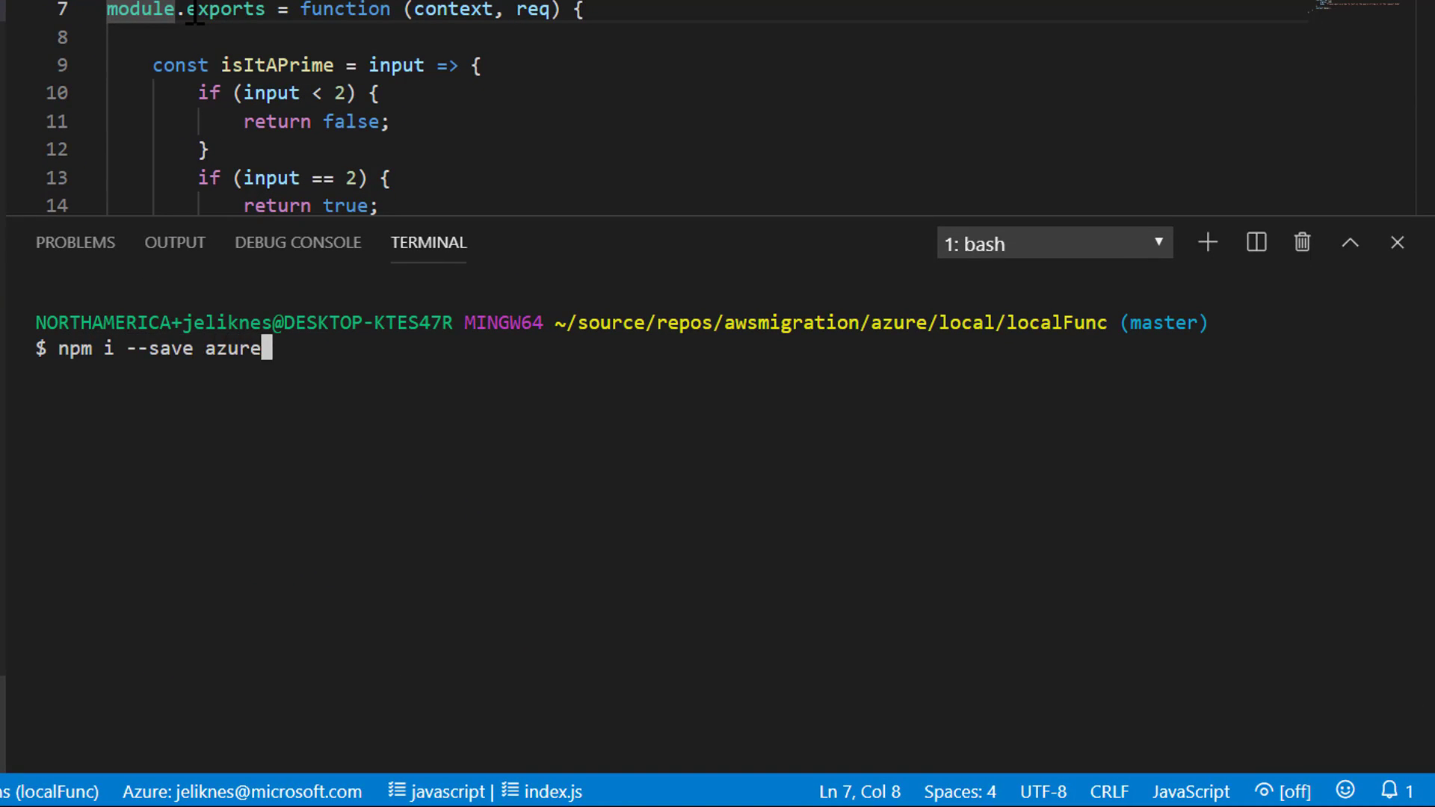
{"action": "type", "text": "-storage"}
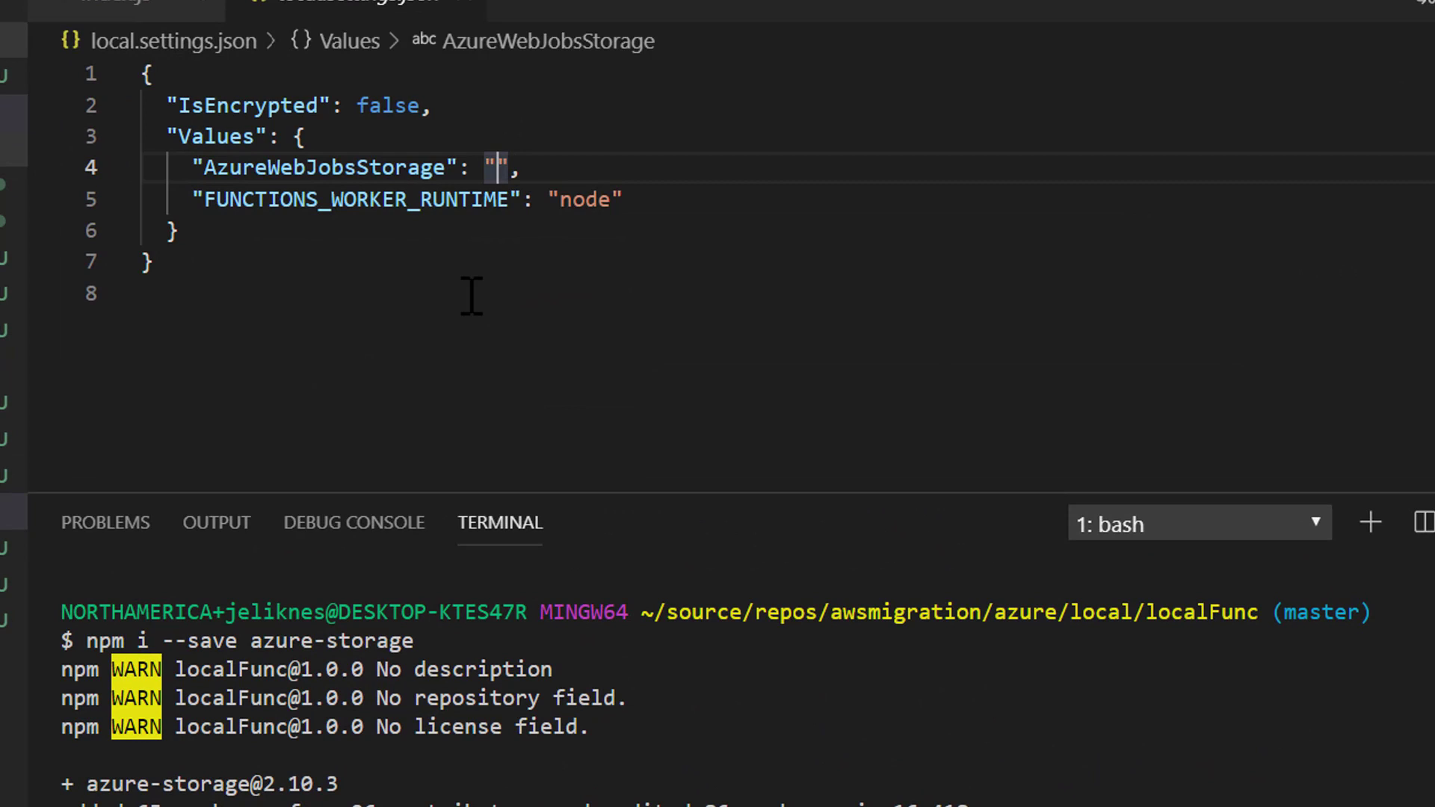
- Set AzureWebJobsStorage to UseDevelopmentStorage=true in local.settings.json
{"action": "type", "text": "UseDe"}
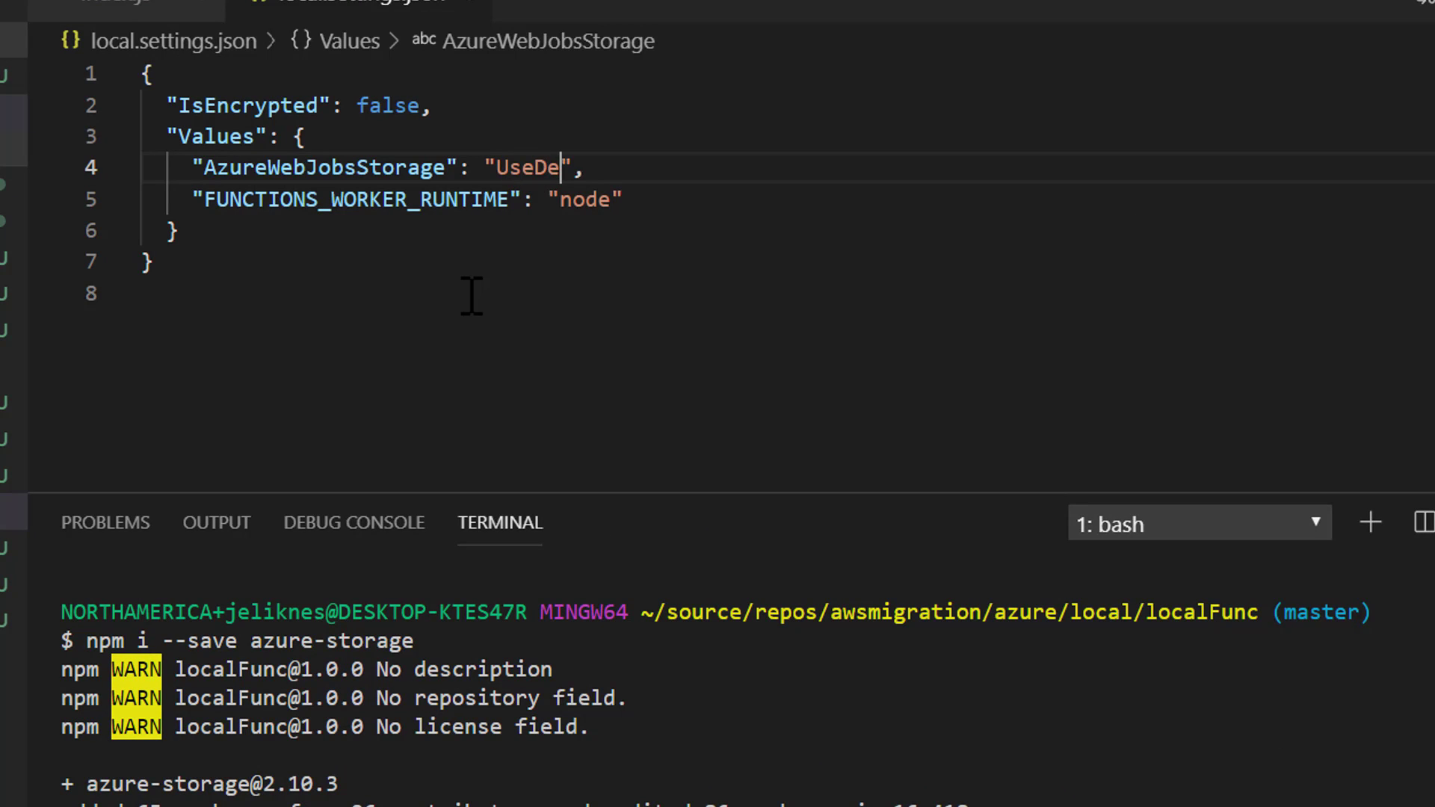
{"action": "type", "text": "velopmentS"}
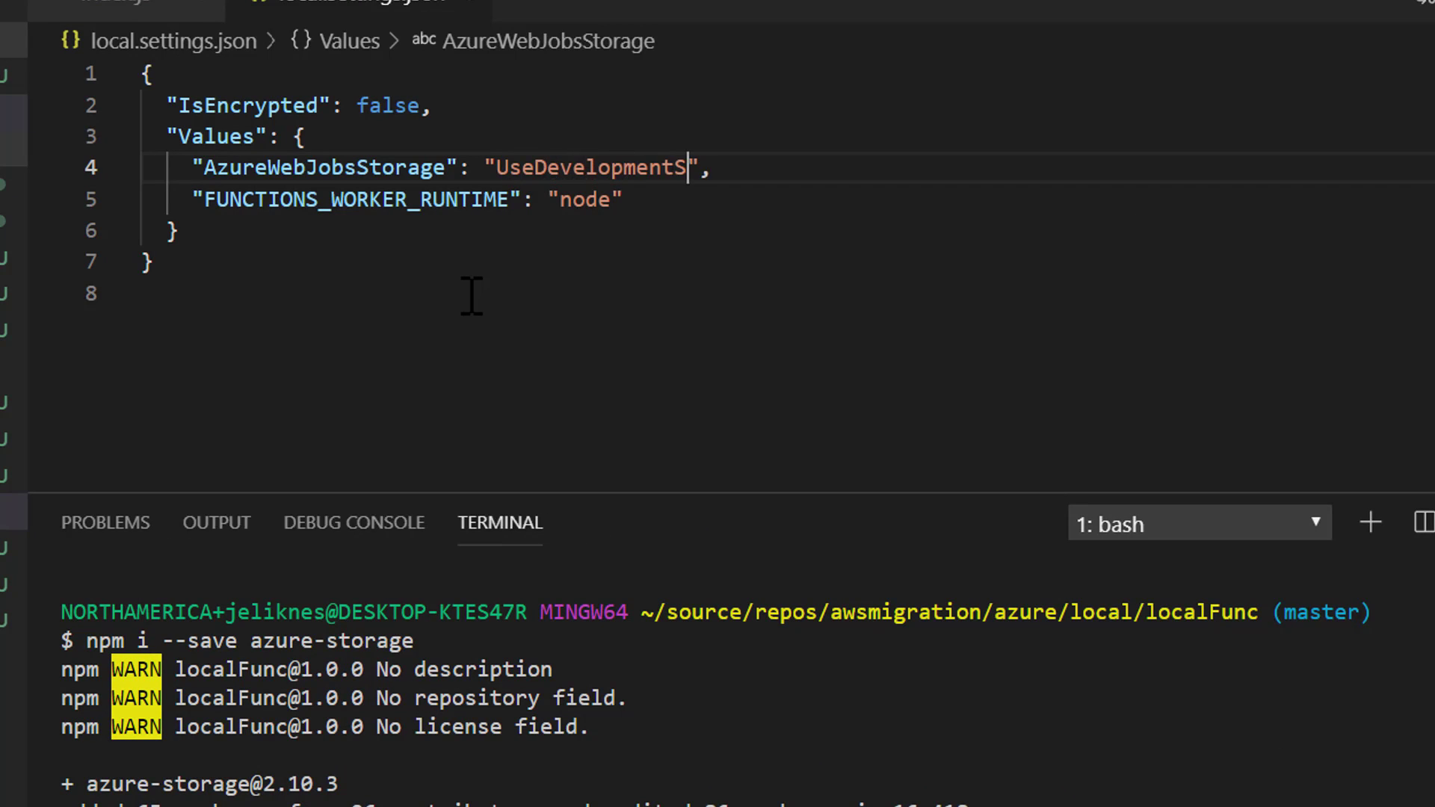
{"action": "type", "text": "torage=tru"}
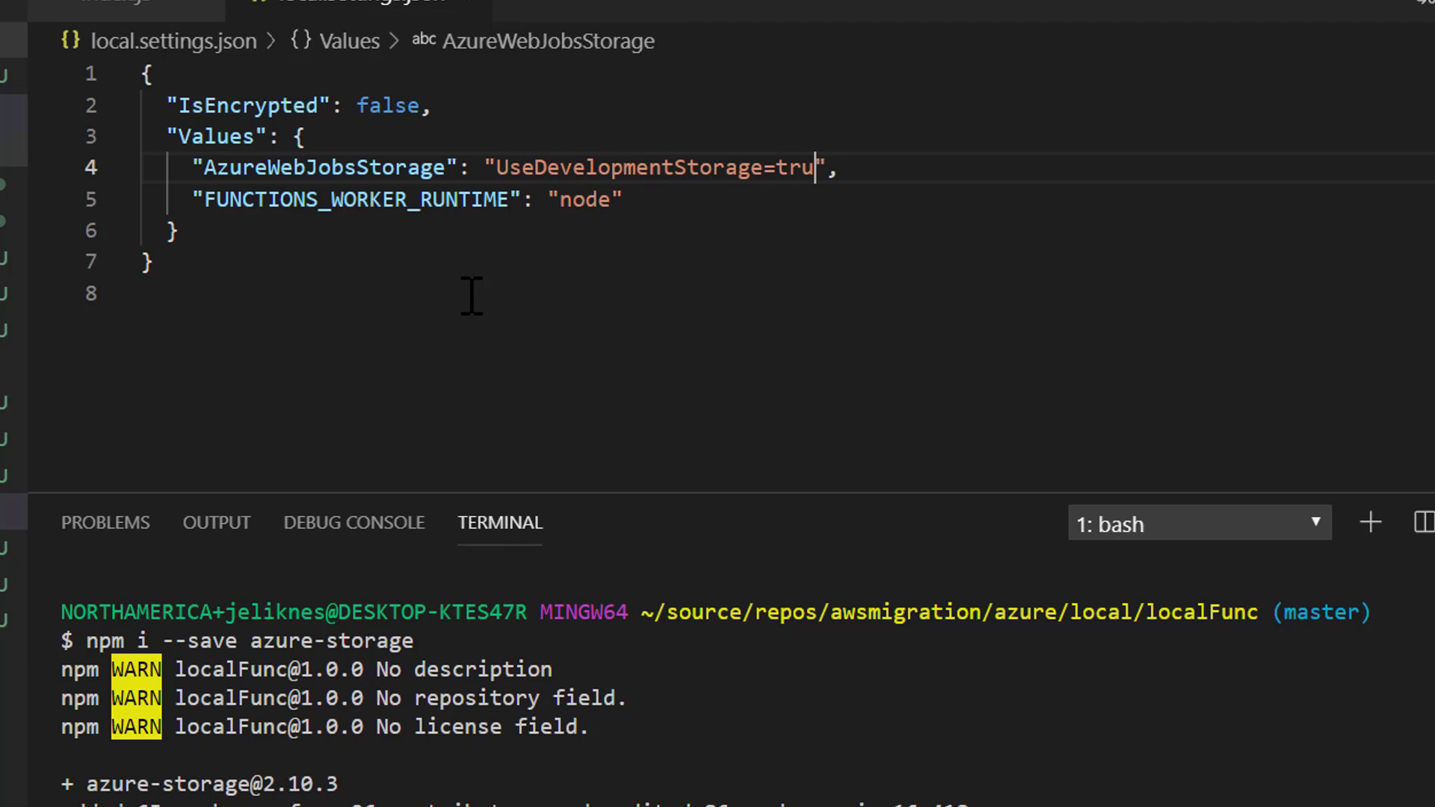
{"action": "type", "text": "e"}
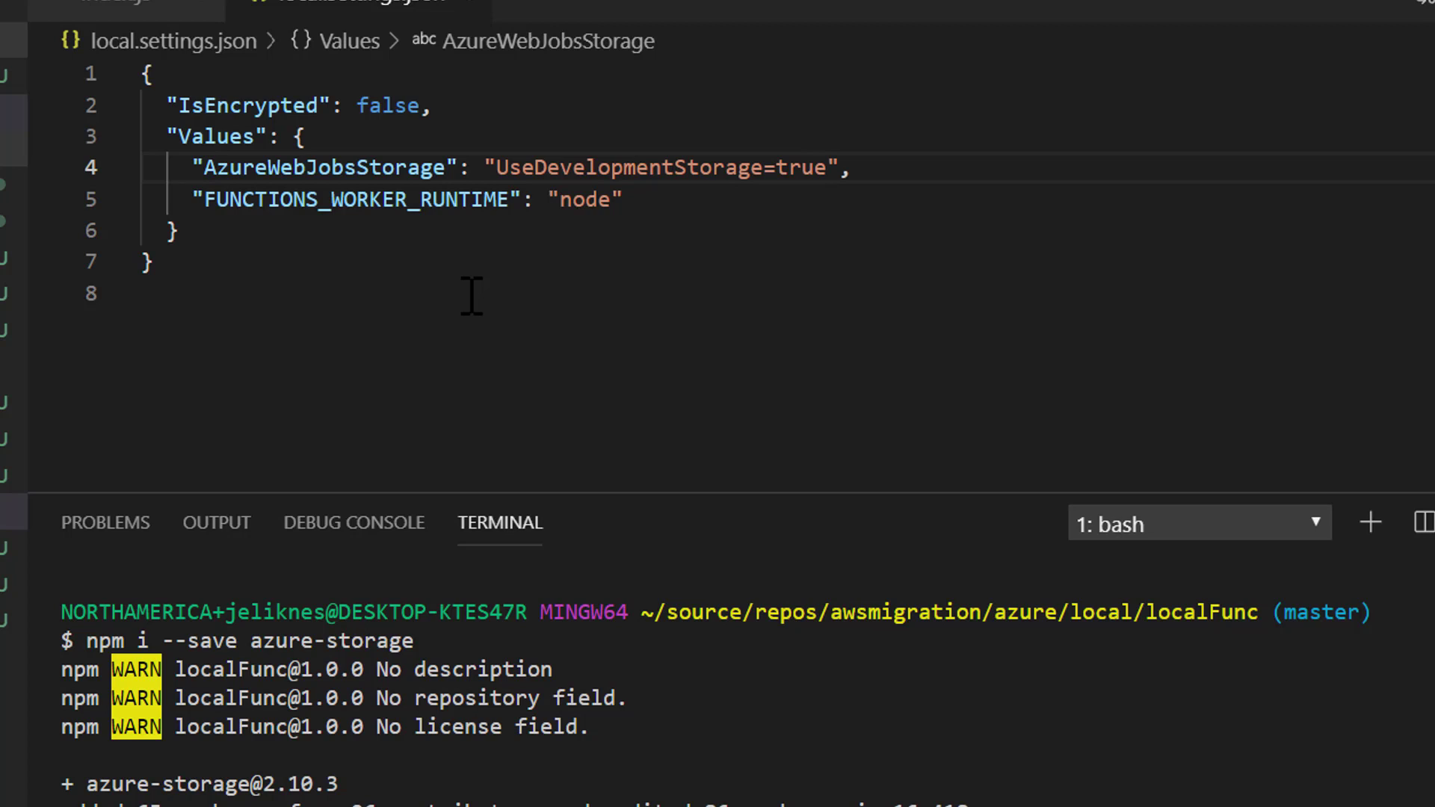
{"action": "left_click", "coordinate": [827, 168]}
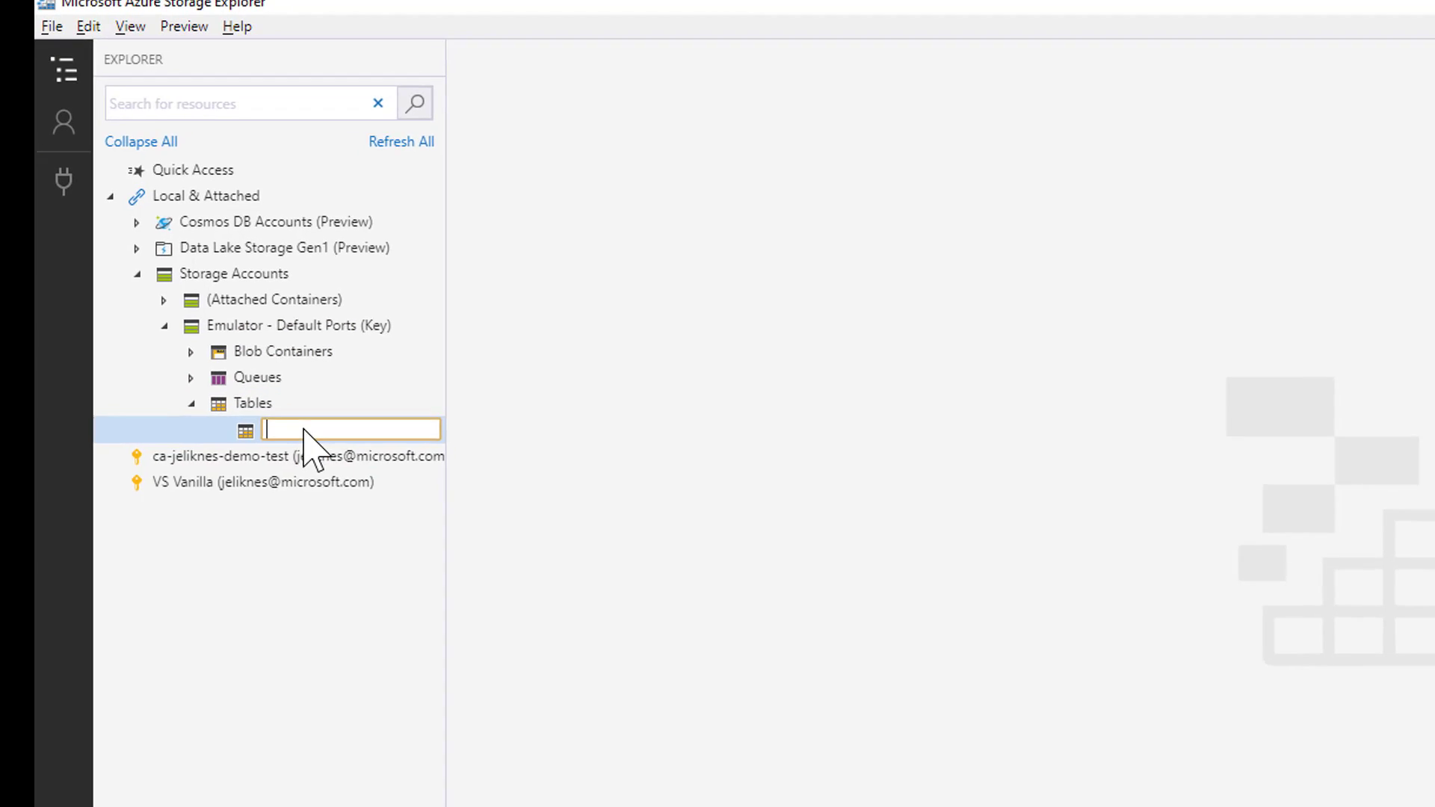
- Name the new emulator table 'primes' and open it
{"action": "type", "text": "primes"}
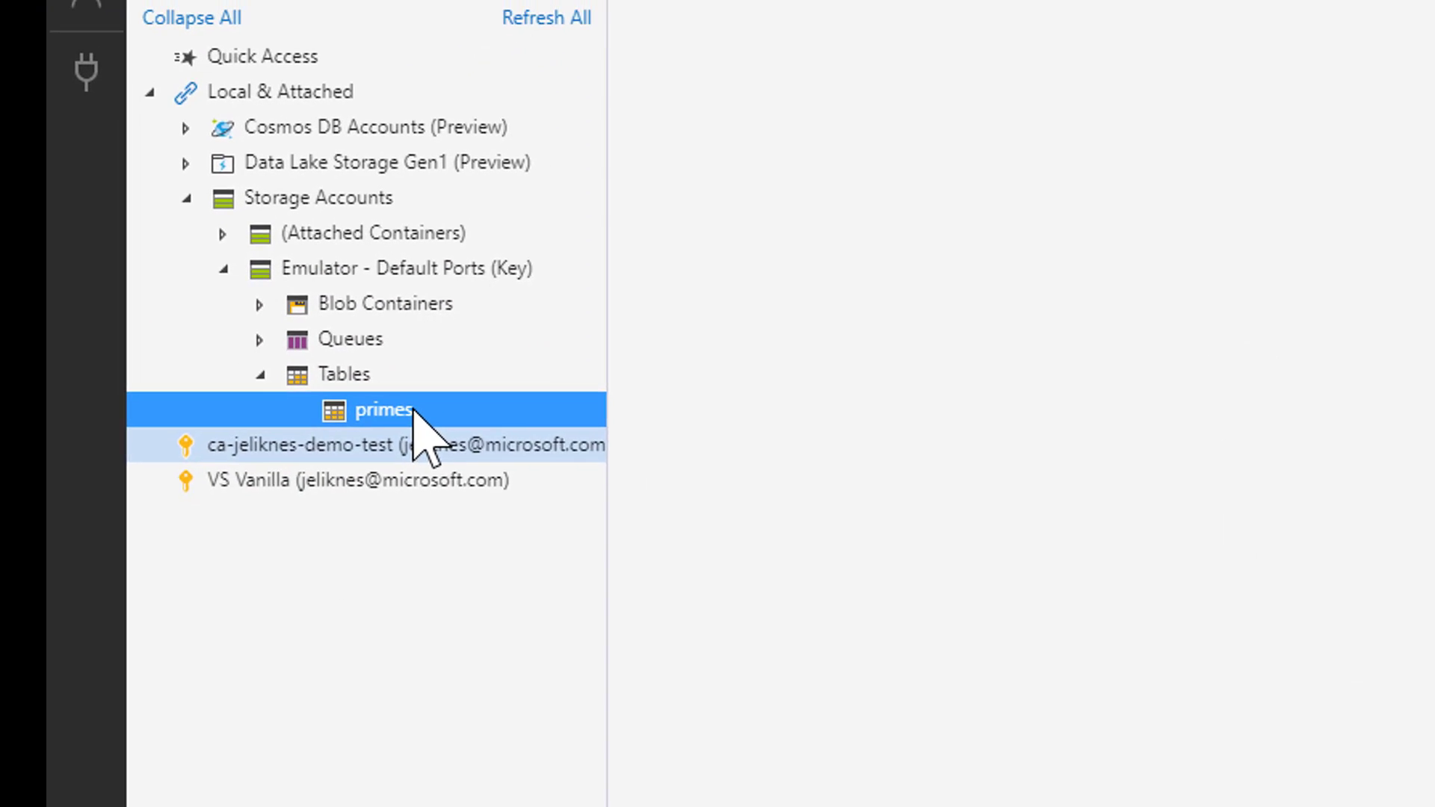
{"action": "double_click", "coordinate": [384, 408]}
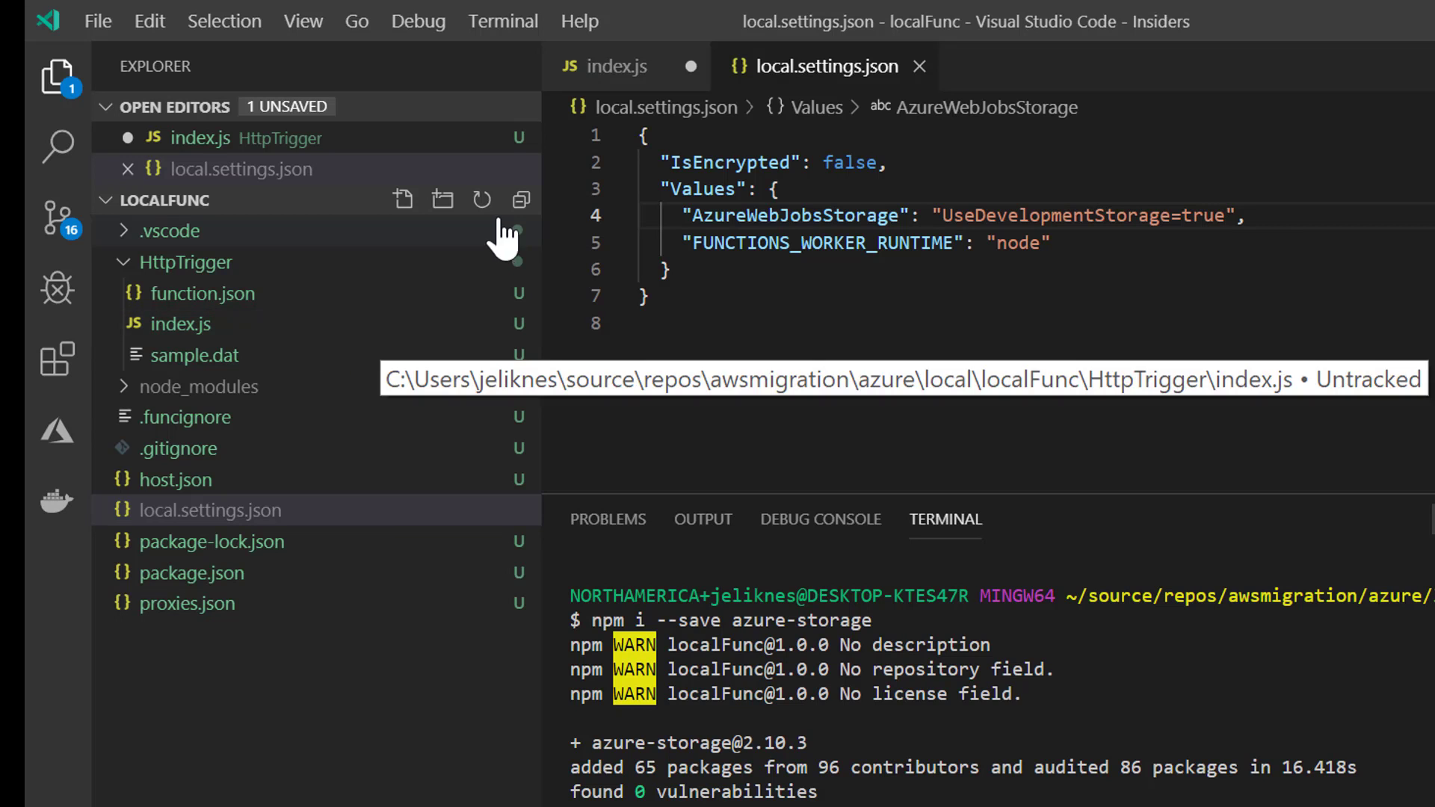
- Start debugging to launch the function host locally
{"action": "left_click", "coordinate": [419, 21]}
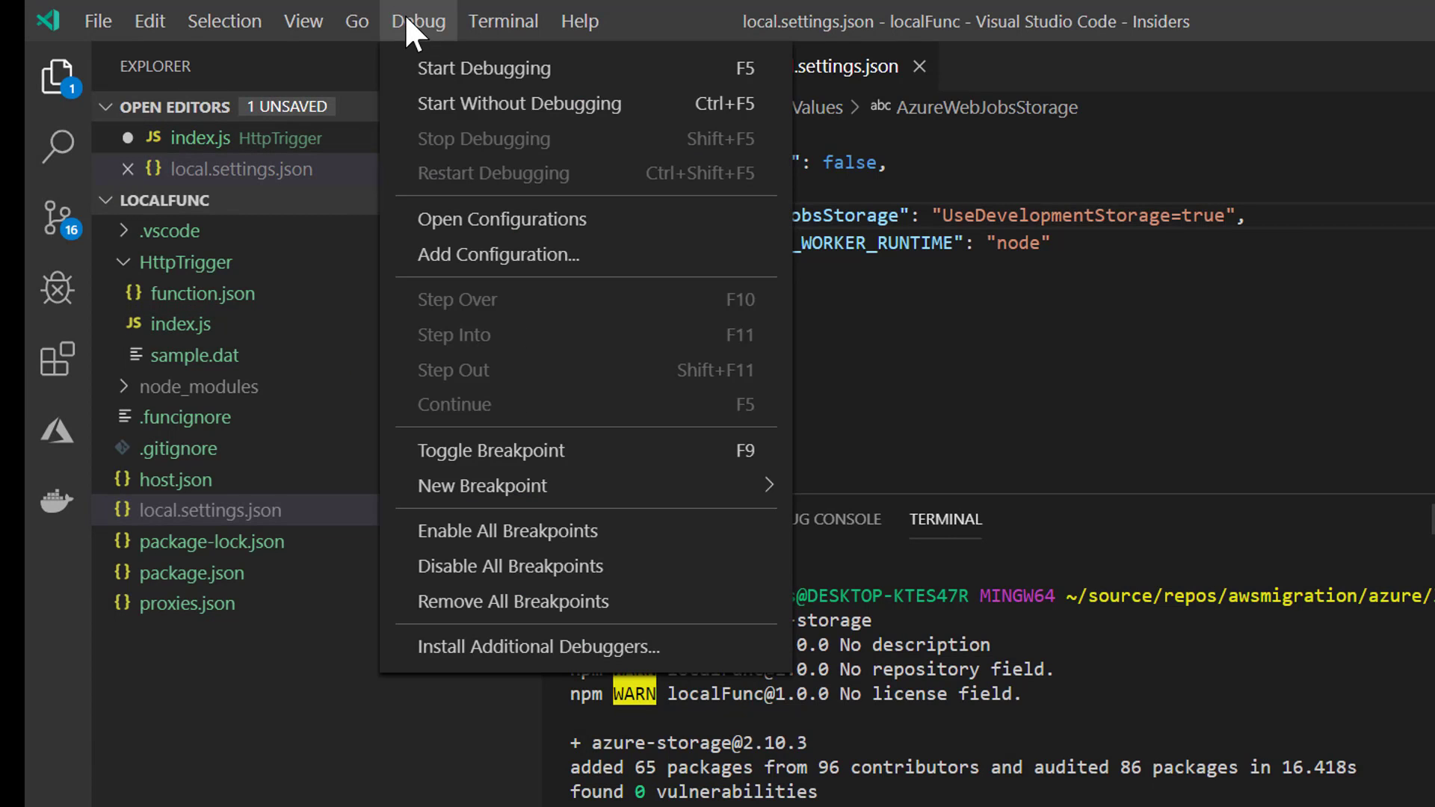
{"action": "left_click", "coordinate": [485, 68]}
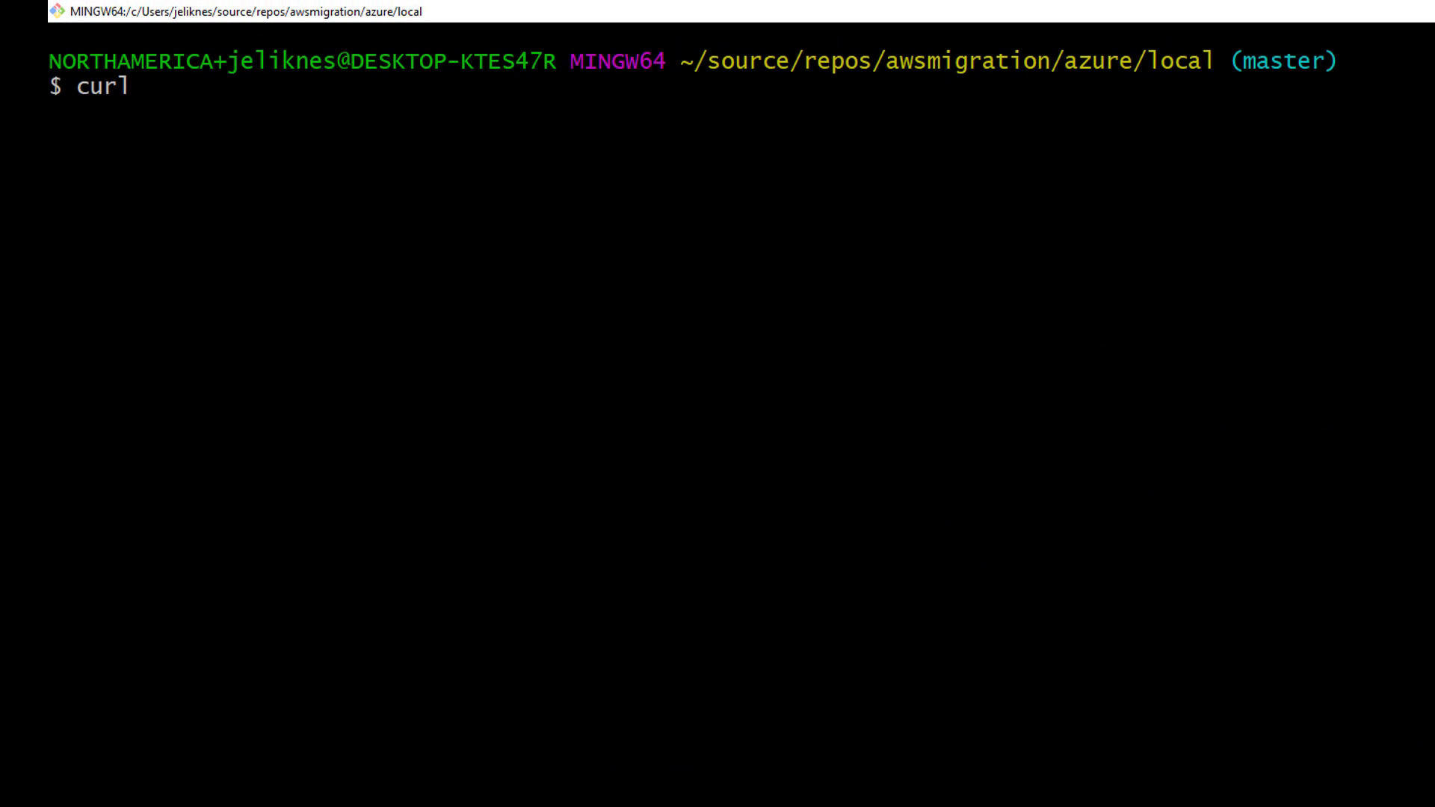
{"action": "type", "text": "http://localhost:7071/api/HttpTrigger?prime=2"}
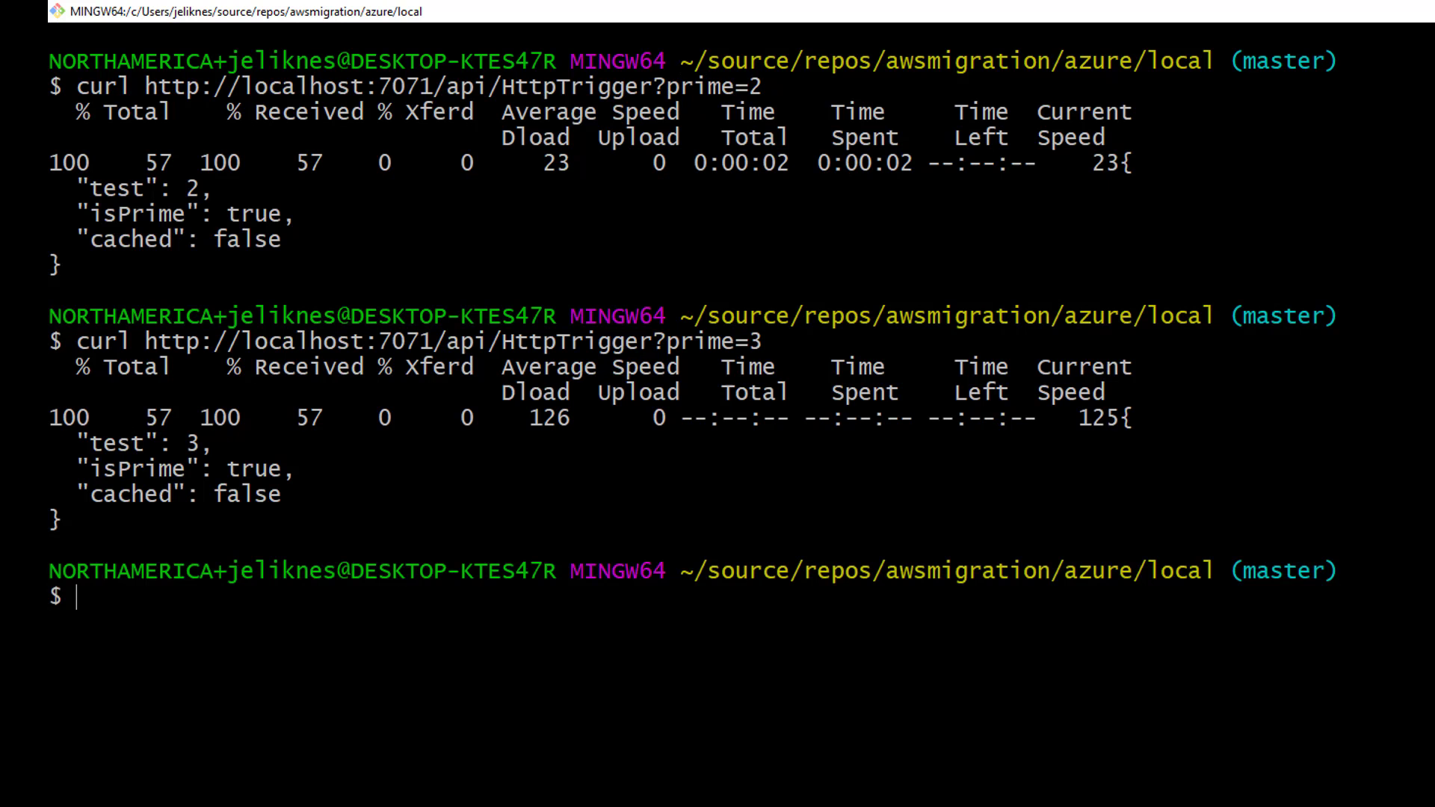
{"action": "type", "text": "curl http://localhost:7071/api/HttpTrigger?prime=4"}
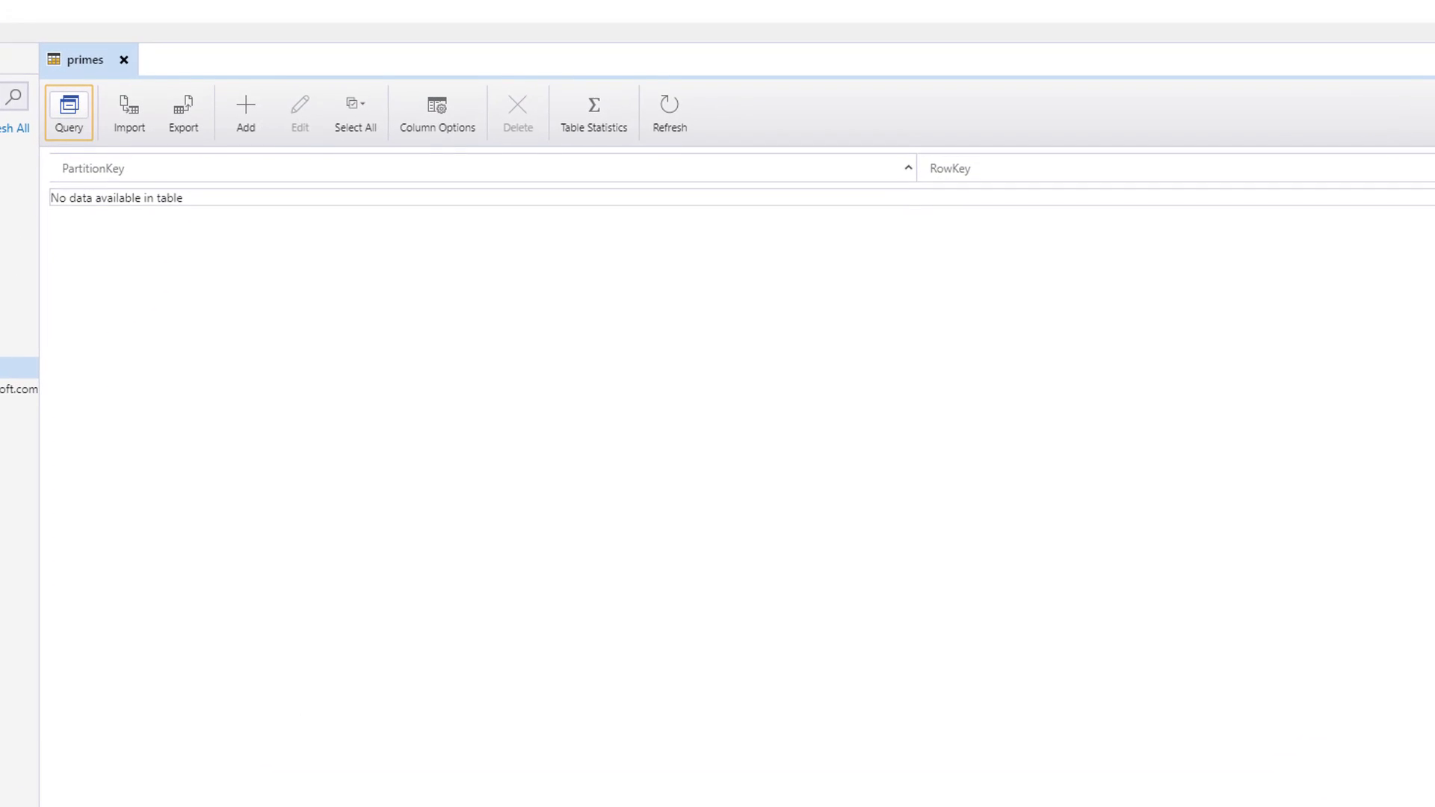
- Reload the primes table to show the cached rows for 2, 3 and 4
{"action": "left_click", "coordinate": [669, 110]}
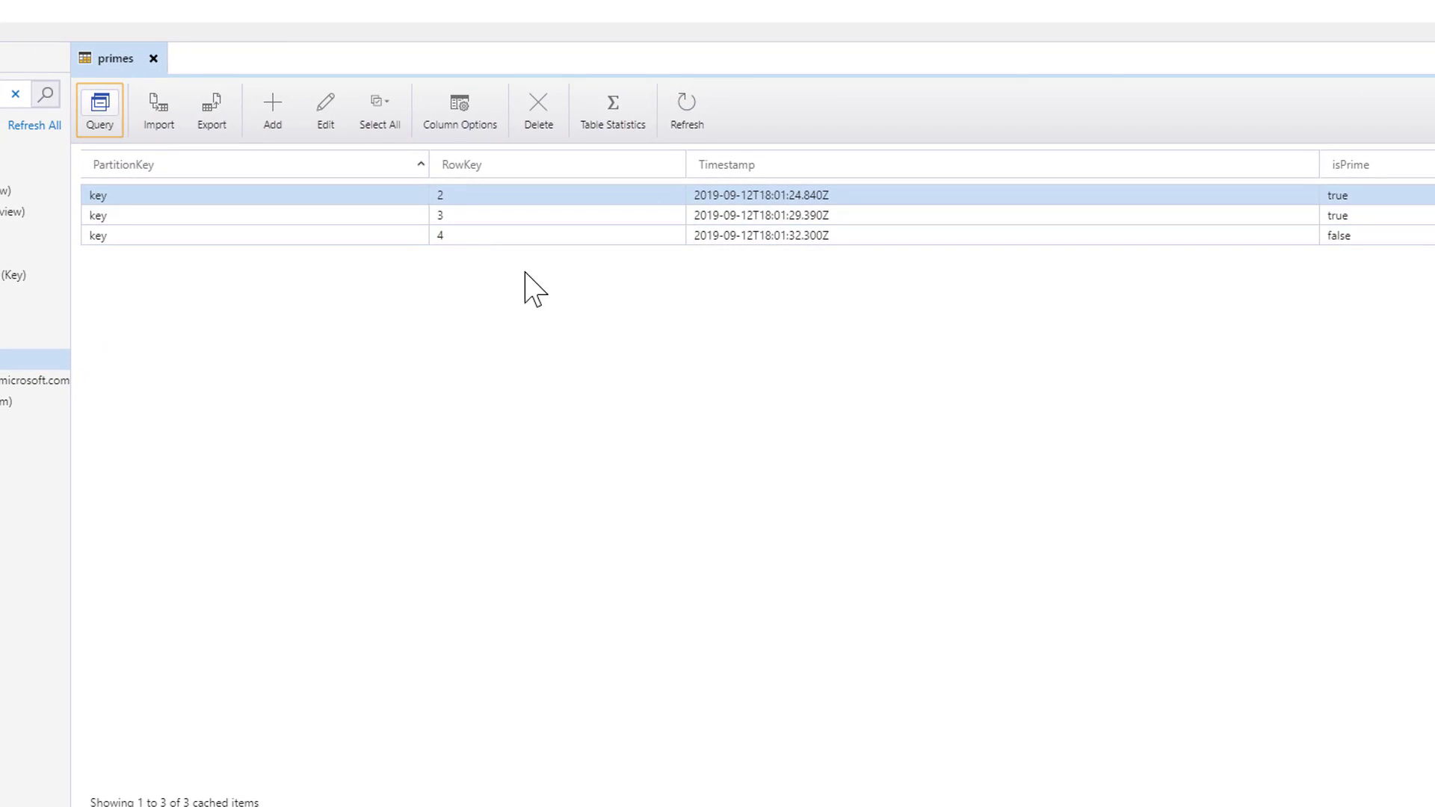
{"action": "mouse_move", "coordinate": [440, 318]}
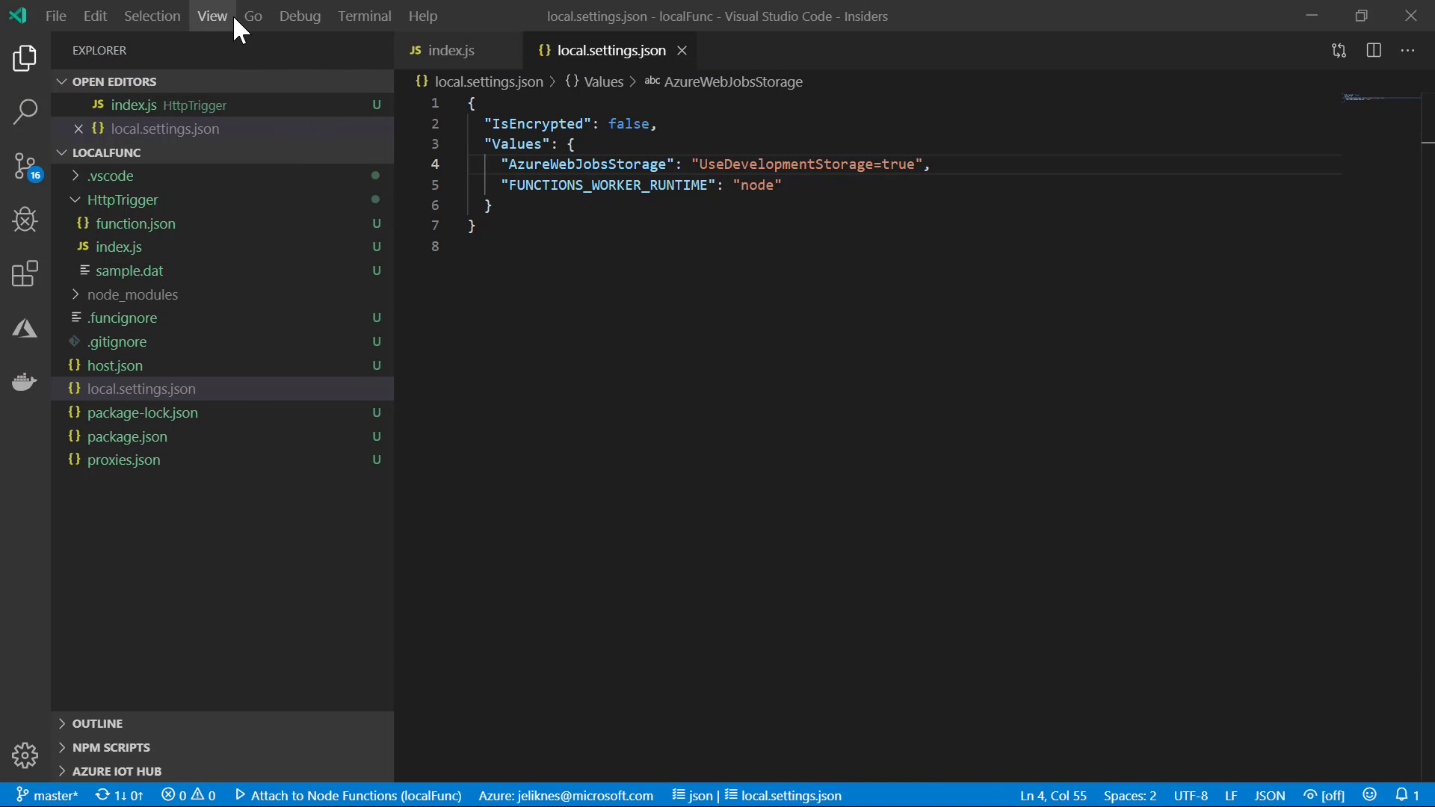
- Run Azure Functions: Deploy to Function App, creating a new app named awsmigrationdeploy
{"action": "left_click", "coordinate": [253, 16]}
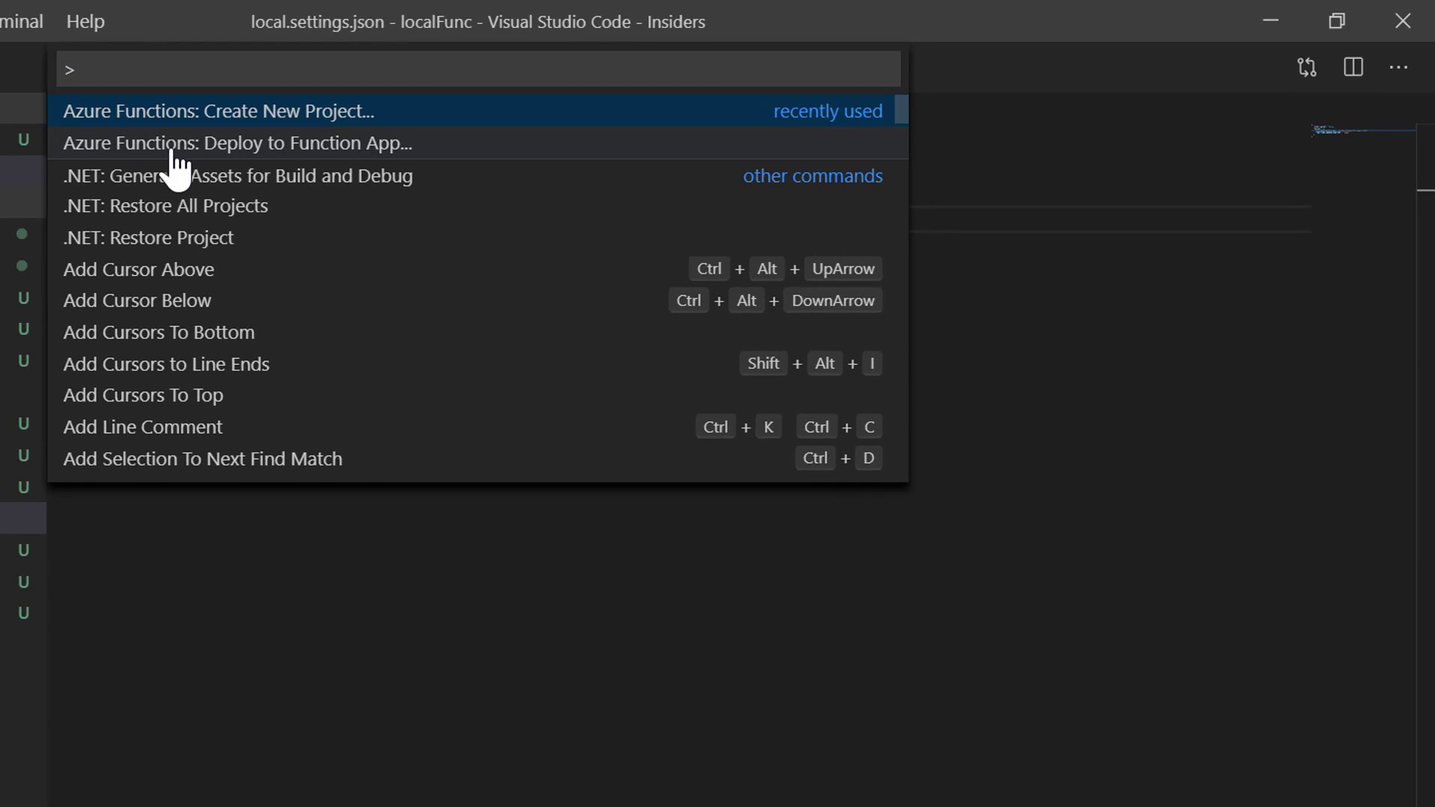
{"action": "left_click", "coordinate": [237, 143]}
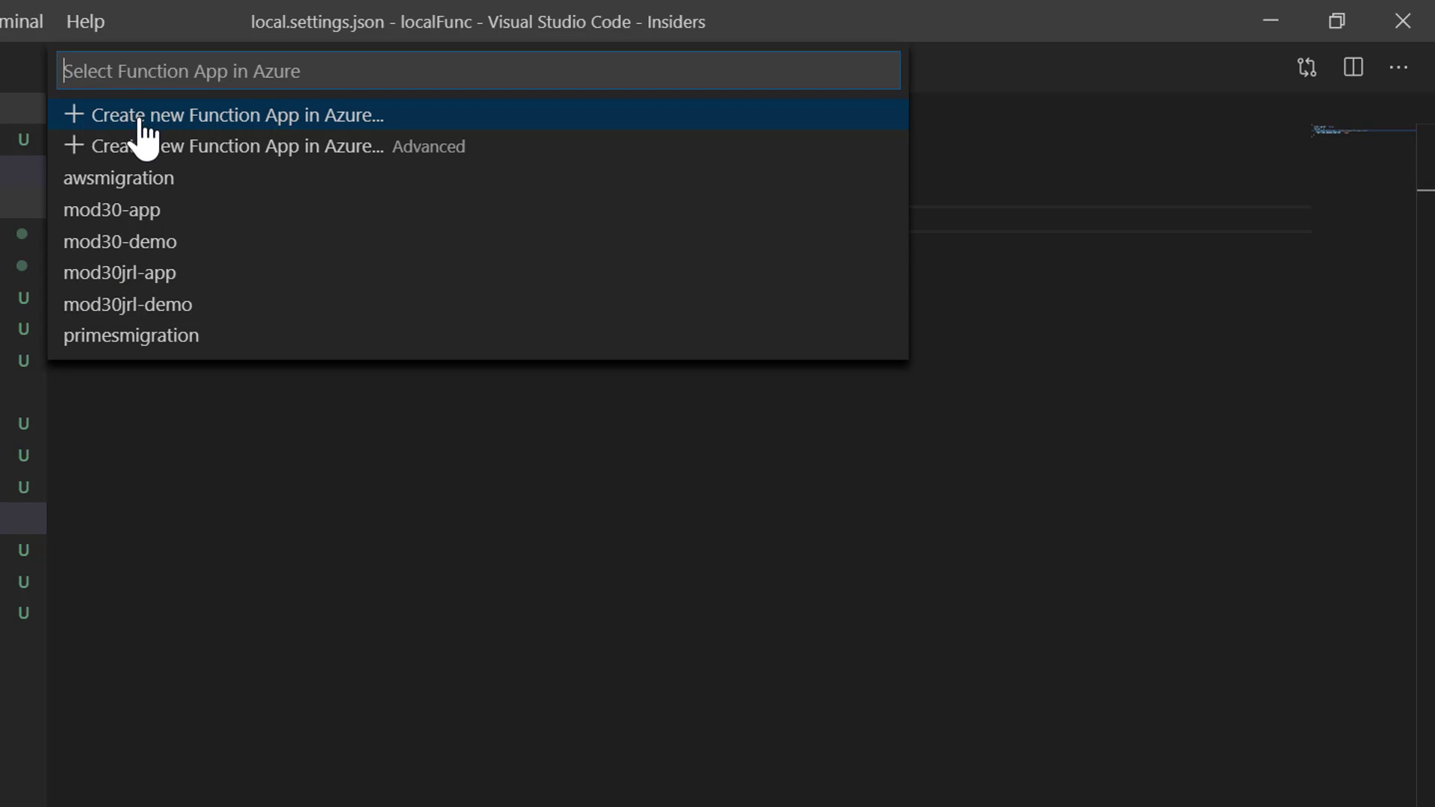
{"action": "left_click", "coordinate": [247, 115]}
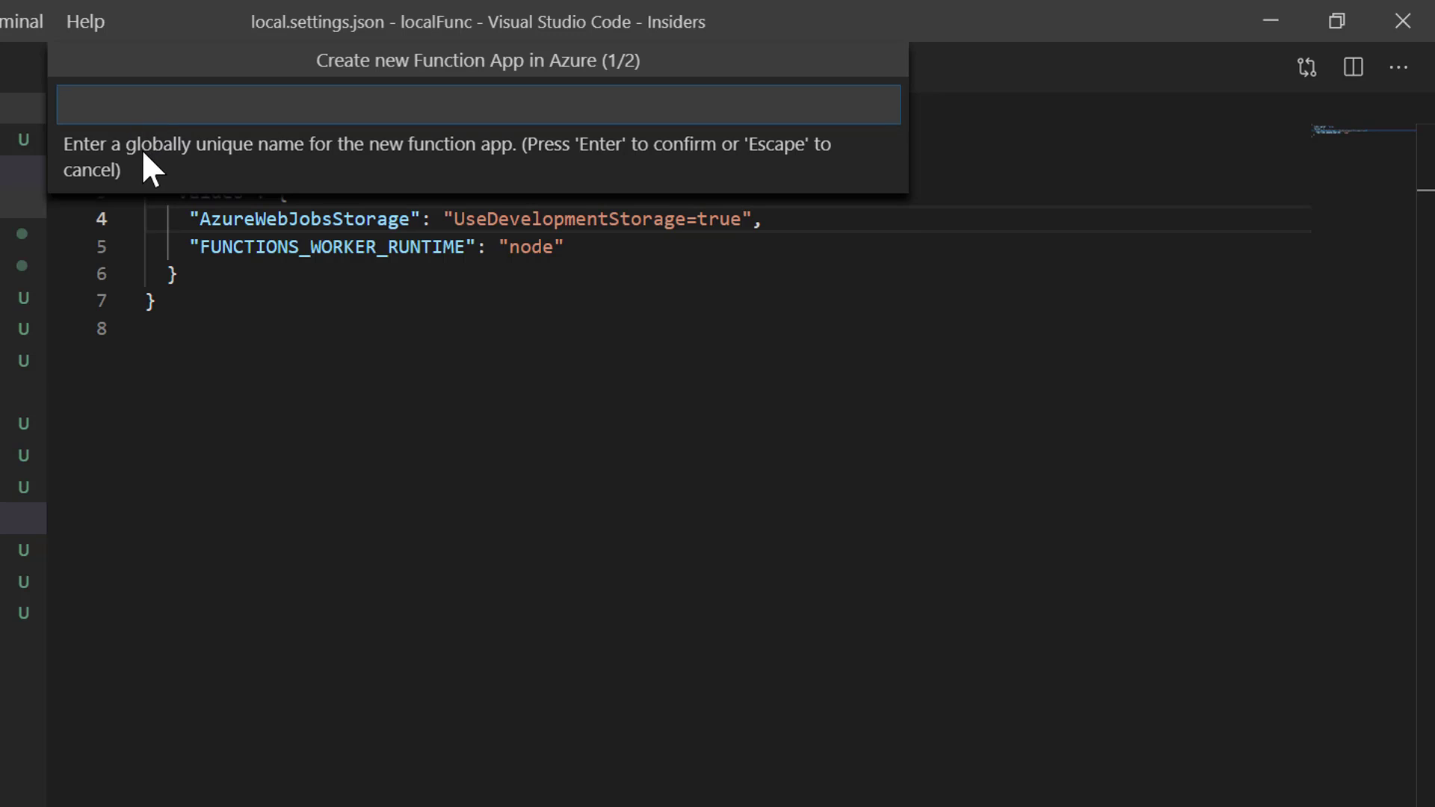
{"action": "type", "text": "awsmife"}
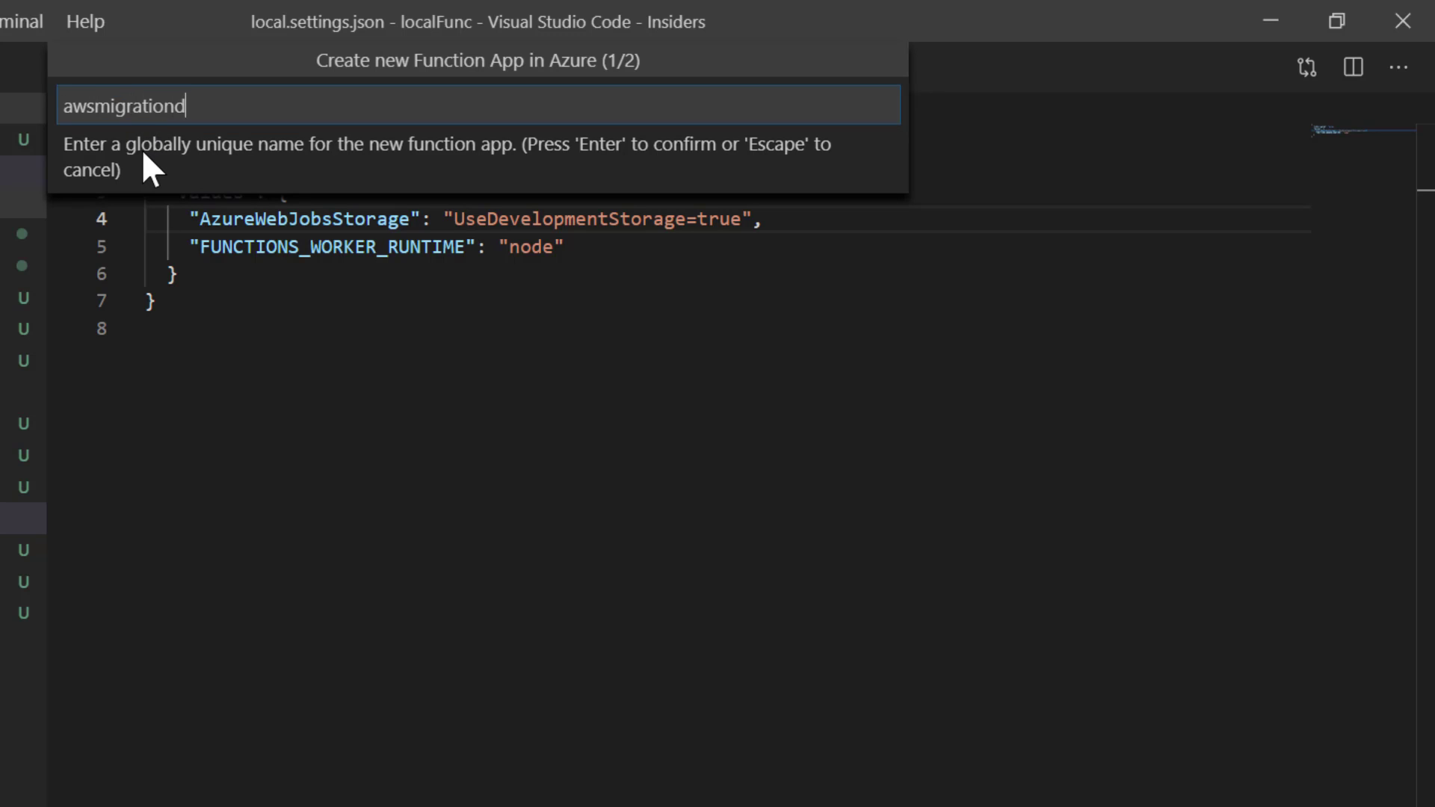
{"action": "type", "text": "eploy"}
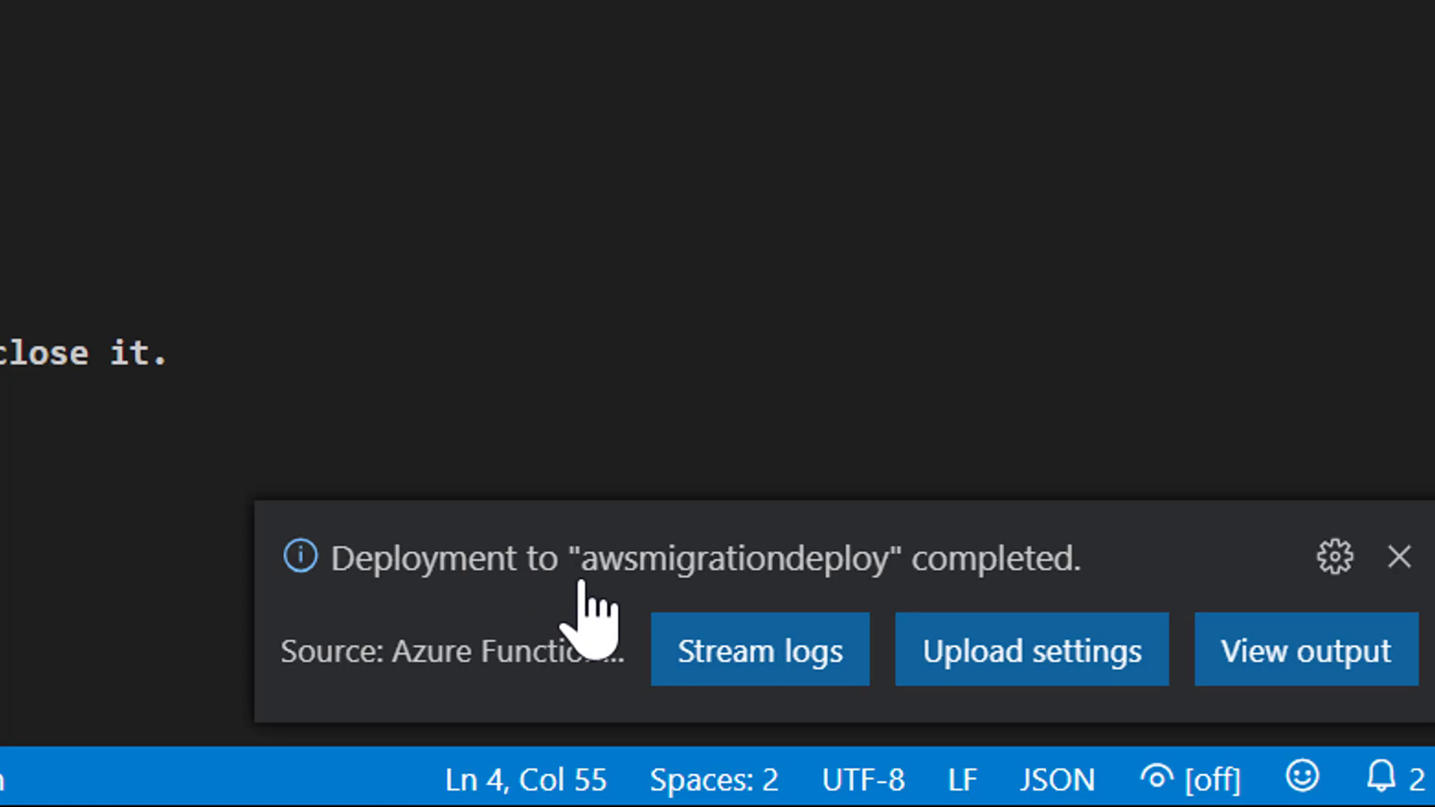
{"action": "mouse_move", "coordinate": [722, 631]}
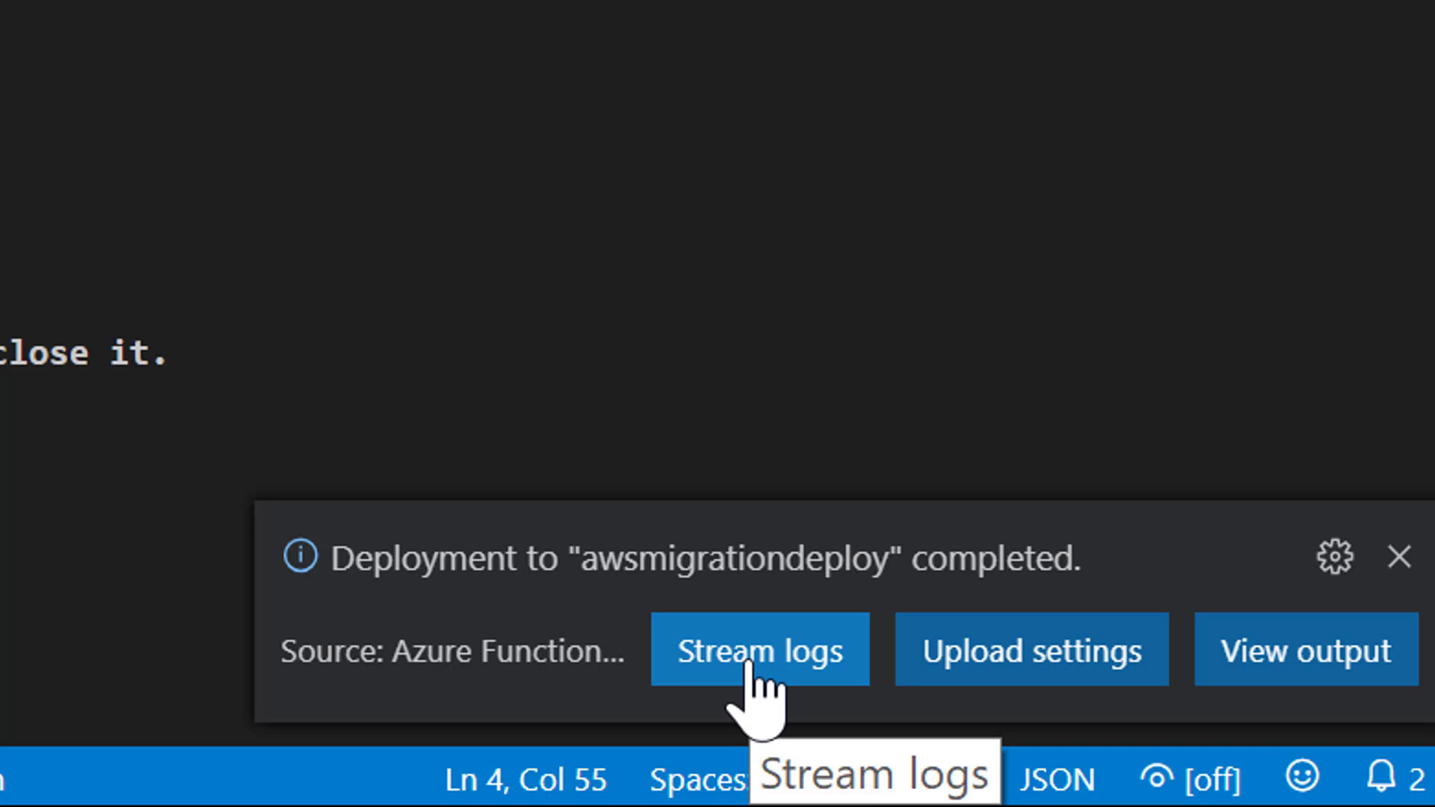
{"action": "mouse_move", "coordinate": [999, 675]}
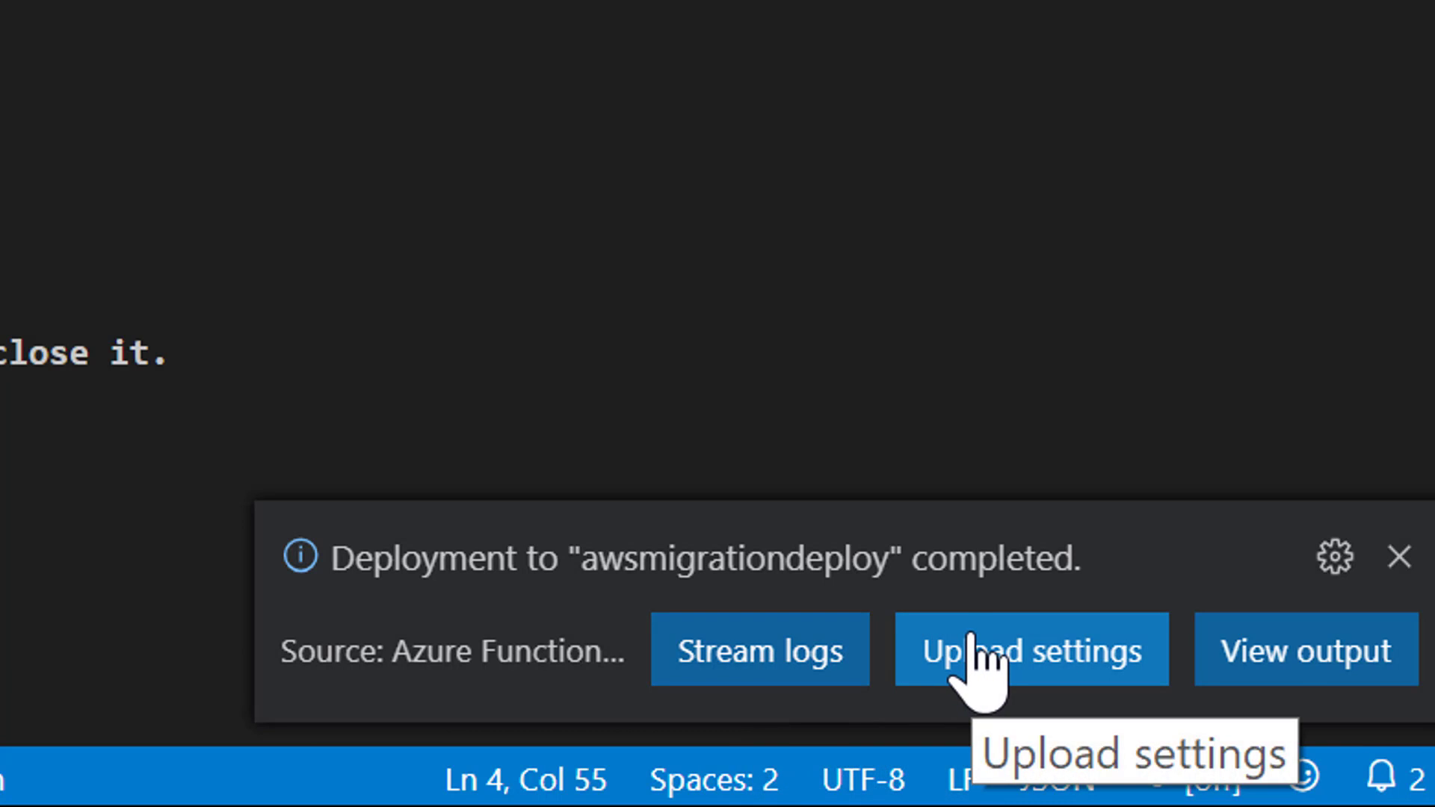
{"action": "mouse_move", "coordinate": [1400, 559]}
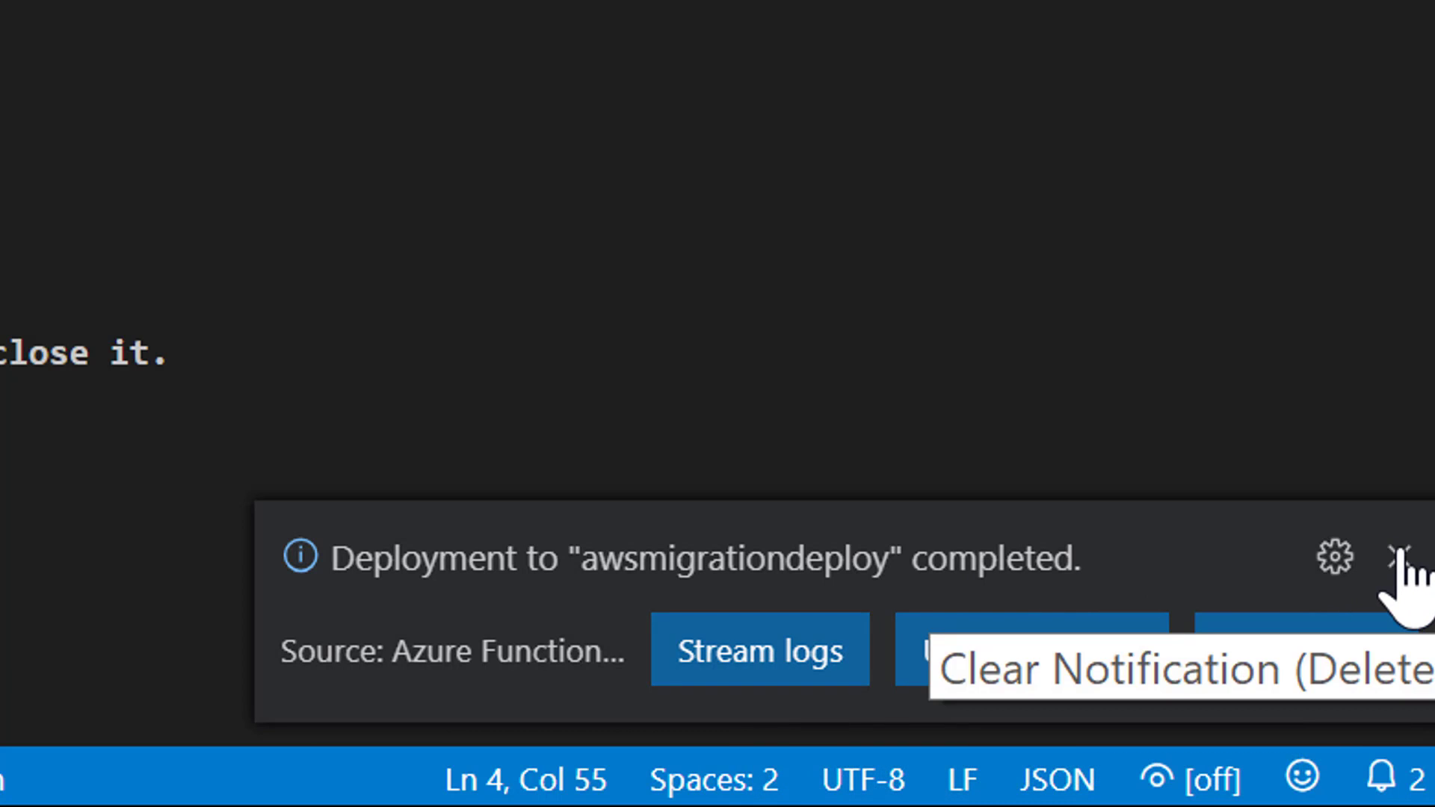
- Dismiss the deployment-completed notification for awsmigrationdeploy
{"action": "left_click", "coordinate": [1401, 556]}
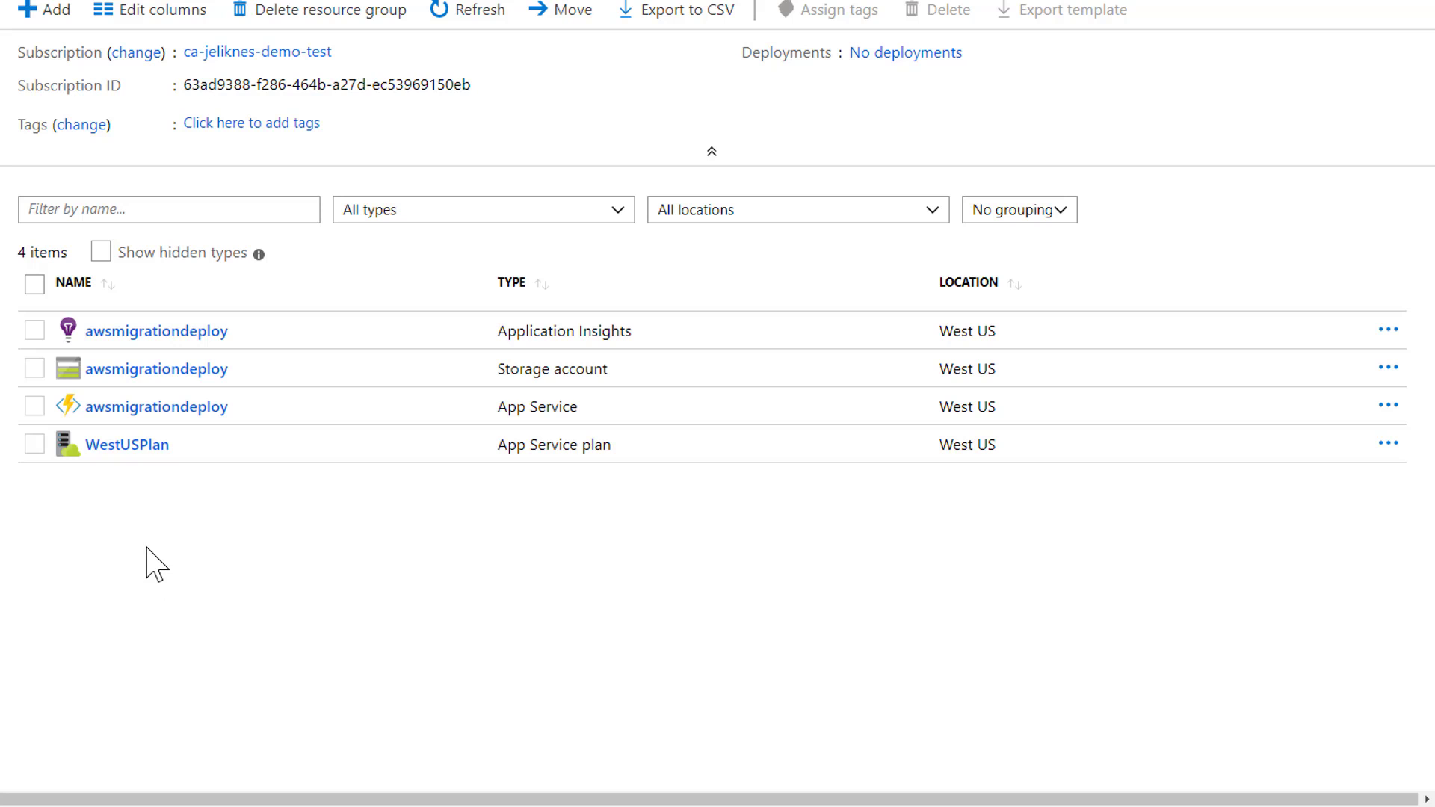
{"action": "mouse_move", "coordinate": [128, 485]}
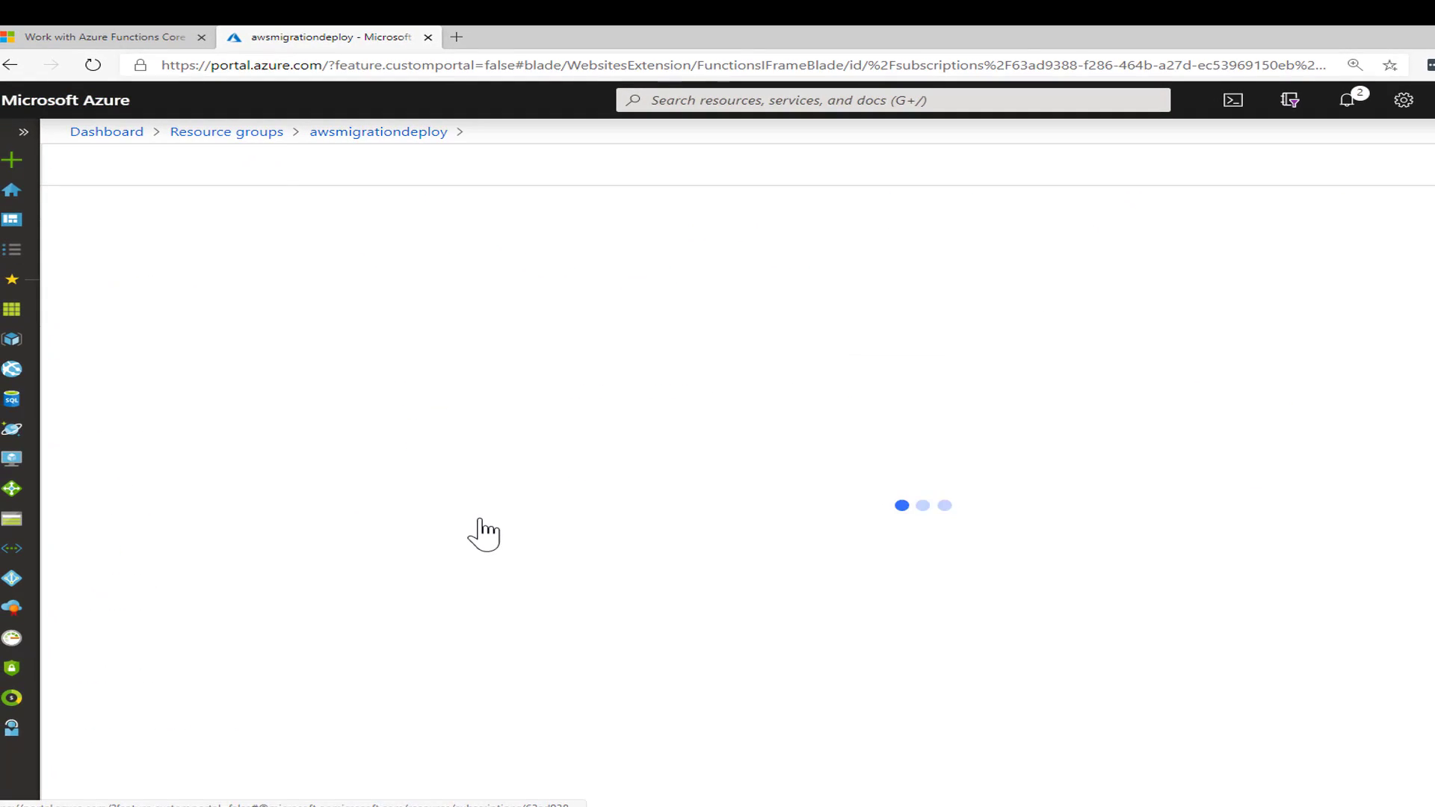
- Open the HttpTrigger function and its test request pane in the portal
{"action": "left_click", "coordinate": [163, 356]}
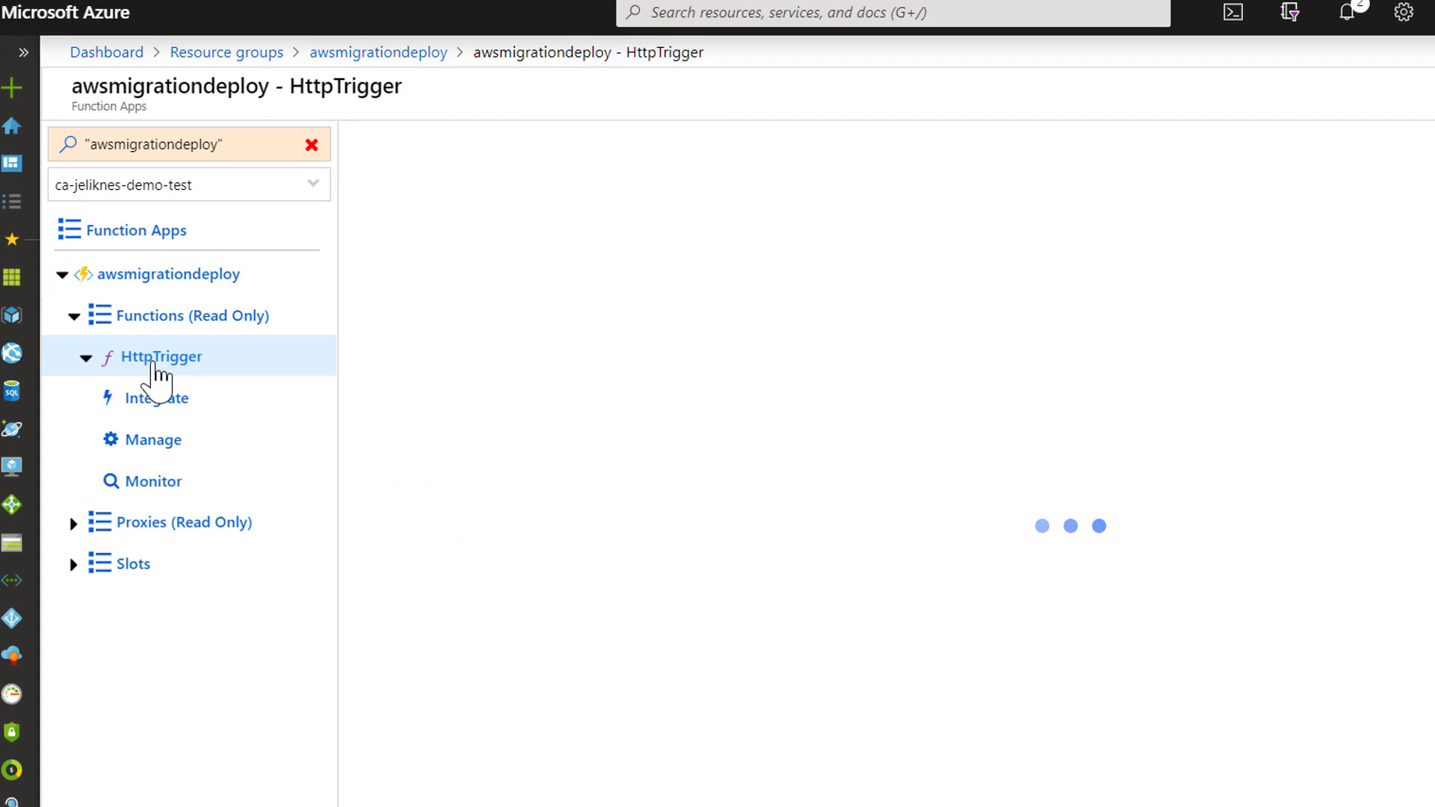
{"action": "left_click", "coordinate": [162, 356]}
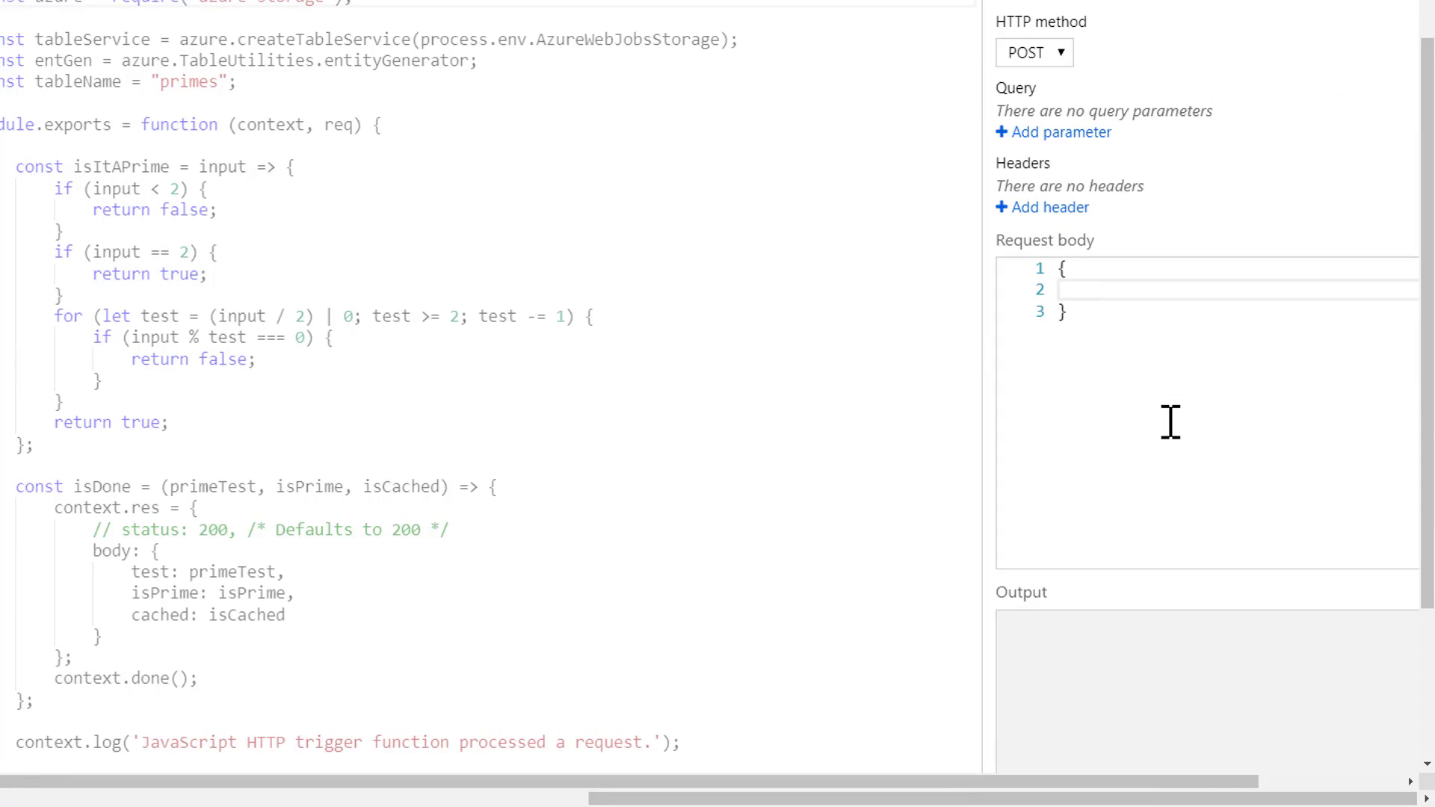
- Run the test with request bodies {"prime": 2}, 3 and 4, getting isPrime true, true and false
{"action": "type", "text": "\"prime\""}
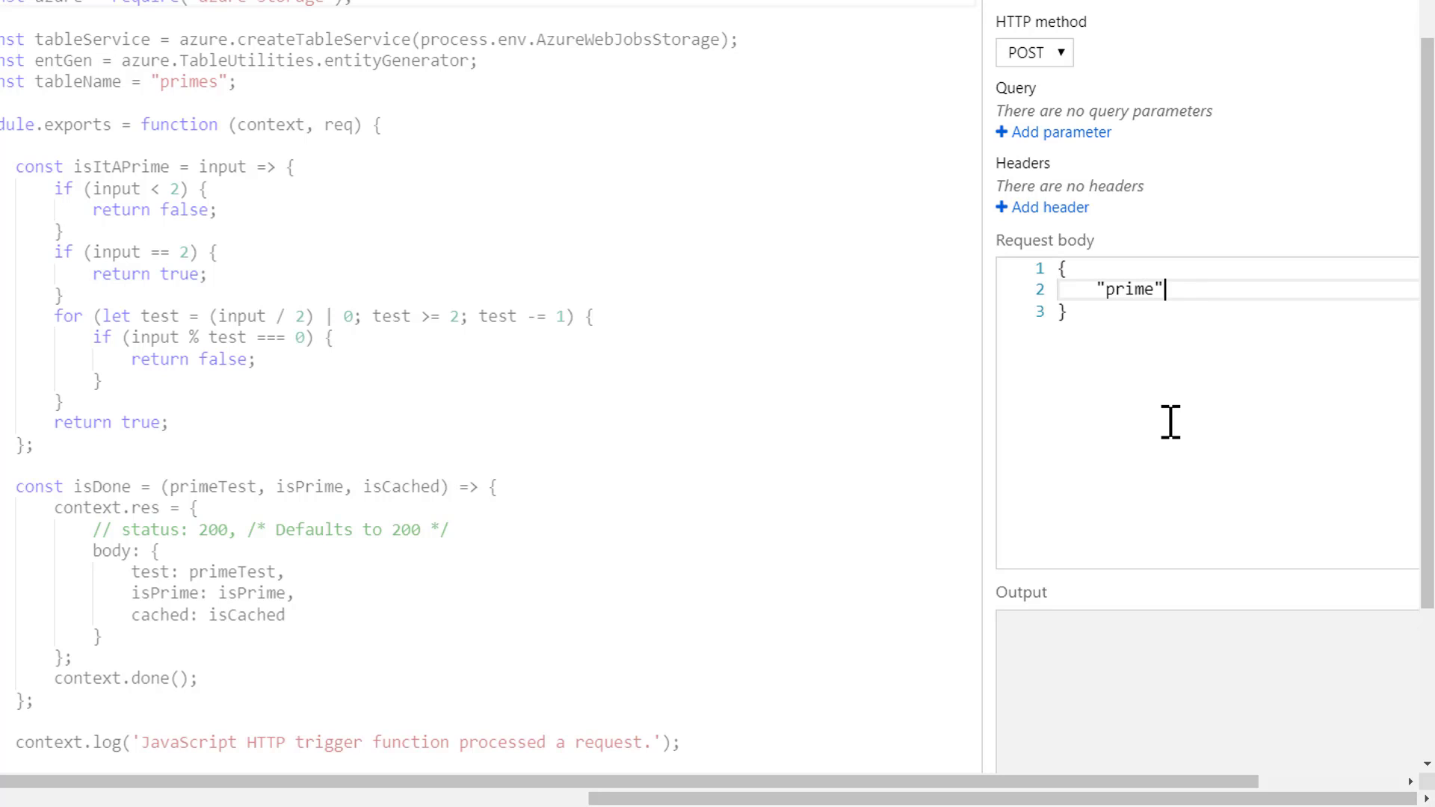
{"action": "type", "text": ": 2"}
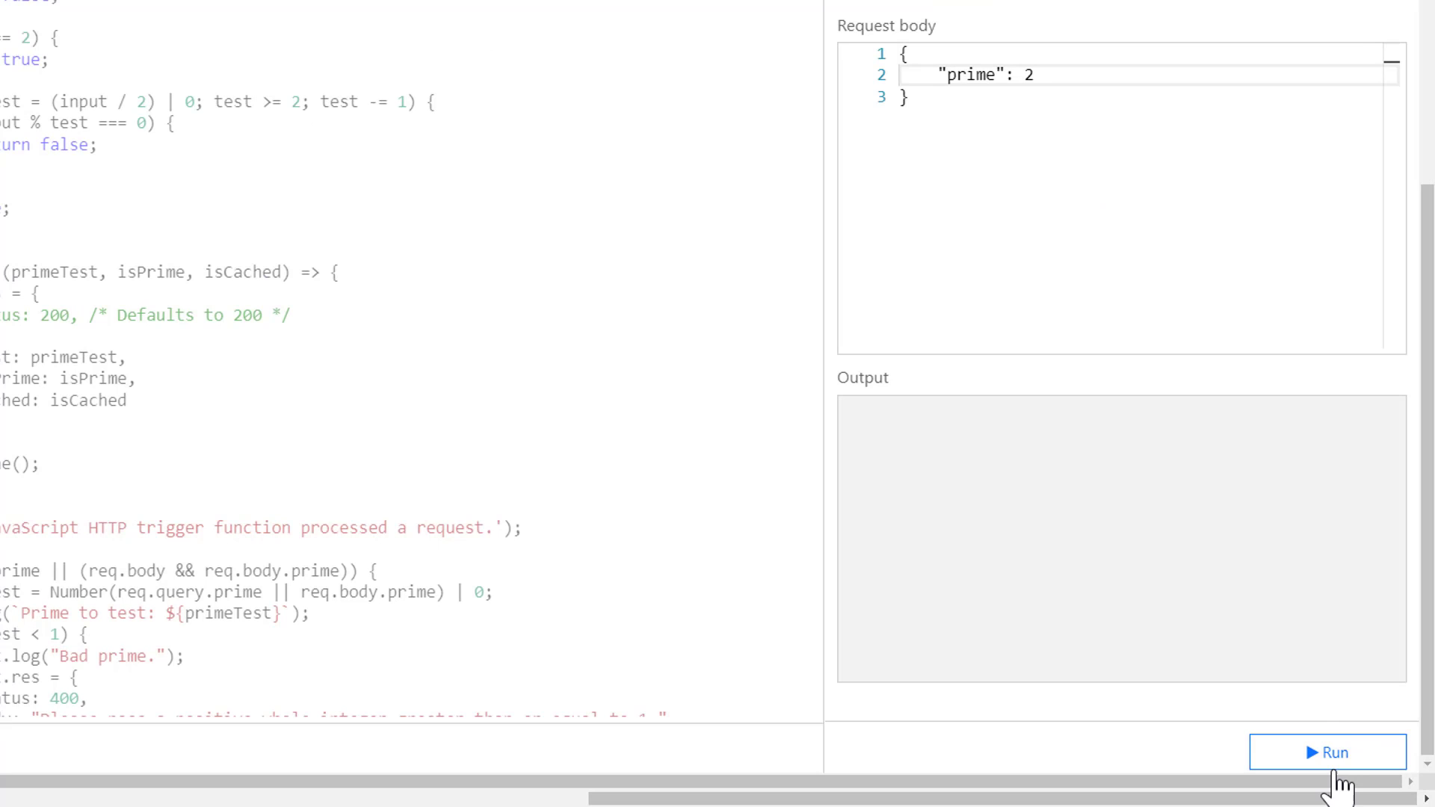
{"action": "left_click", "coordinate": [1328, 753]}
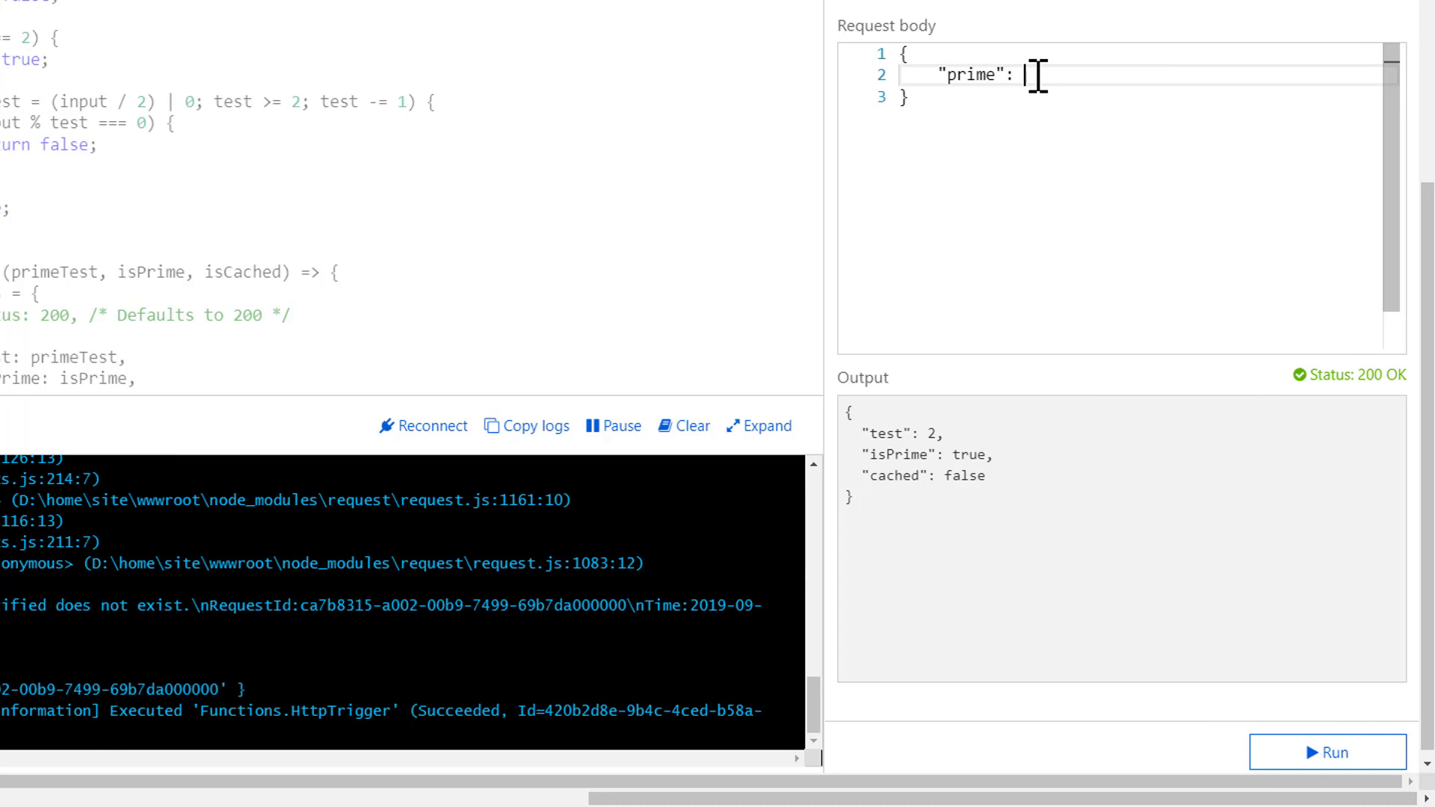
{"action": "type", "text": "3"}
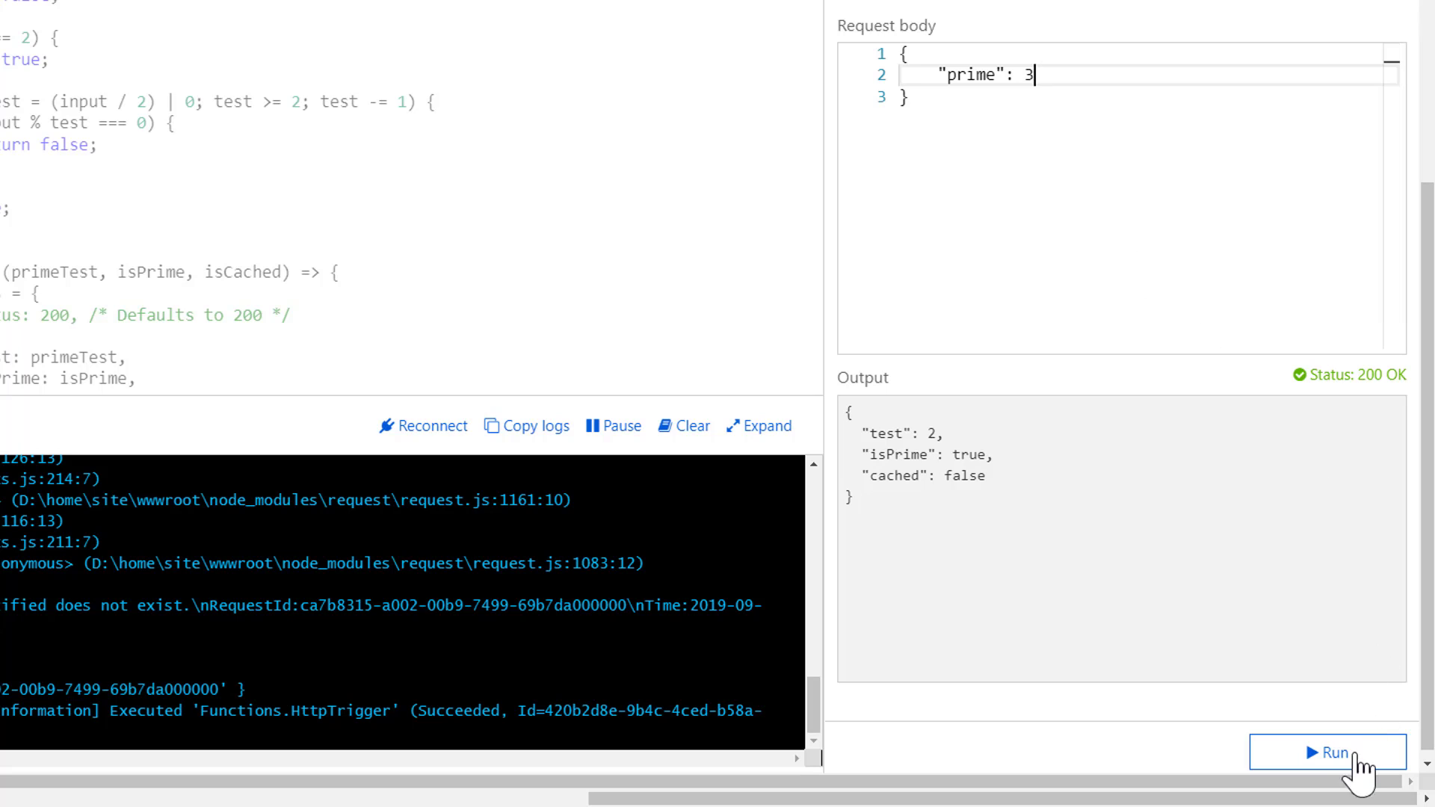
{"action": "left_click", "coordinate": [1328, 753]}
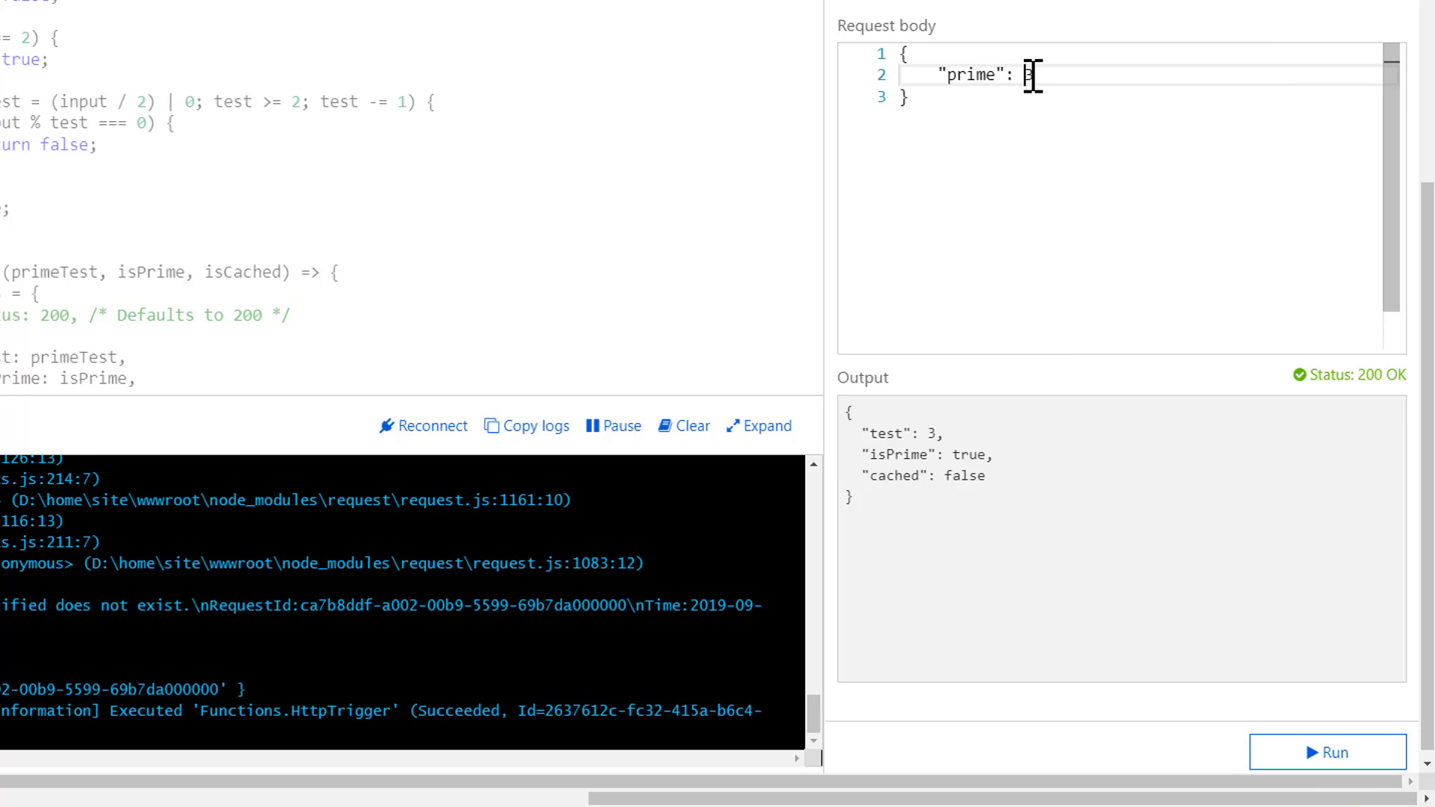
{"action": "type", "text": "4"}
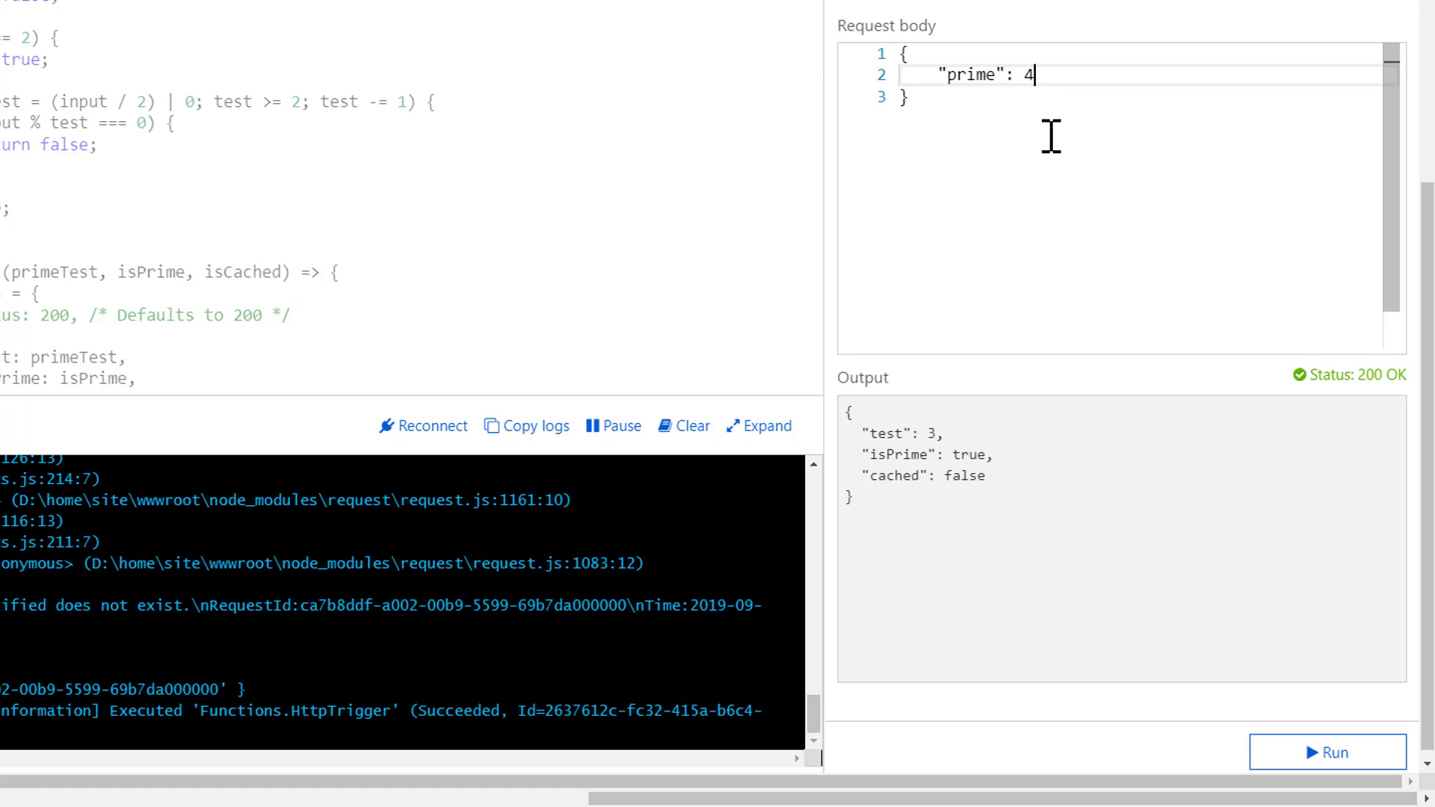
{"action": "left_click", "coordinate": [1328, 752]}
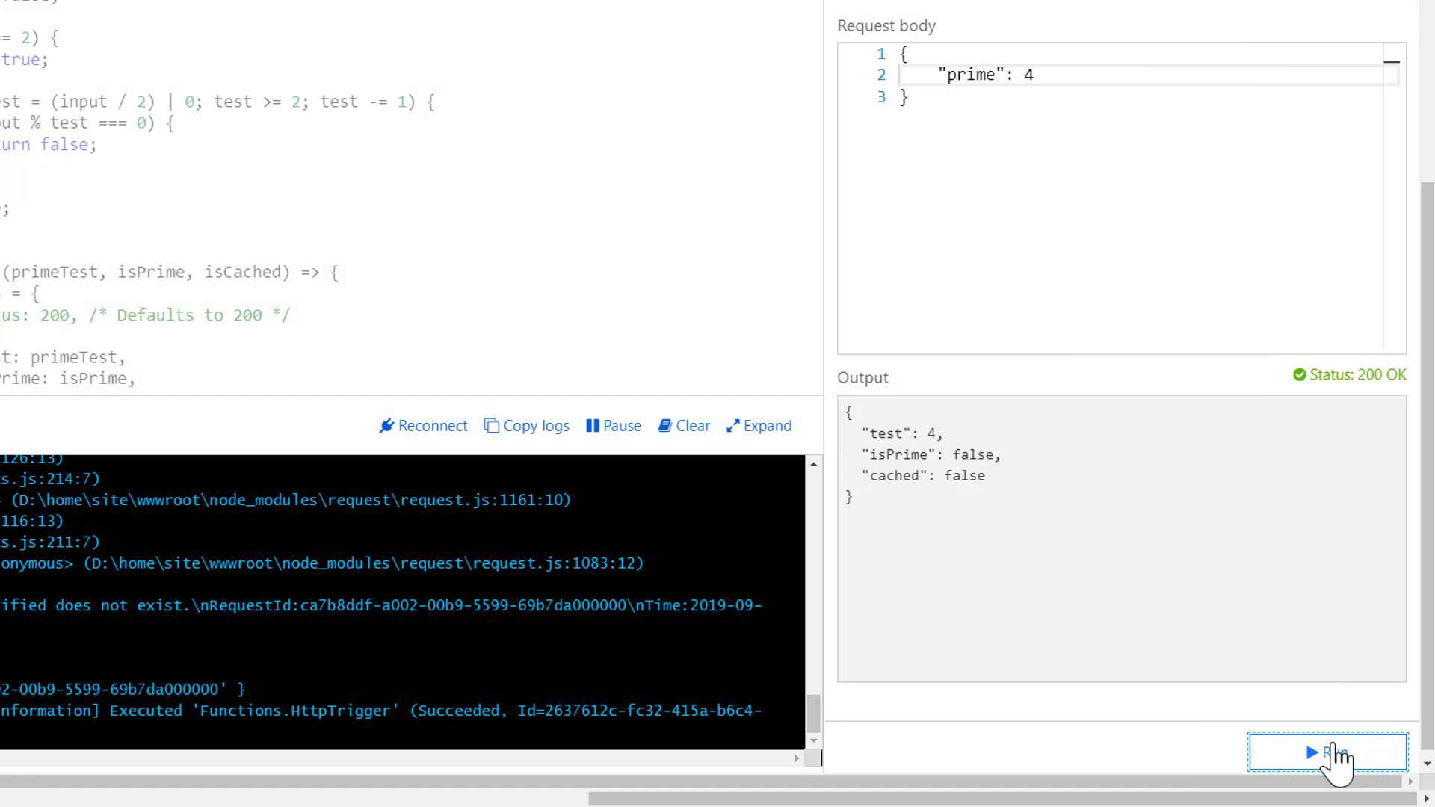
{"action": "left_click", "coordinate": [1326, 752]}
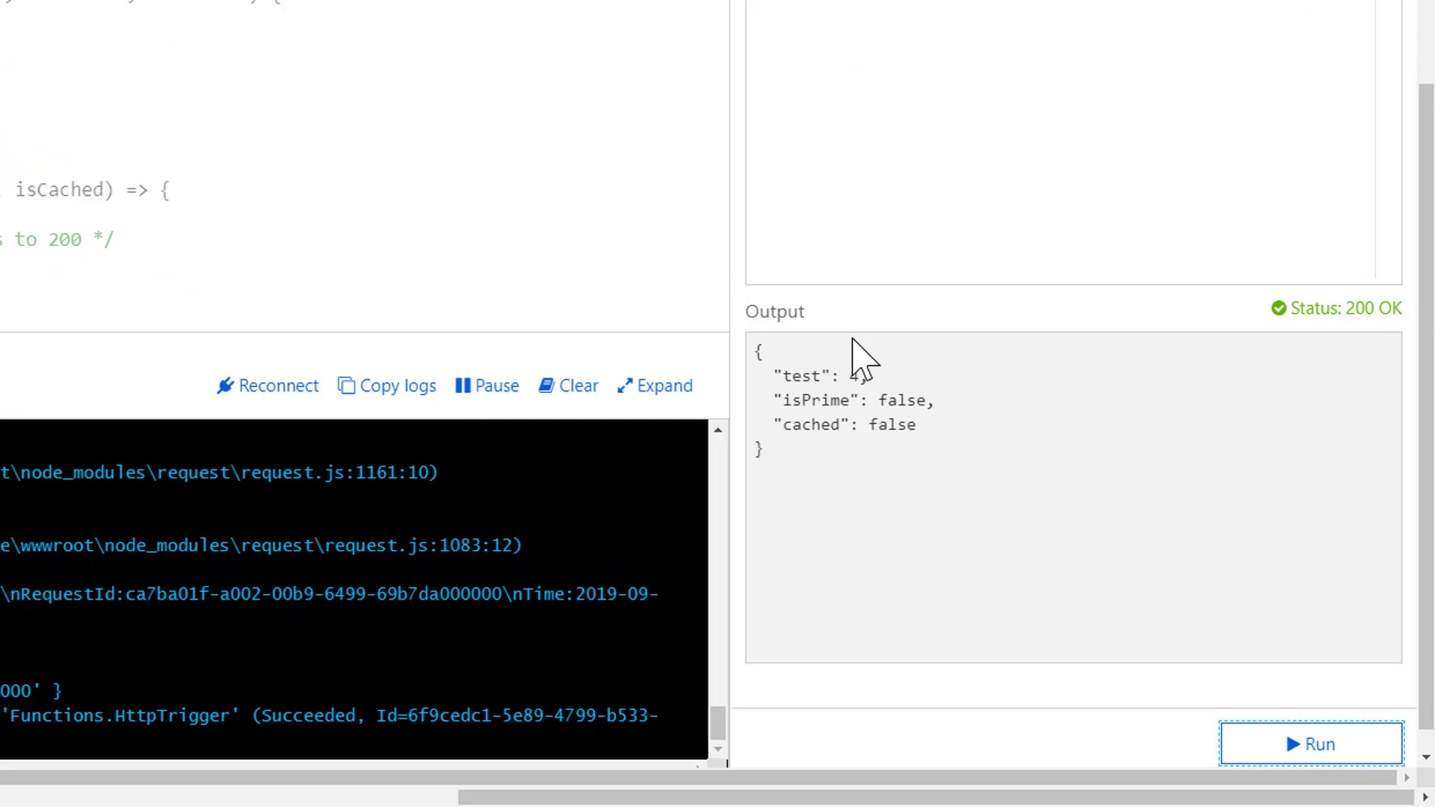